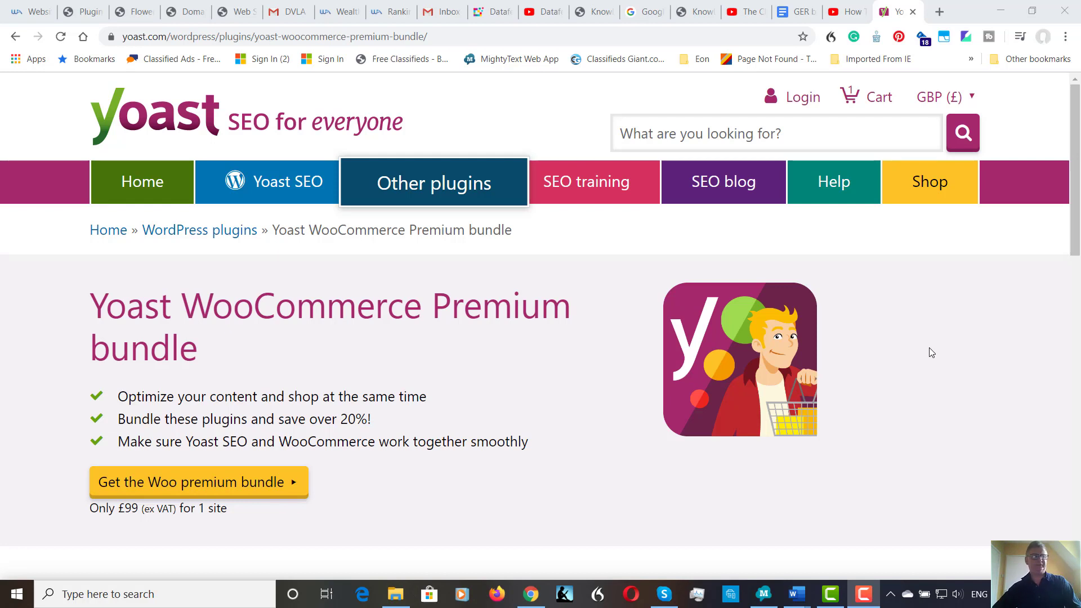
{"action": "mouse_move", "coordinate": [881, 309]}
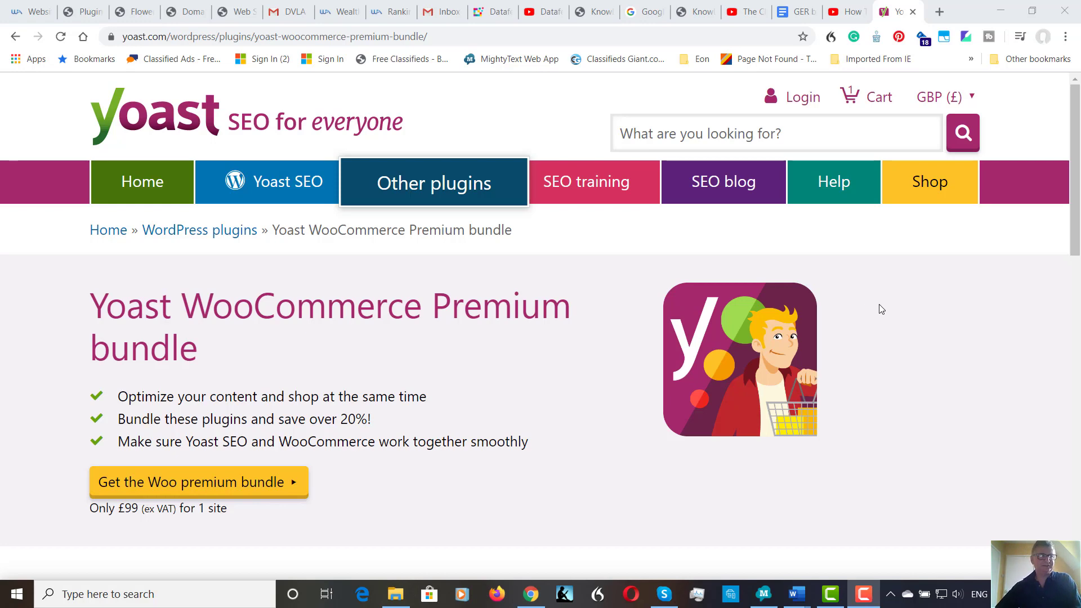
Browse the Flower Seeds category from About Wild Flowers Kit through African Daisy Seeds.
{"action": "left_click", "coordinate": [128, 11]}
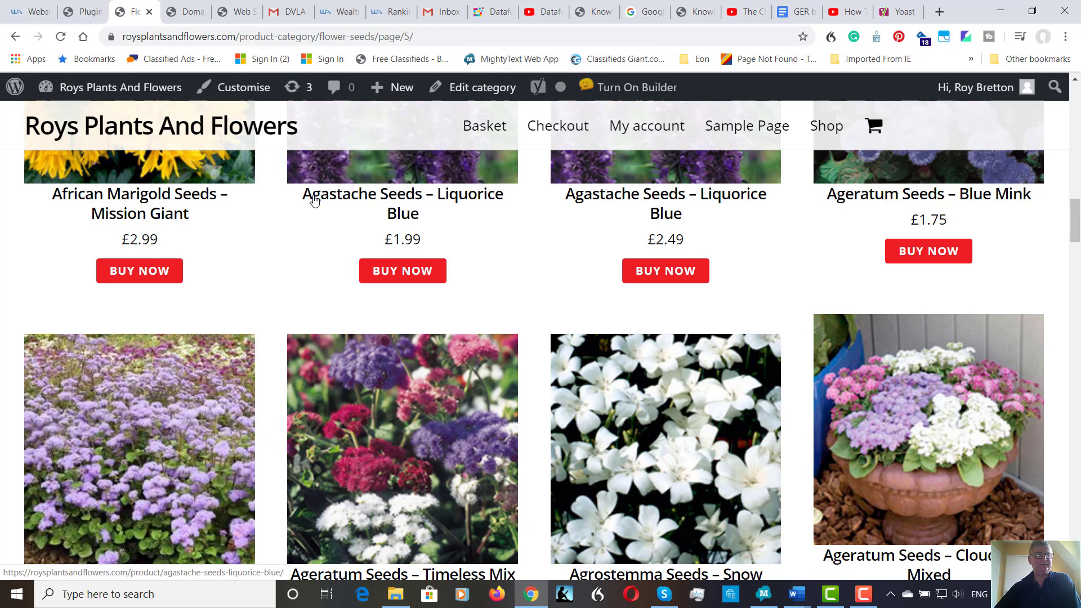
{"action": "mouse_move", "coordinate": [295, 239]}
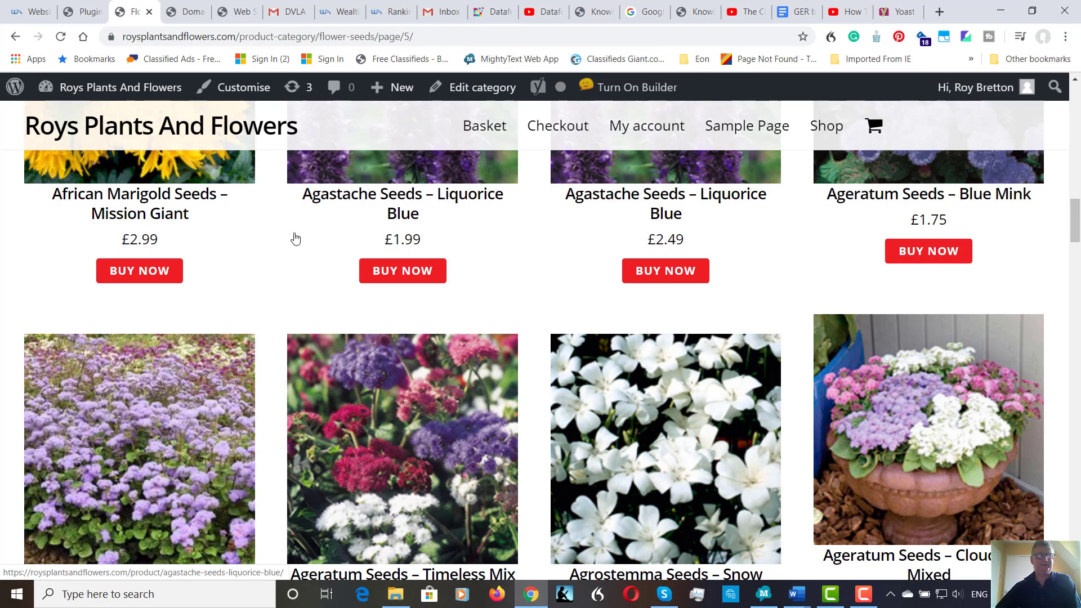
{"action": "mouse_move", "coordinate": [305, 253]}
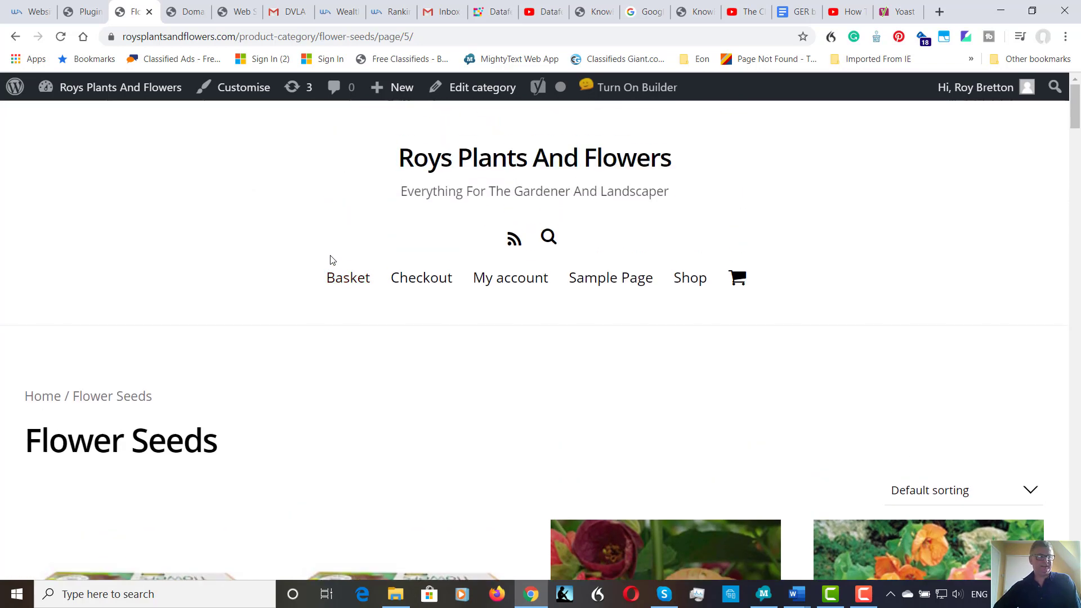
{"action": "scroll", "scroll_direction": "down", "scroll_amount": 3}
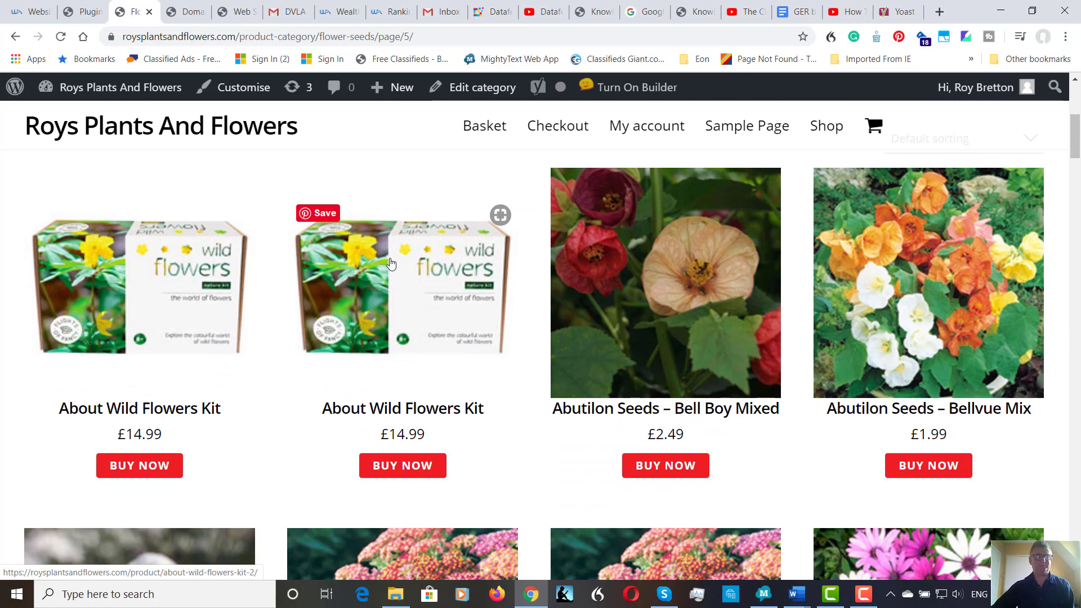
{"action": "mouse_move", "coordinate": [528, 243]}
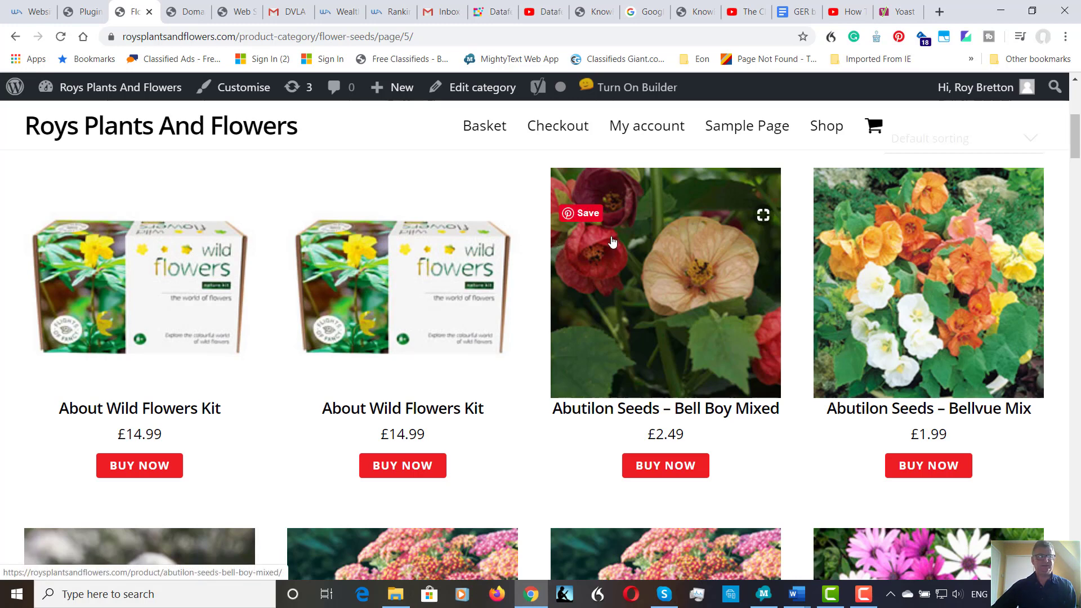
{"action": "mouse_move", "coordinate": [670, 250]}
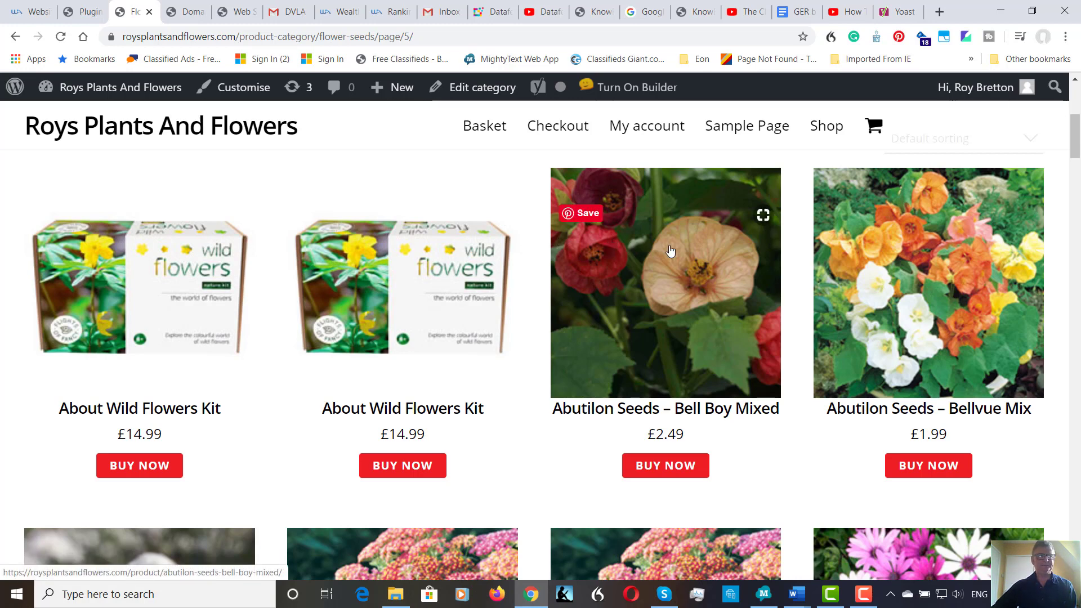
{"action": "scroll", "scroll_direction": "down", "scroll_amount": 3}
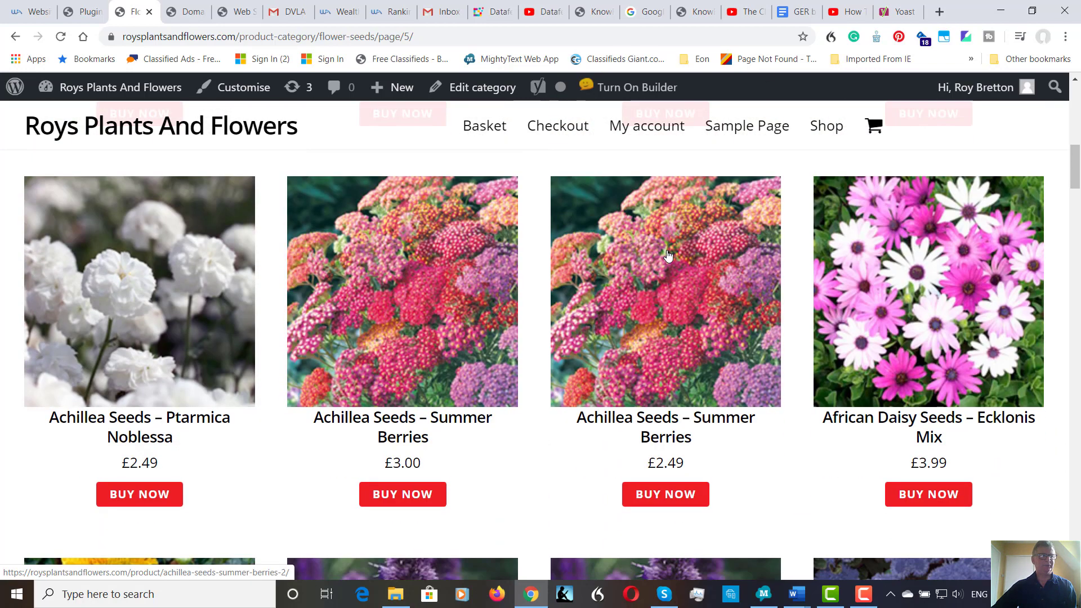
{"action": "scroll", "scroll_direction": "down", "scroll_amount": 3}
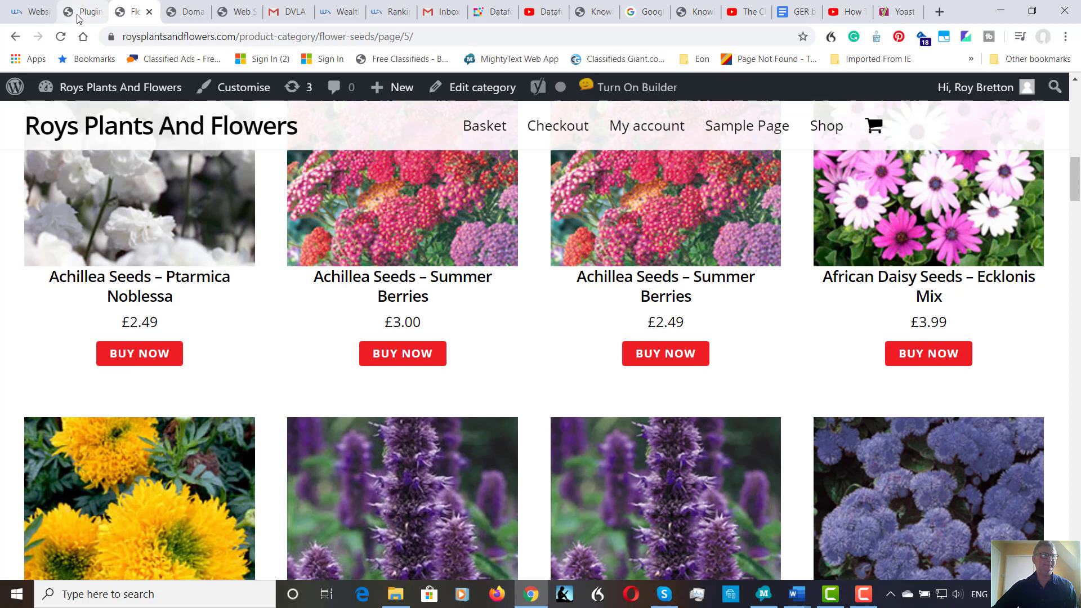
Switch to the Installed Plugins list showing Yoast SEO 12.9.1 among 16 plugins.
{"action": "left_click", "coordinate": [80, 12]}
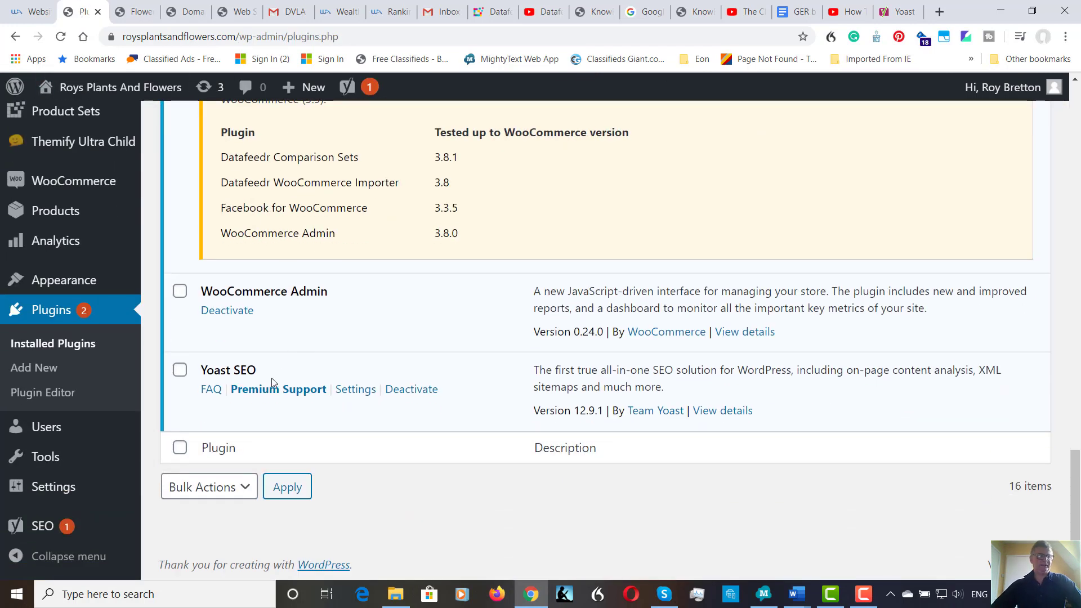
{"action": "mouse_move", "coordinate": [278, 389]}
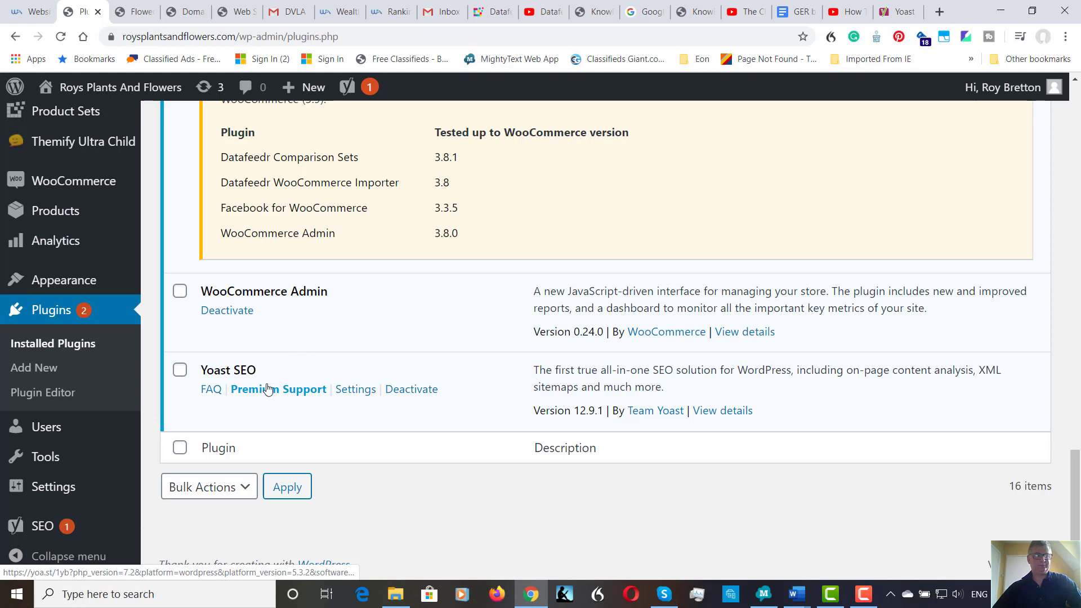
{"action": "mouse_move", "coordinate": [269, 390]}
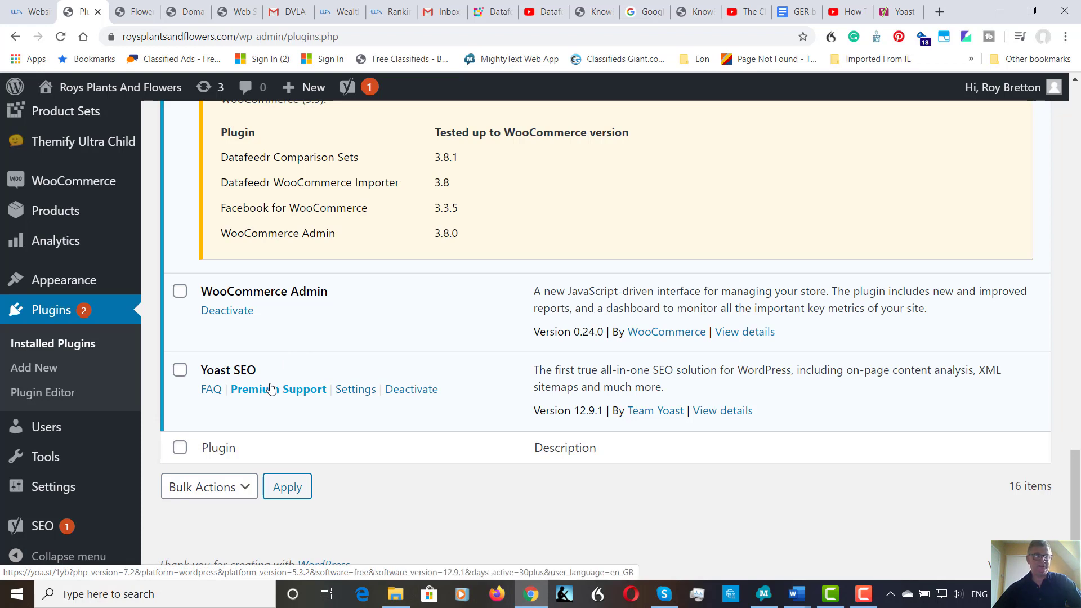
{"action": "mouse_move", "coordinate": [256, 387]}
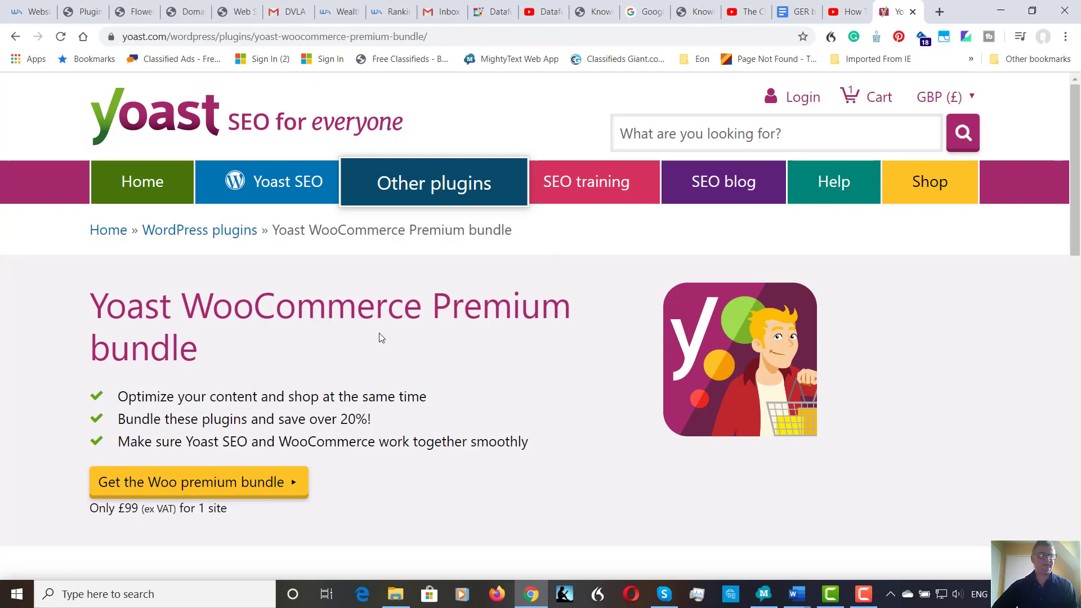
{"action": "mouse_move", "coordinate": [273, 380]}
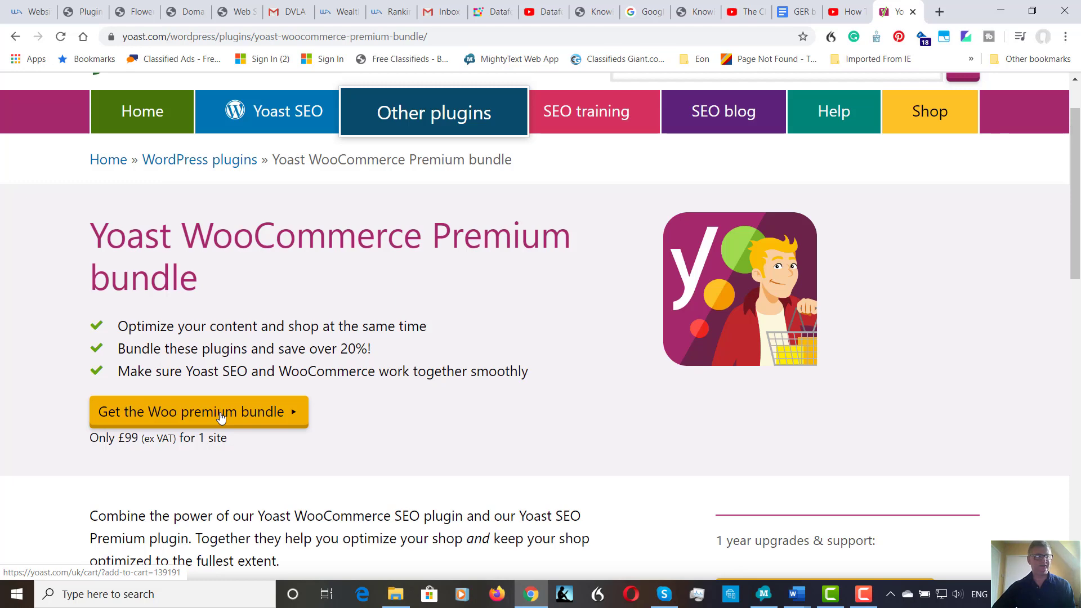
Add the Woo premium bundle for 1 site at £99 to the cart.
{"action": "left_click", "coordinate": [197, 411]}
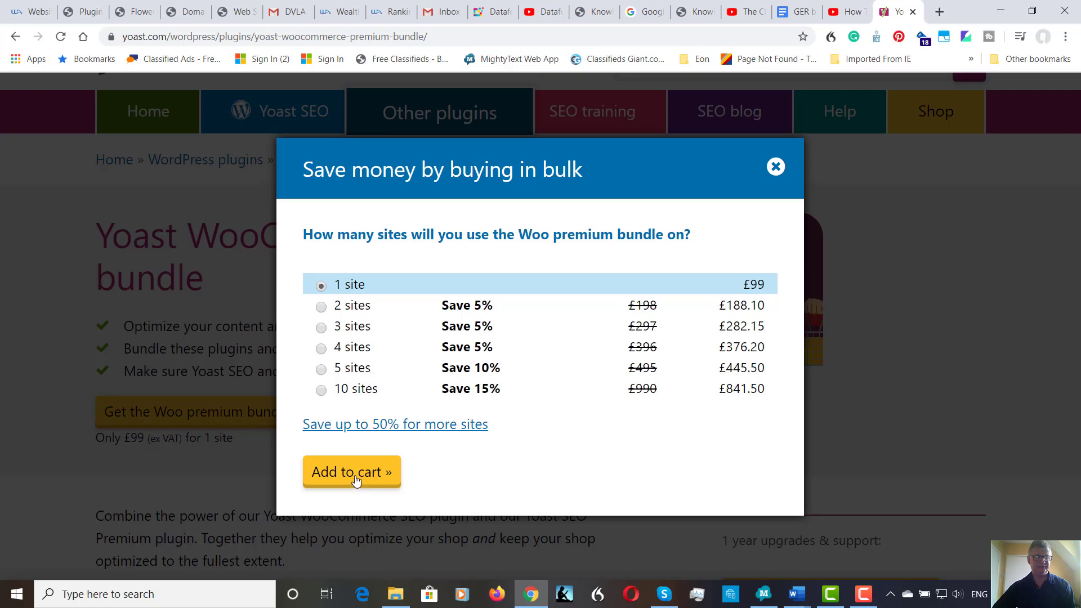
{"action": "left_click", "coordinate": [351, 472]}
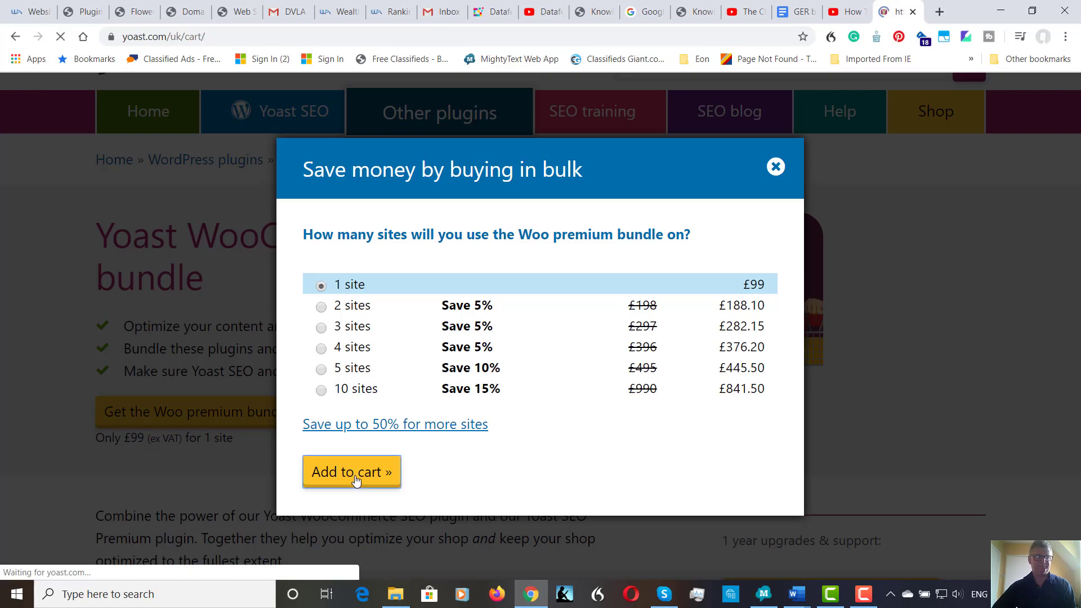
Lower the cart's Premium bundle from 2 sites to 1 at £99/year and continue to order.
{"action": "left_click", "coordinate": [351, 471]}
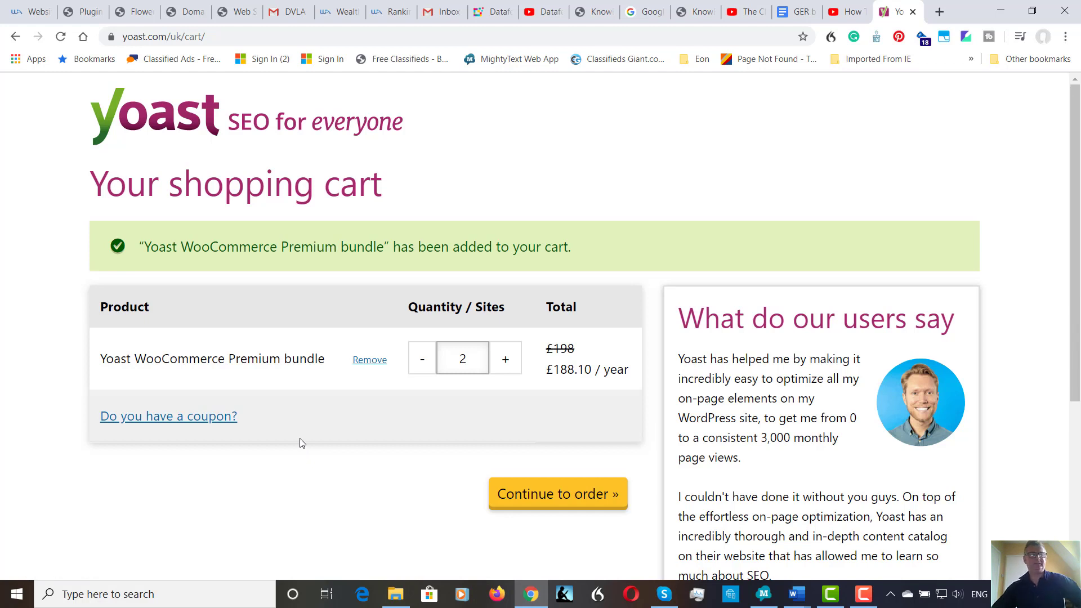
{"action": "mouse_move", "coordinate": [358, 424]}
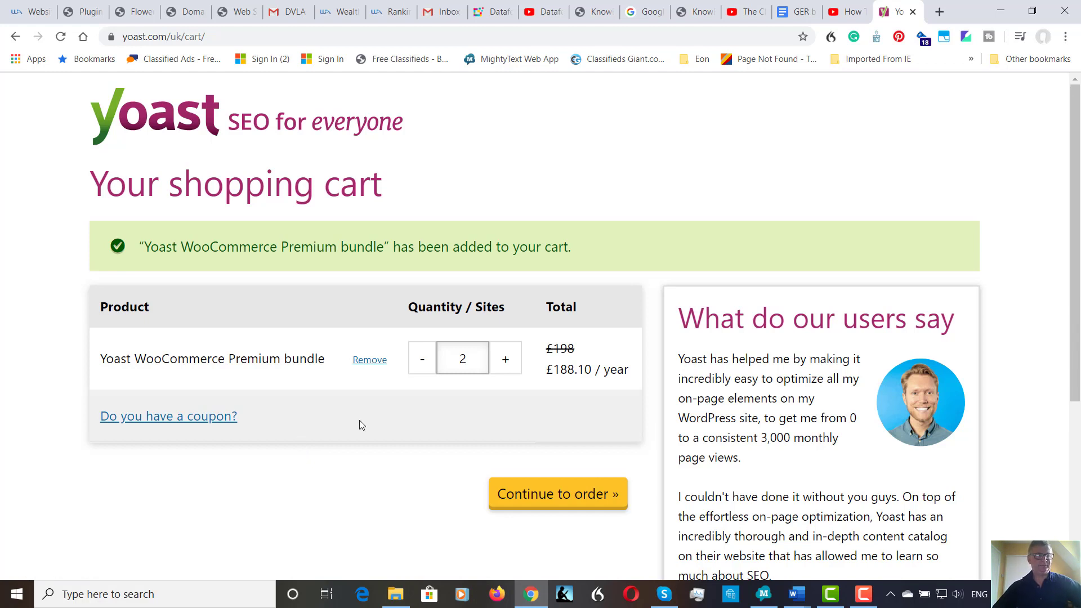
{"action": "mouse_move", "coordinate": [377, 444]}
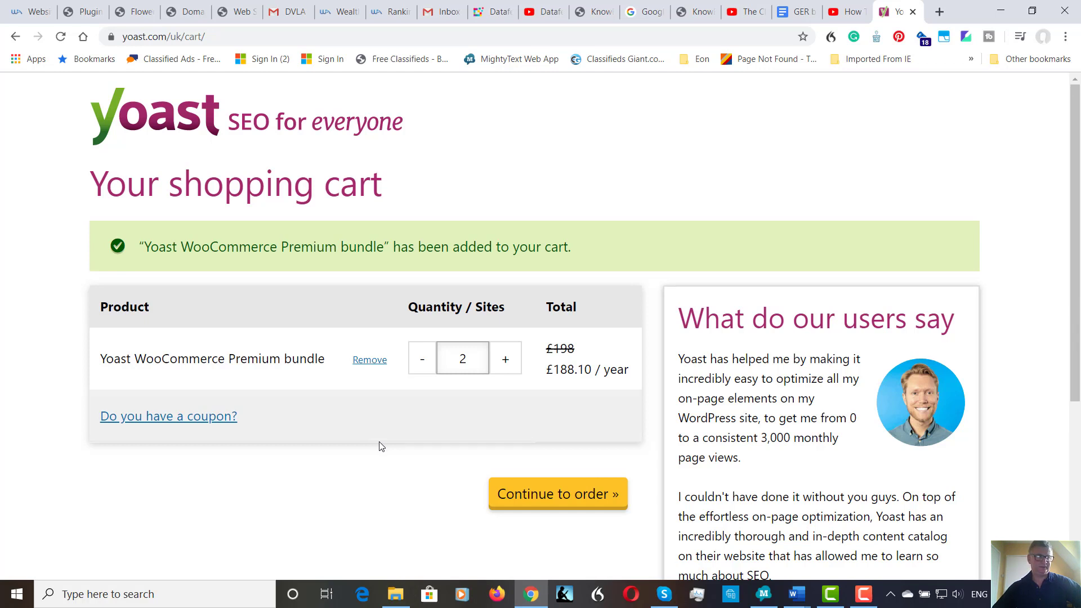
{"action": "mouse_move", "coordinate": [501, 404]}
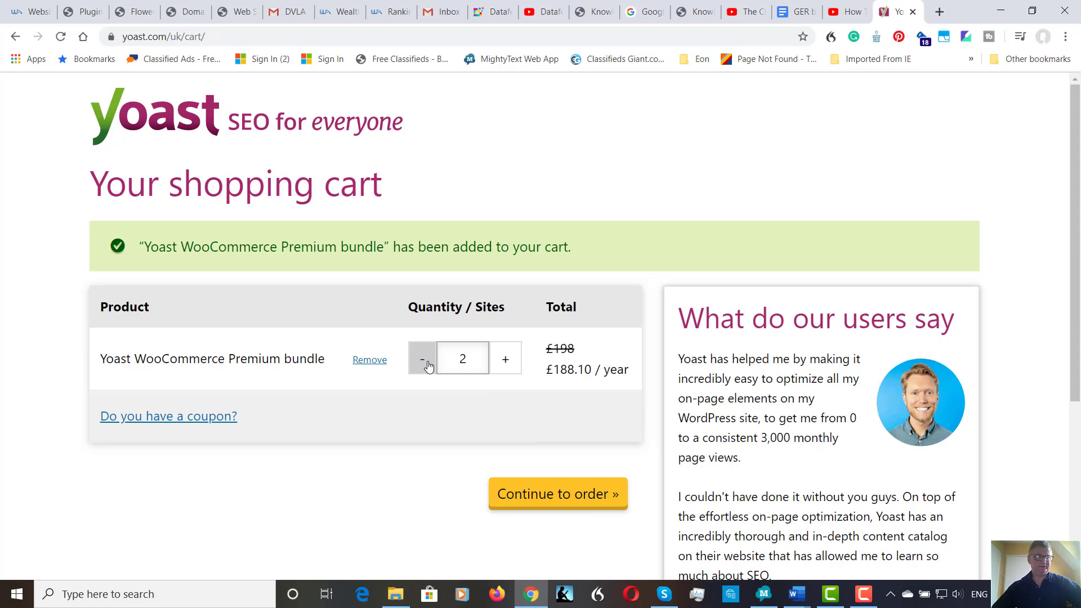
{"action": "left_click", "coordinate": [421, 359]}
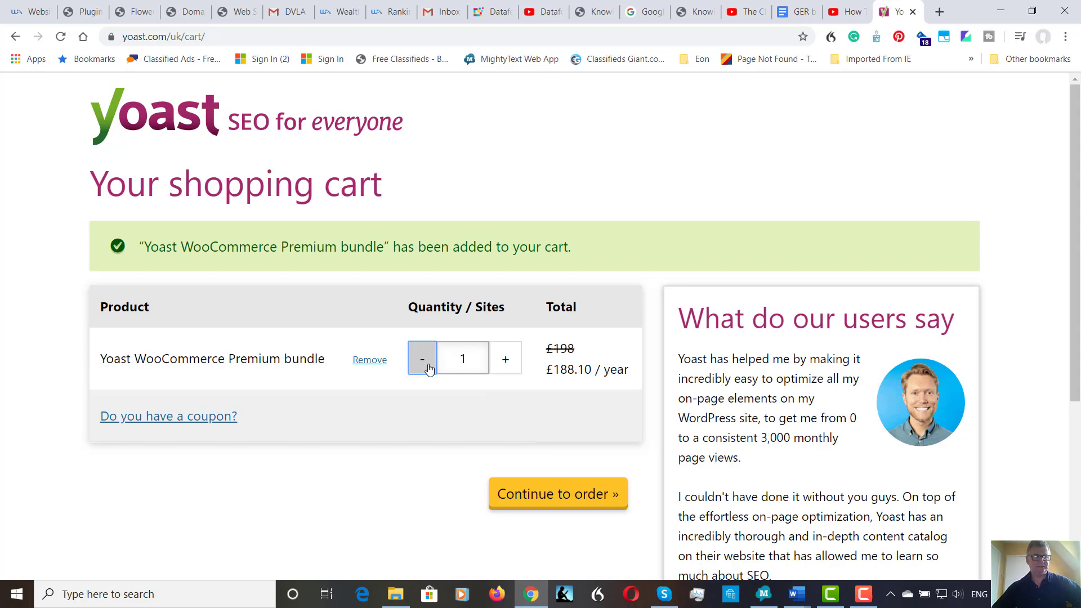
{"action": "left_click", "coordinate": [421, 359]}
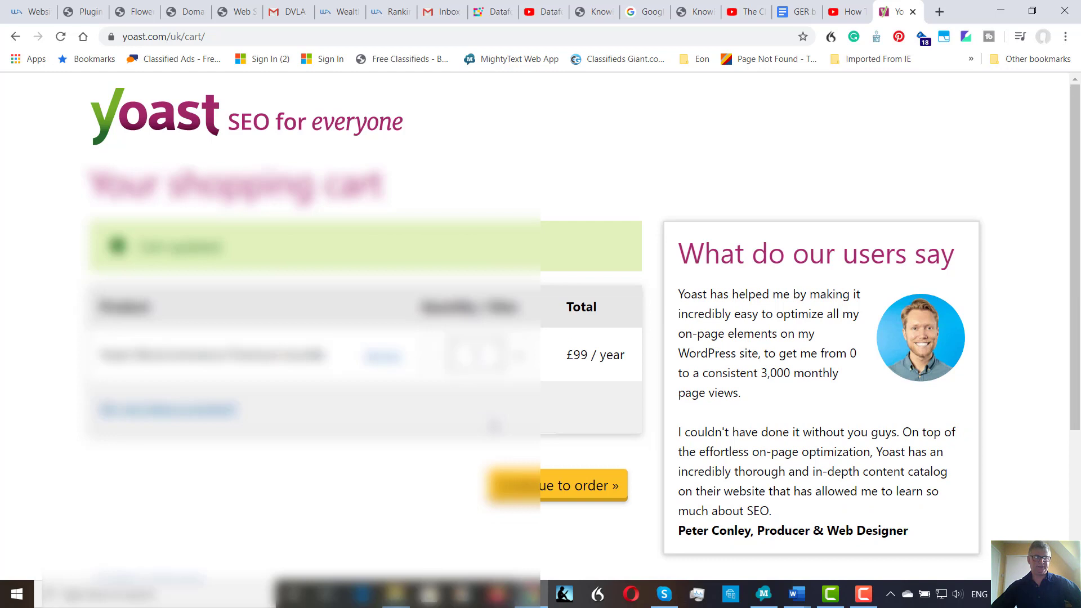
{"action": "scroll", "scroll_direction": "down", "scroll_amount": 3}
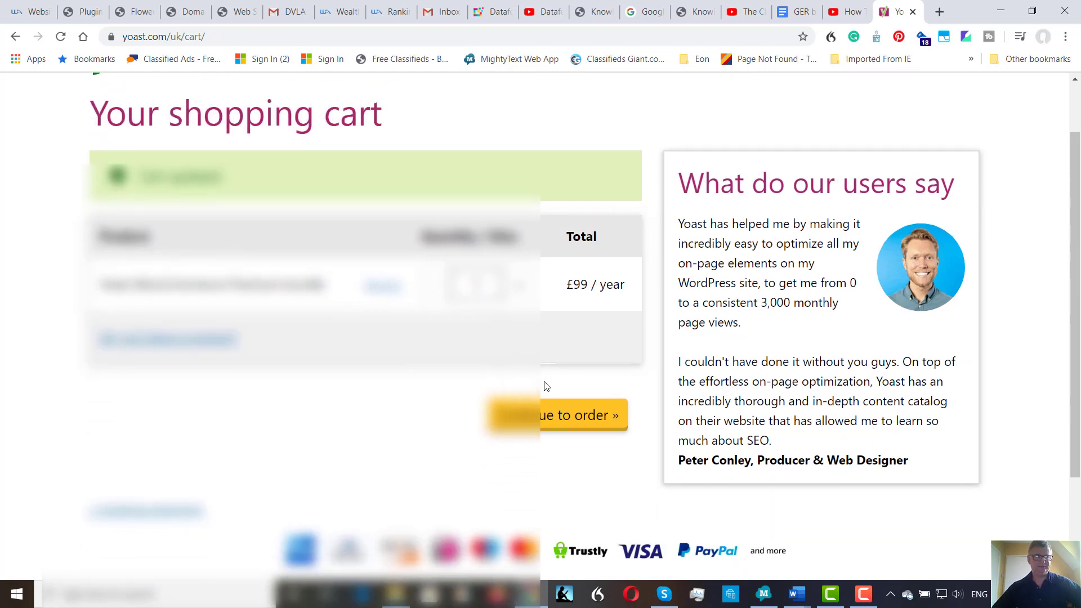
{"action": "left_click", "coordinate": [557, 415]}
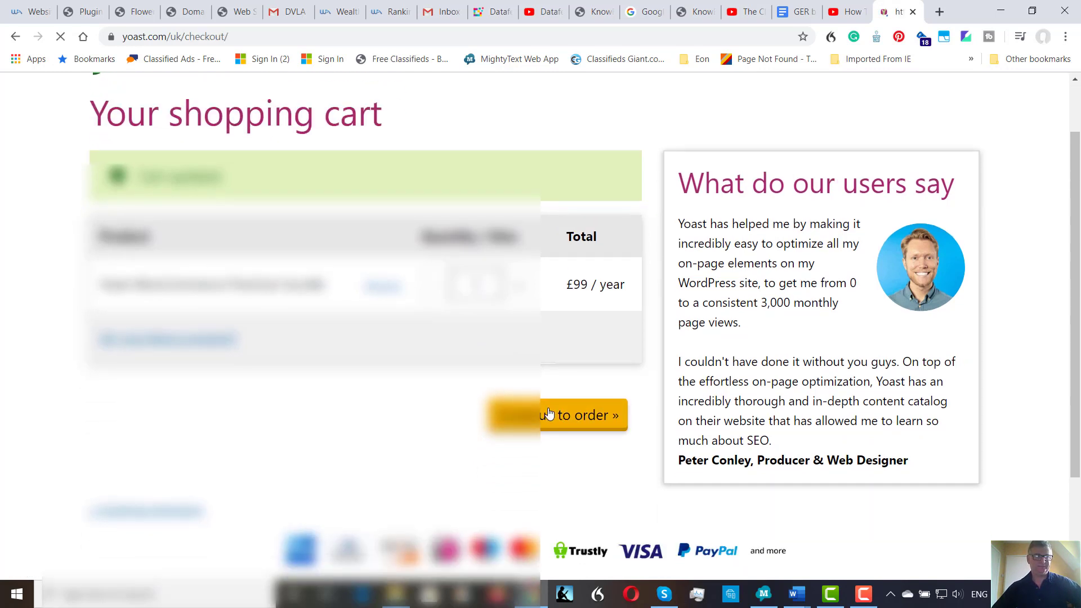
Review the one-site order totalling £118.80 with VAT and place it.
{"action": "left_click", "coordinate": [582, 415]}
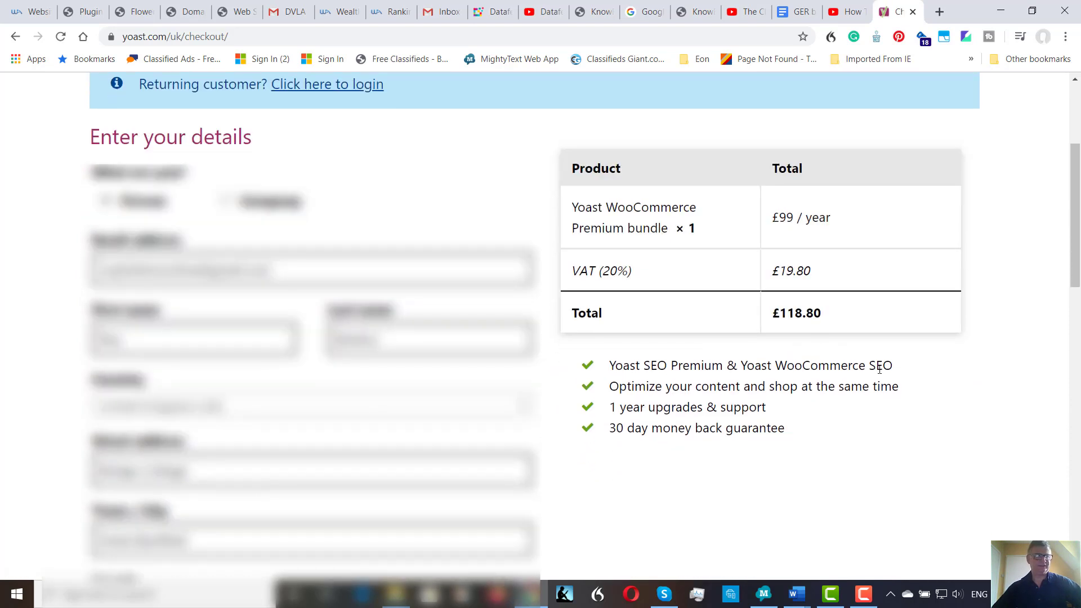
{"action": "scroll", "scroll_direction": "up", "scroll_amount": 3}
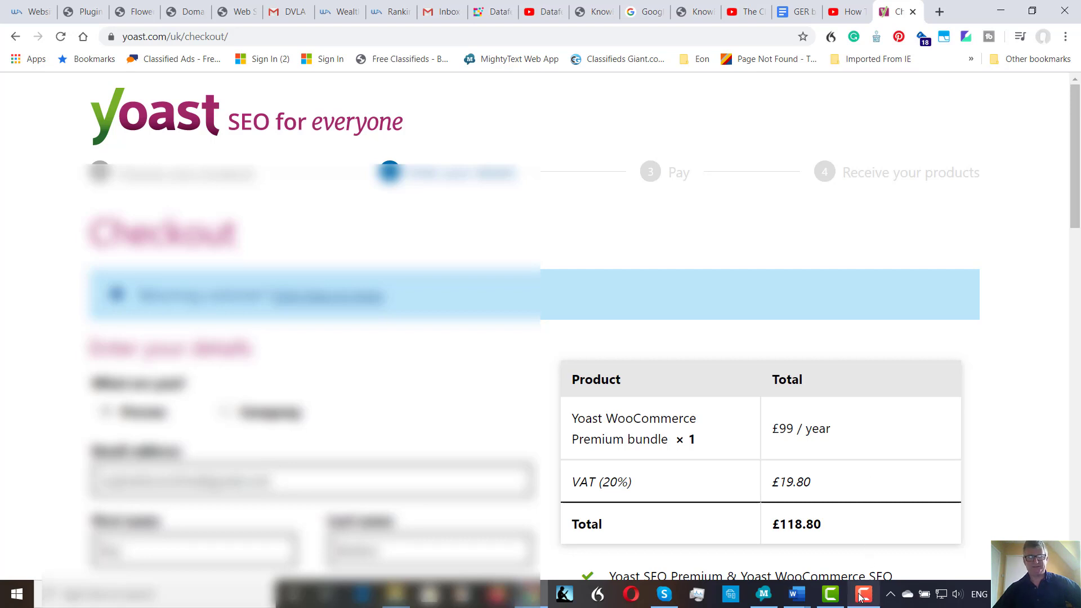
{"action": "left_click", "coordinate": [862, 593]}
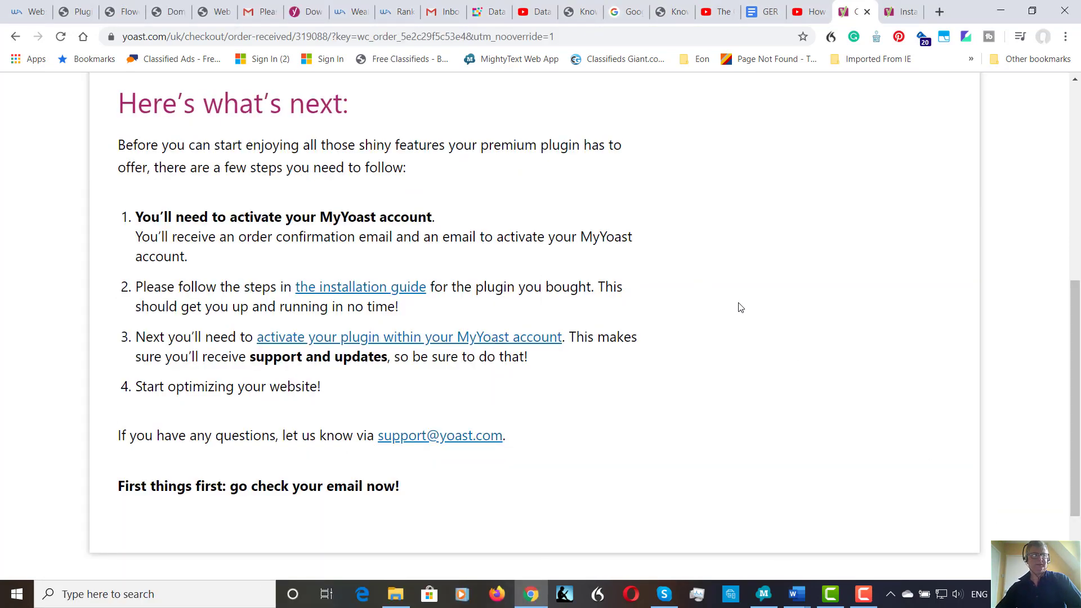
{"action": "mouse_move", "coordinate": [744, 285]}
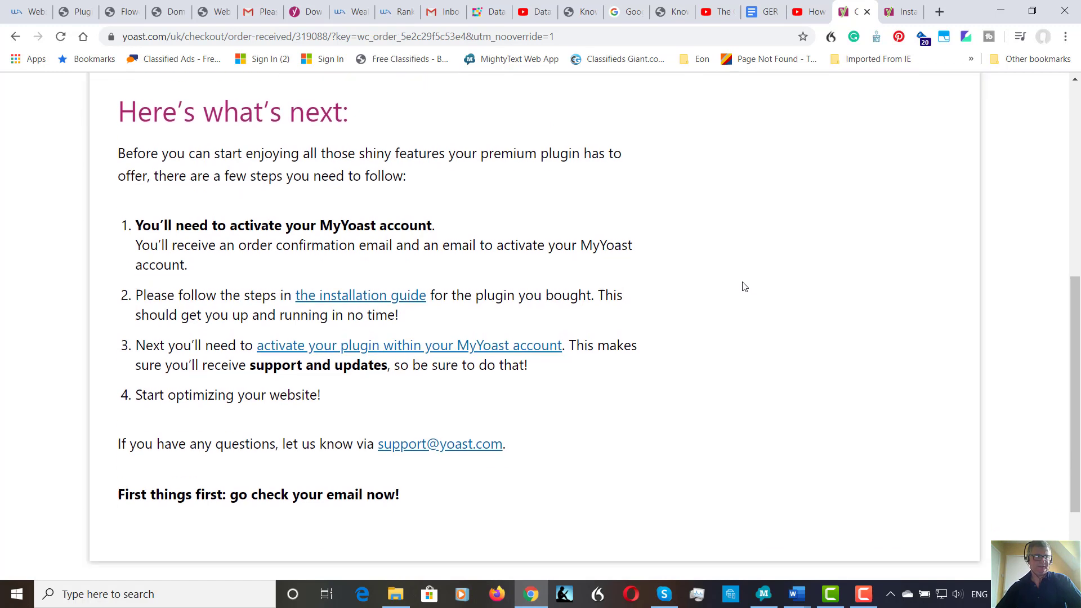
{"action": "scroll", "scroll_direction": "down", "scroll_amount": 3}
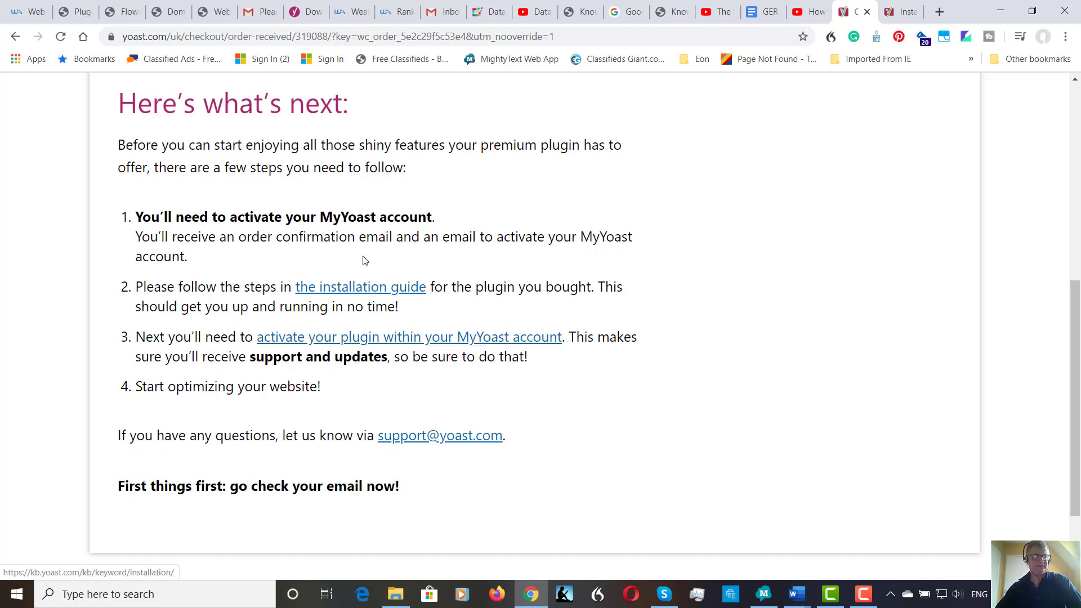
{"action": "mouse_move", "coordinate": [432, 260]}
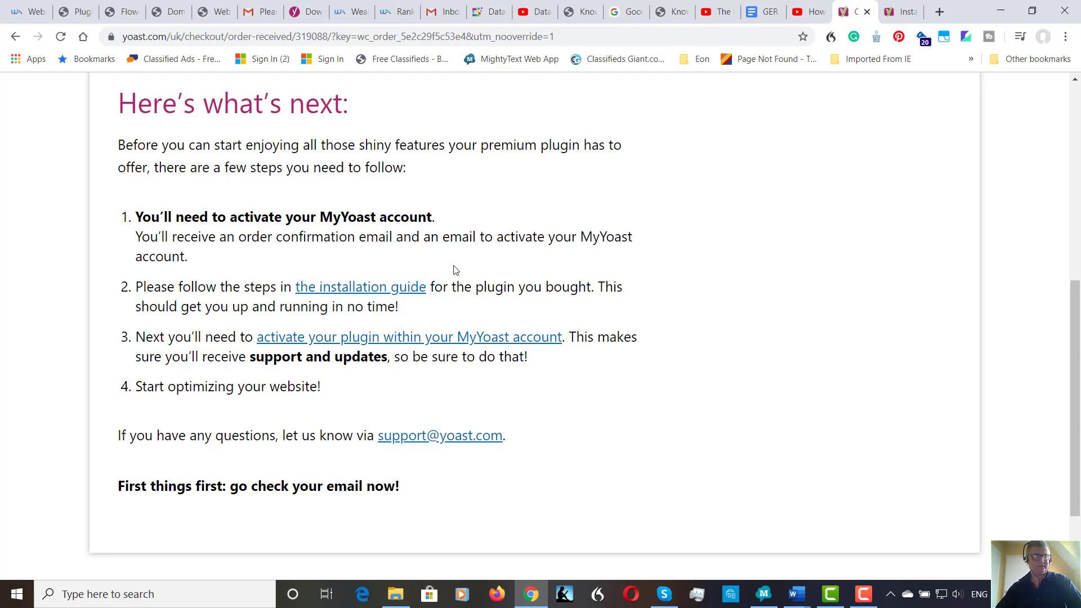
{"action": "mouse_move", "coordinate": [359, 279]}
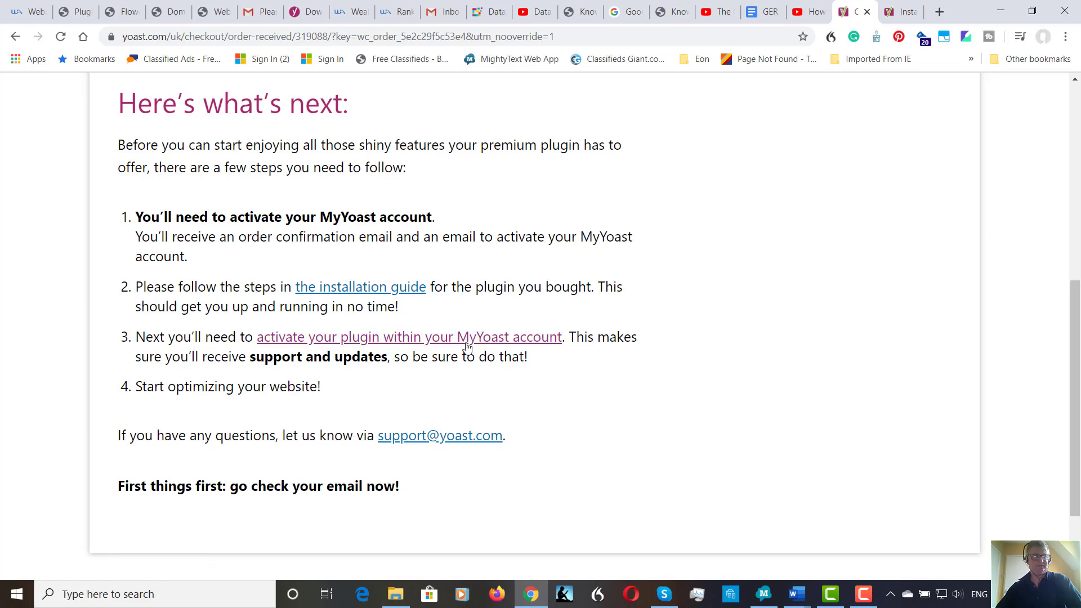
{"action": "mouse_move", "coordinate": [305, 12]}
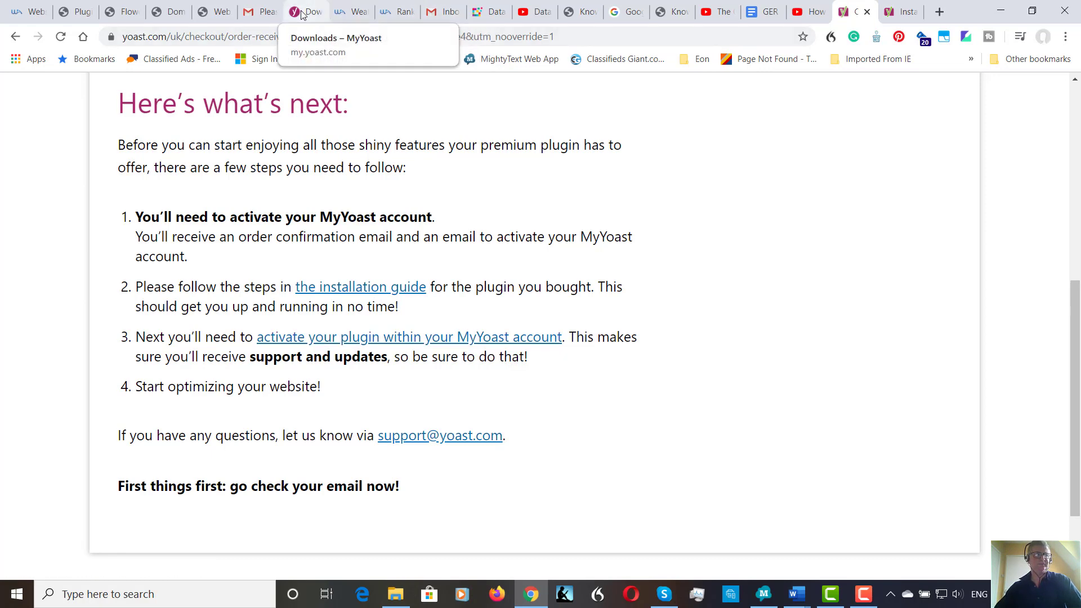
Download the Yoast SEO Premium and WooCommerce SEO zips, then return to WordPress Plugins.
{"action": "left_click", "coordinate": [306, 12]}
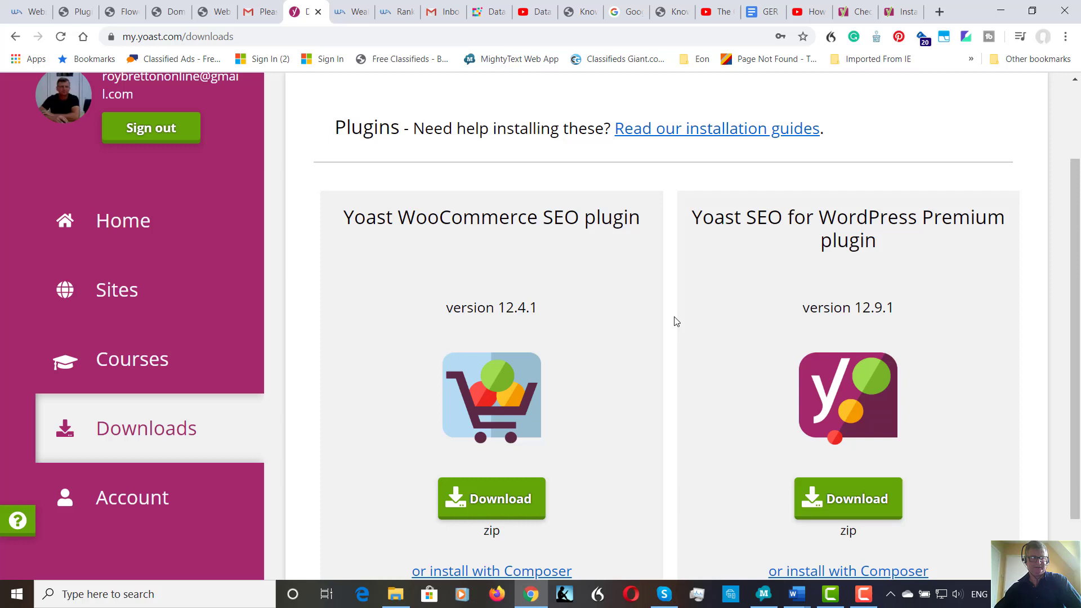
{"action": "mouse_move", "coordinate": [669, 319]}
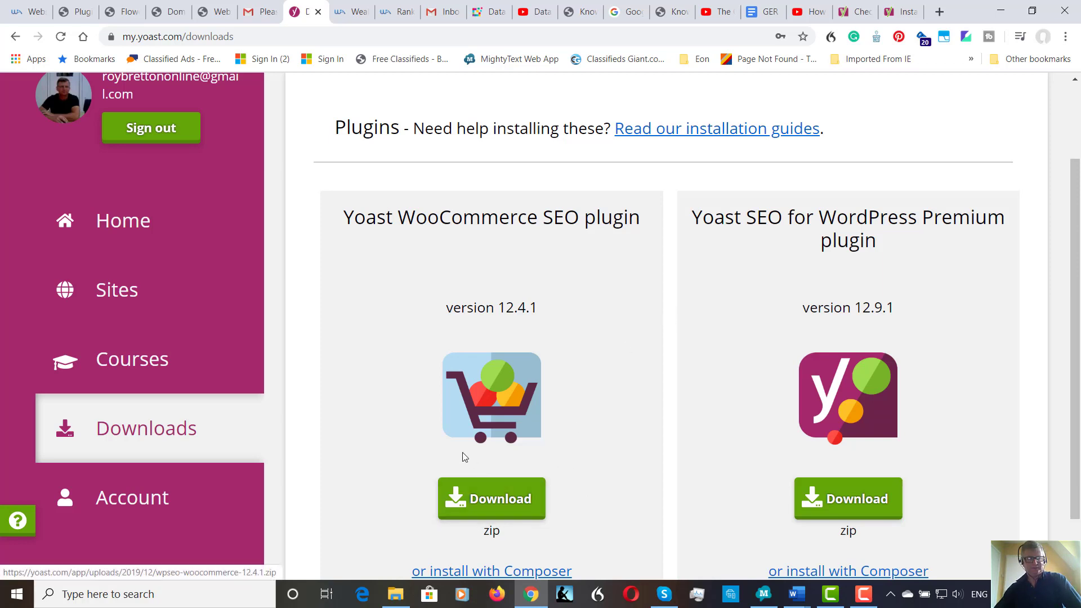
{"action": "mouse_move", "coordinate": [691, 465]}
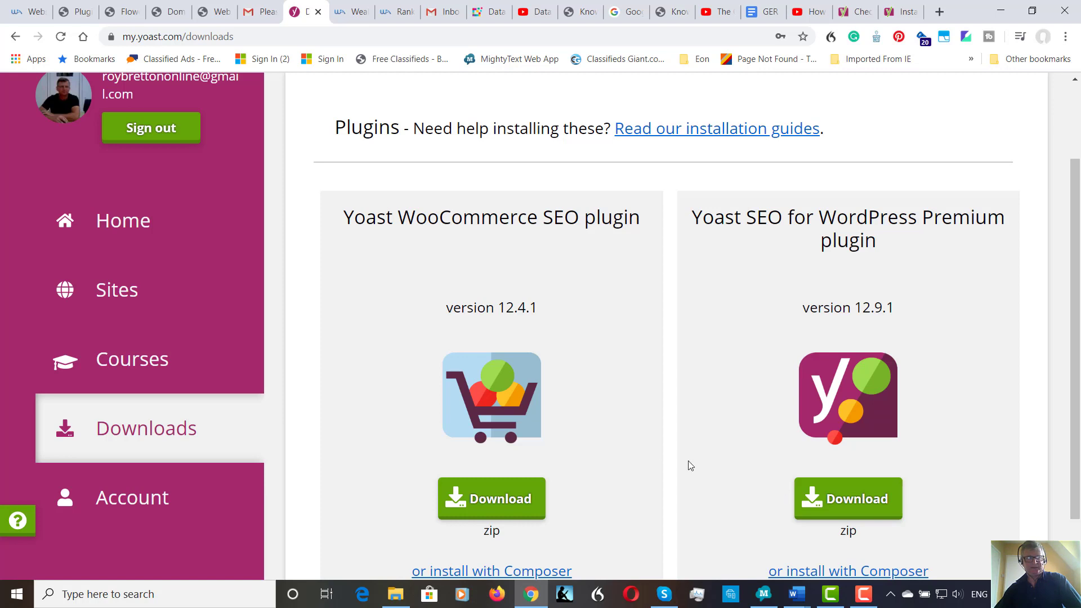
{"action": "mouse_move", "coordinate": [777, 436]}
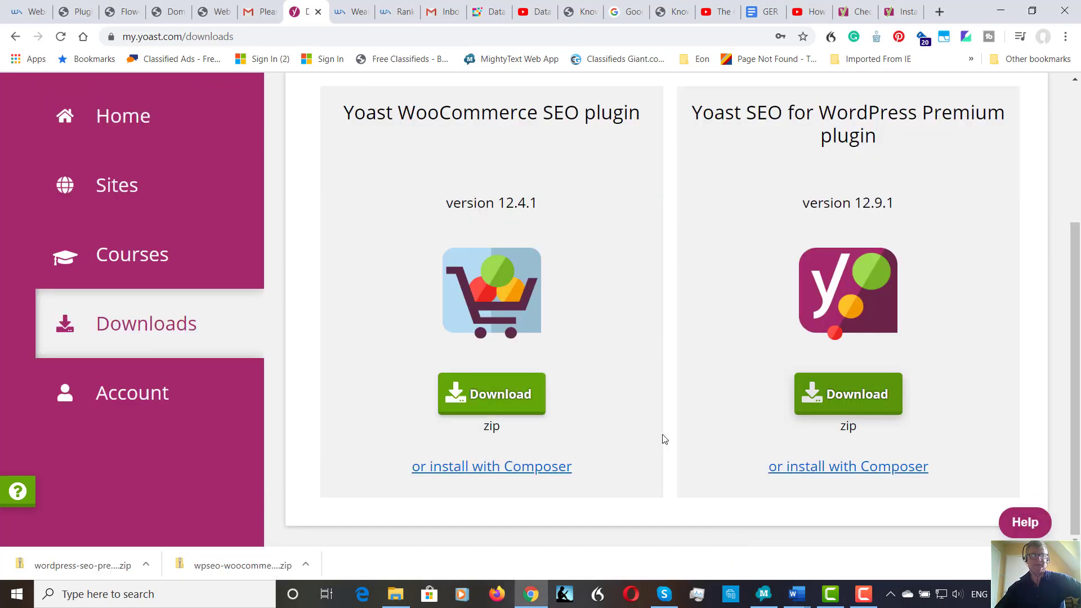
{"action": "mouse_move", "coordinate": [674, 424]}
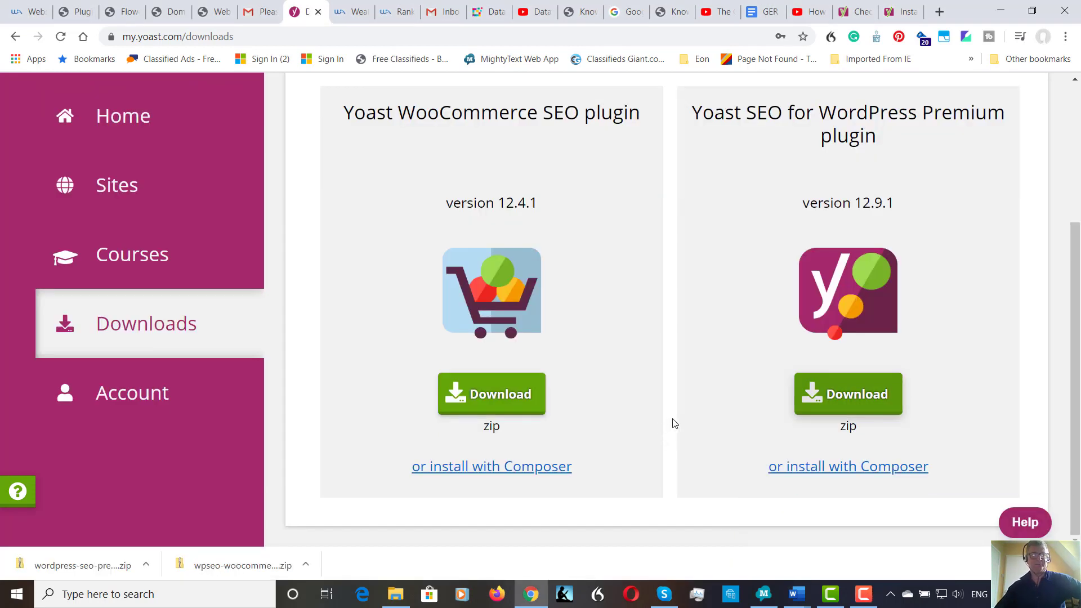
{"action": "mouse_move", "coordinate": [698, 414]}
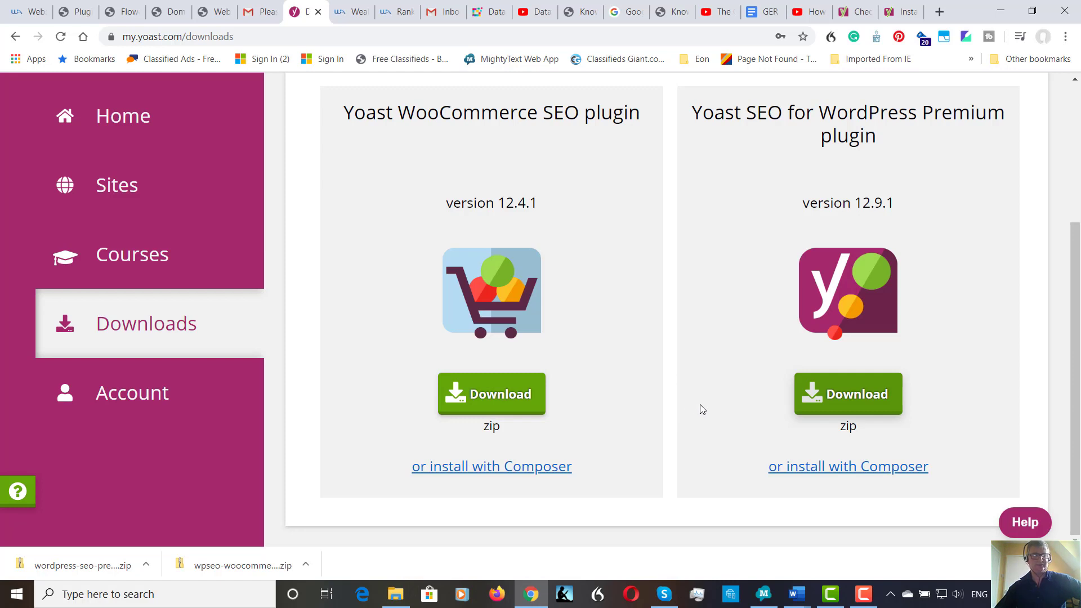
{"action": "mouse_move", "coordinate": [693, 393]}
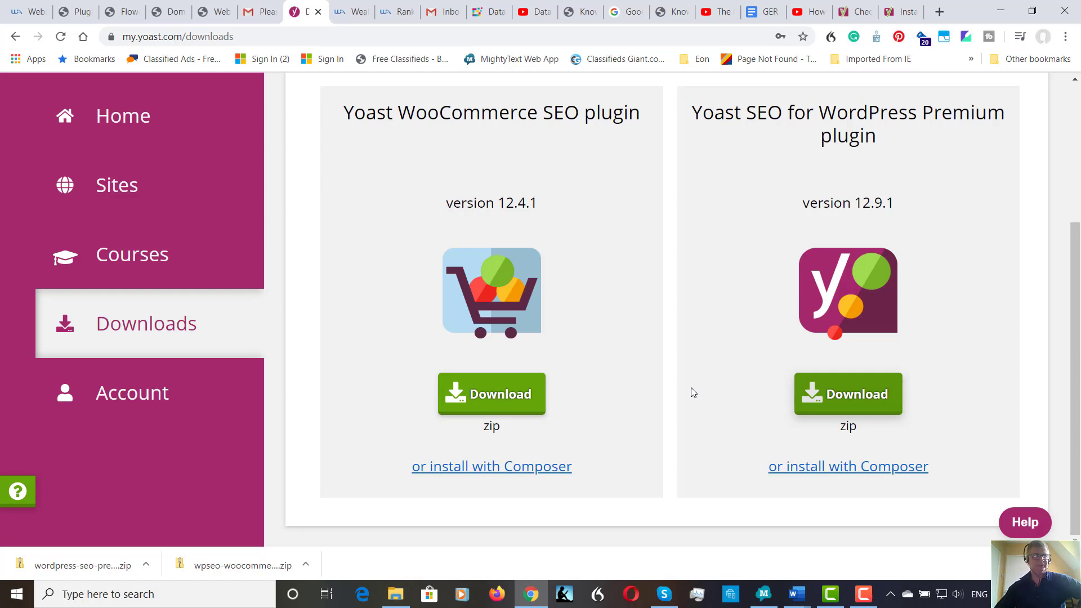
{"action": "mouse_move", "coordinate": [696, 371]}
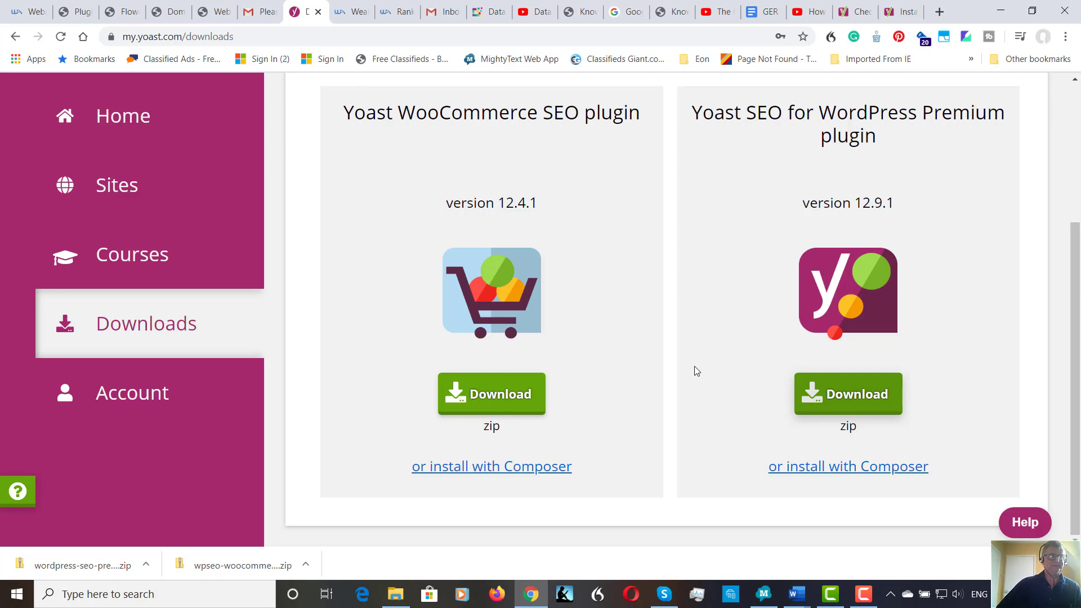
{"action": "left_click", "coordinate": [74, 12]}
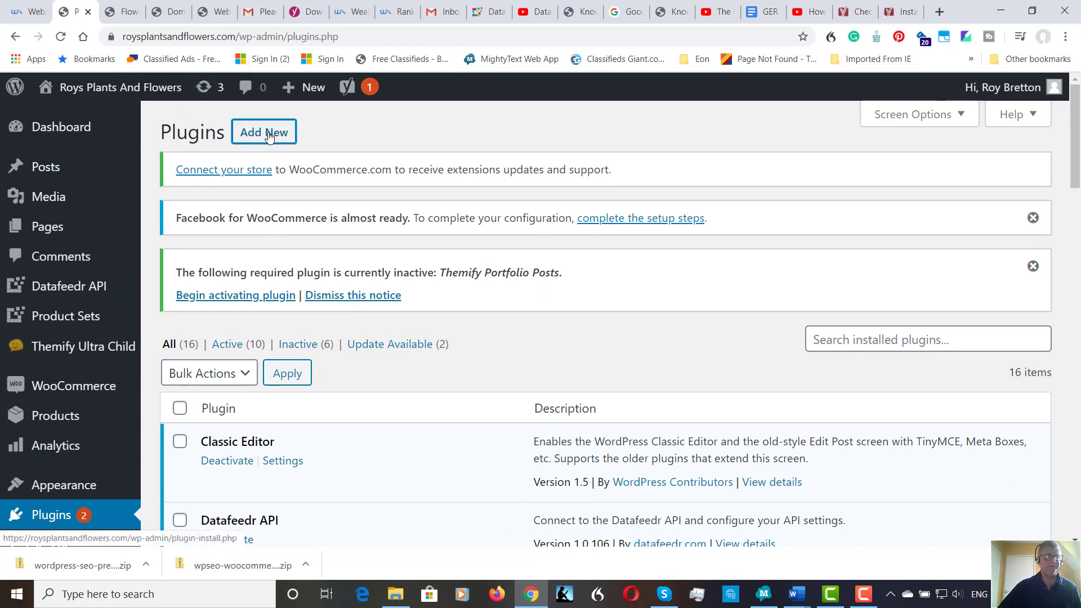
Choose wordpress-seo-premium-12.9.1.zip from Documents > Yoast in the Upload Plugin form.
{"action": "left_click", "coordinate": [263, 131]}
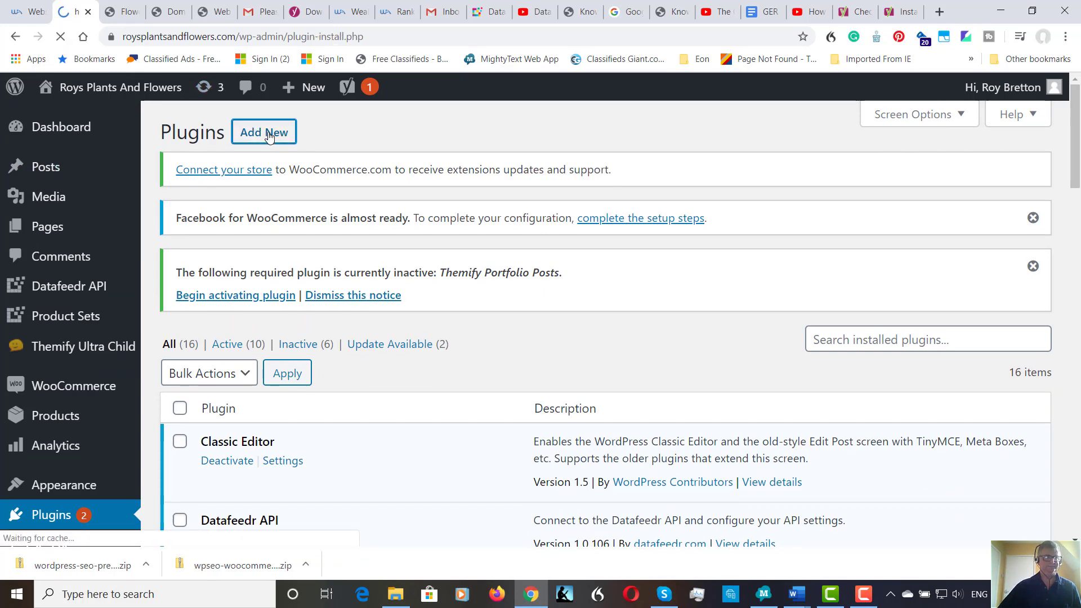
{"action": "left_click", "coordinate": [264, 132]}
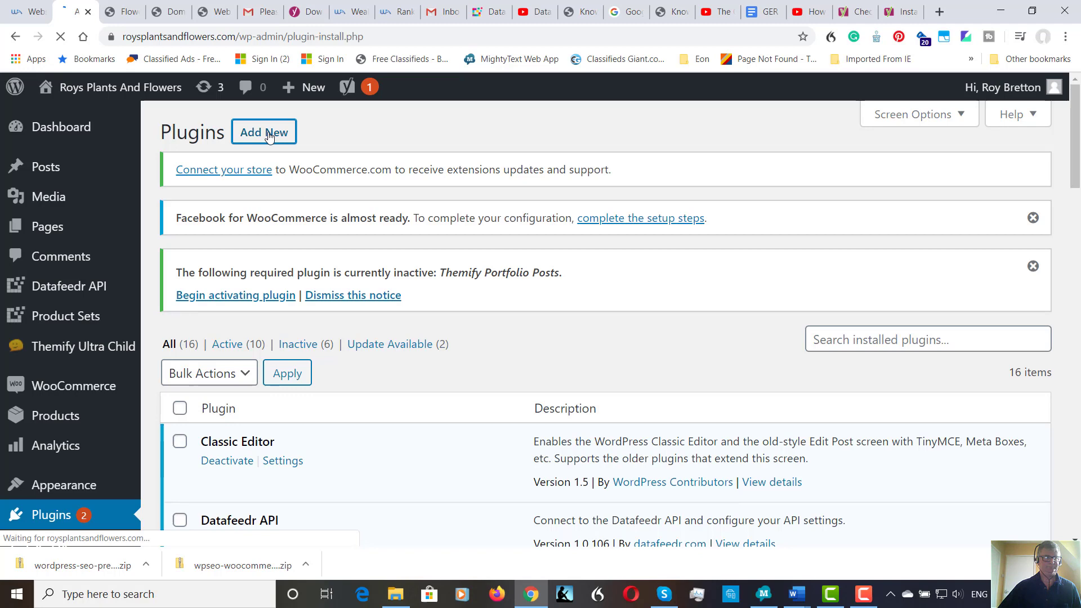
{"action": "left_click", "coordinate": [264, 132]}
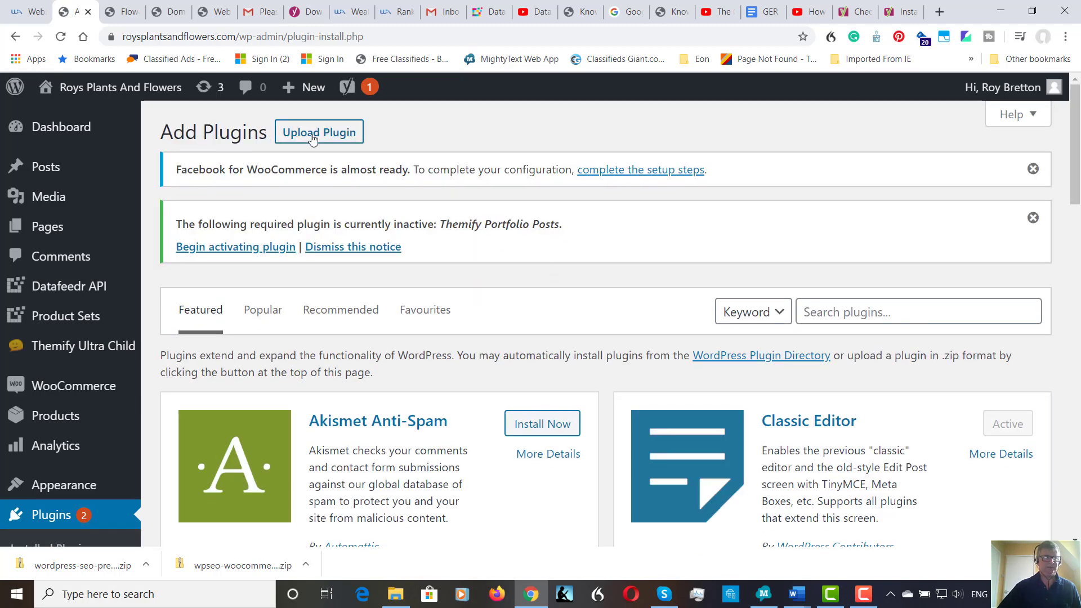
{"action": "left_click", "coordinate": [318, 132]}
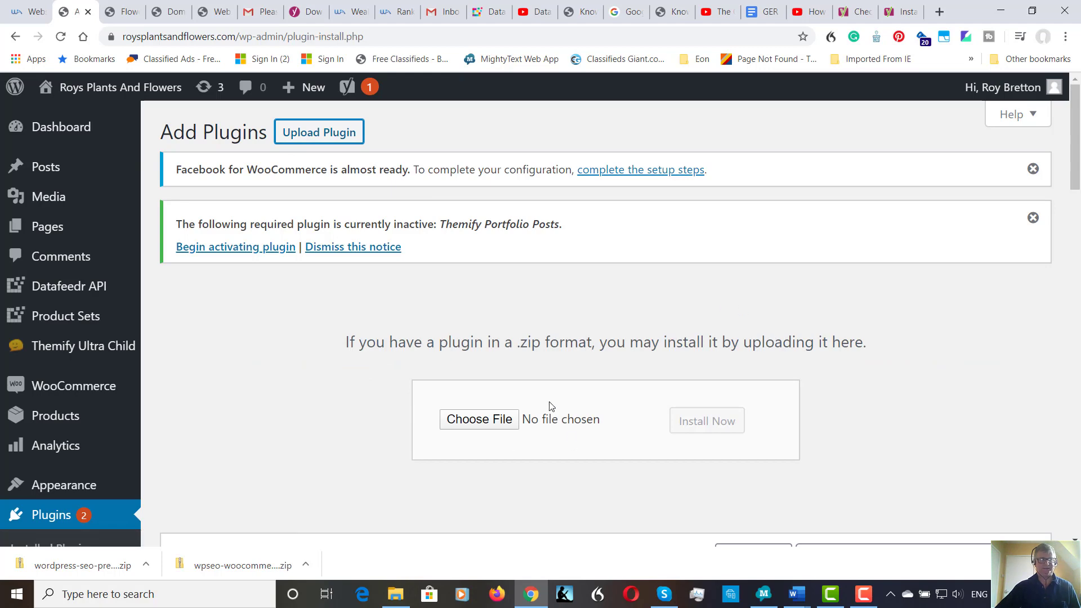
{"action": "mouse_move", "coordinate": [493, 424]}
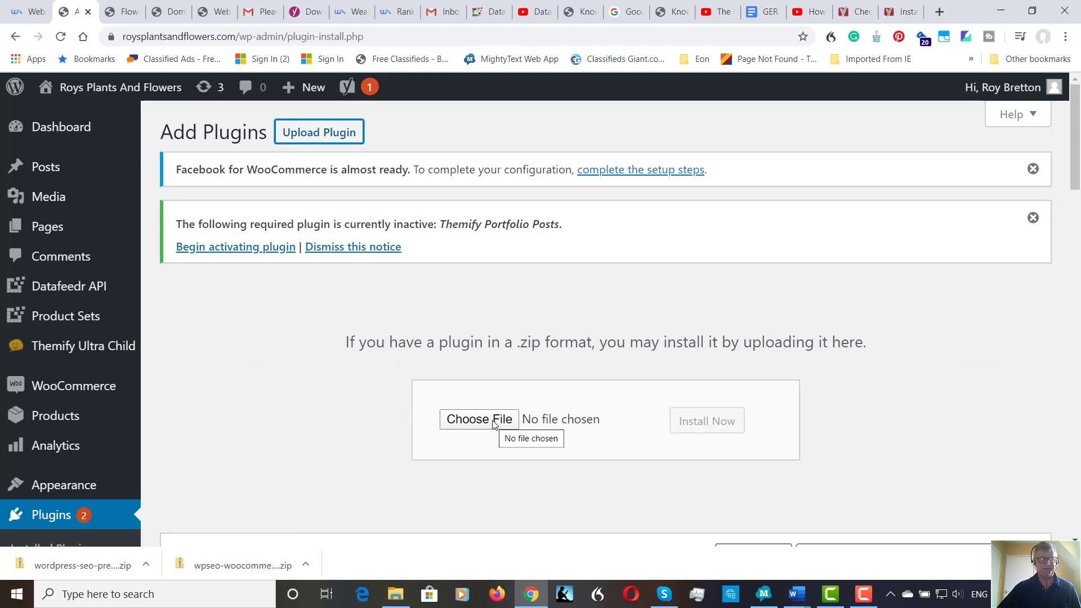
{"action": "left_click", "coordinate": [478, 419]}
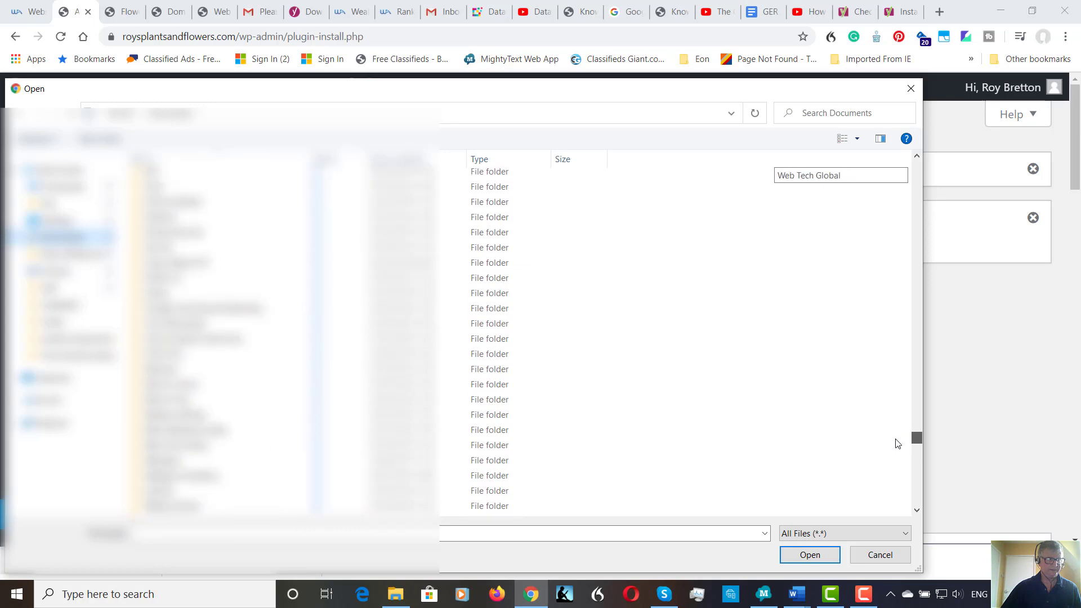
{"action": "scroll", "scroll_direction": "down", "scroll_amount": 3}
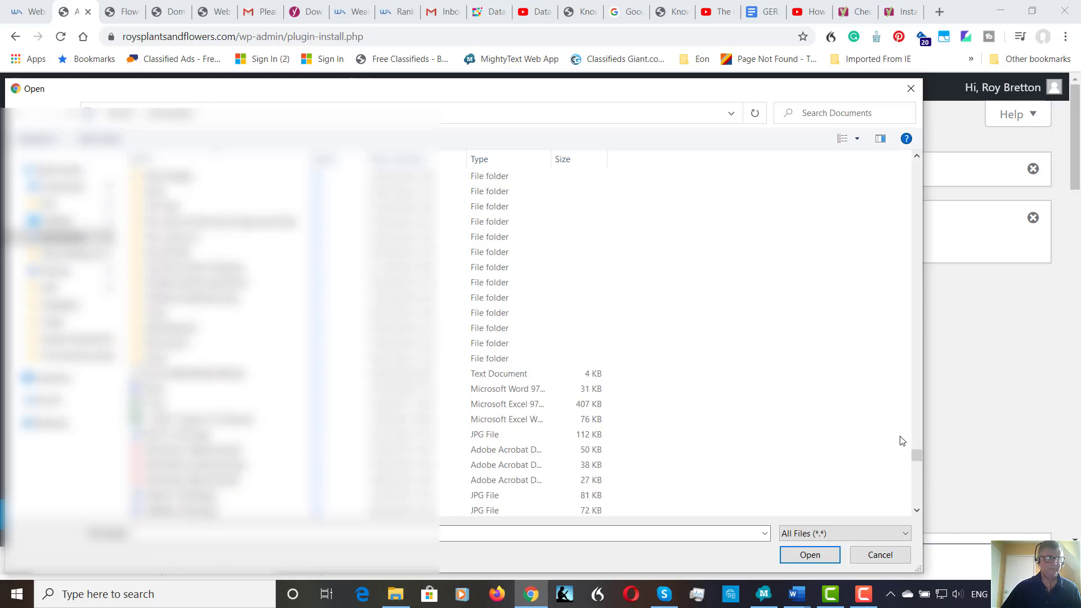
{"action": "left_click", "coordinate": [489, 191]}
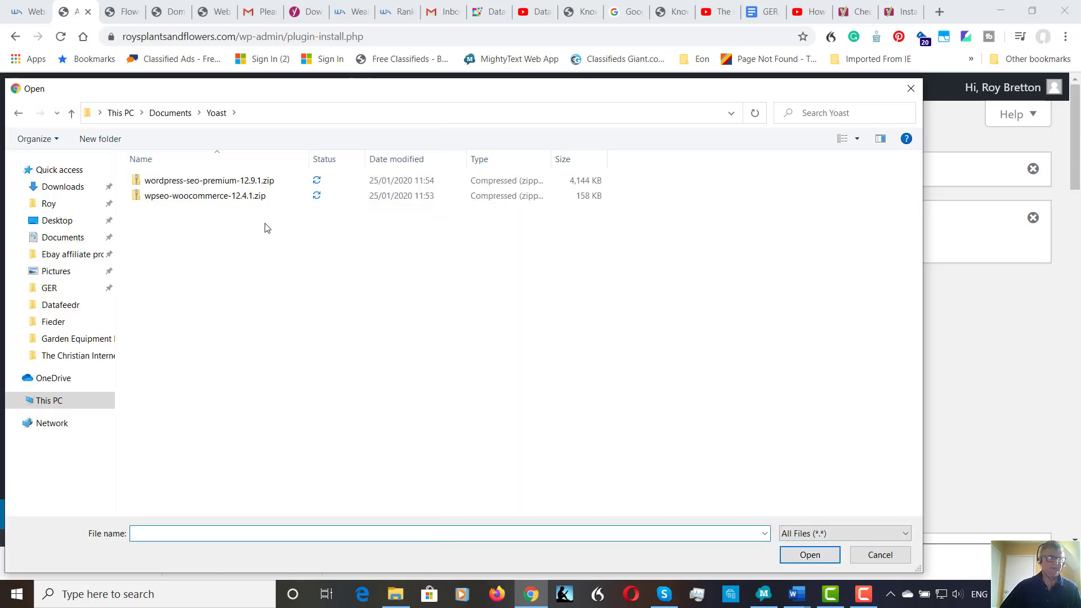
{"action": "left_click", "coordinate": [209, 180]}
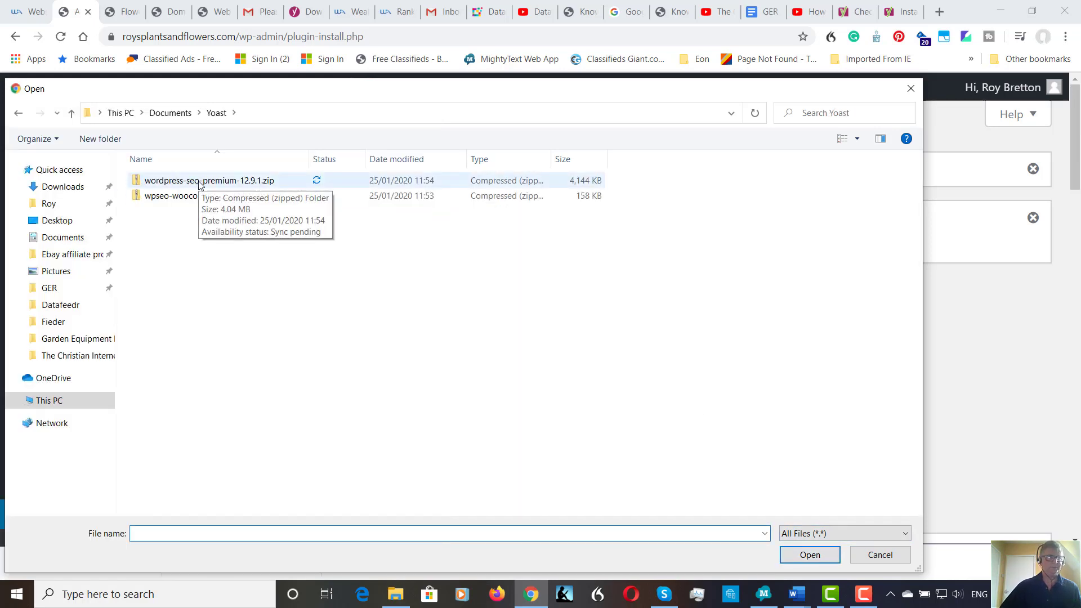
{"action": "left_click", "coordinate": [210, 181]}
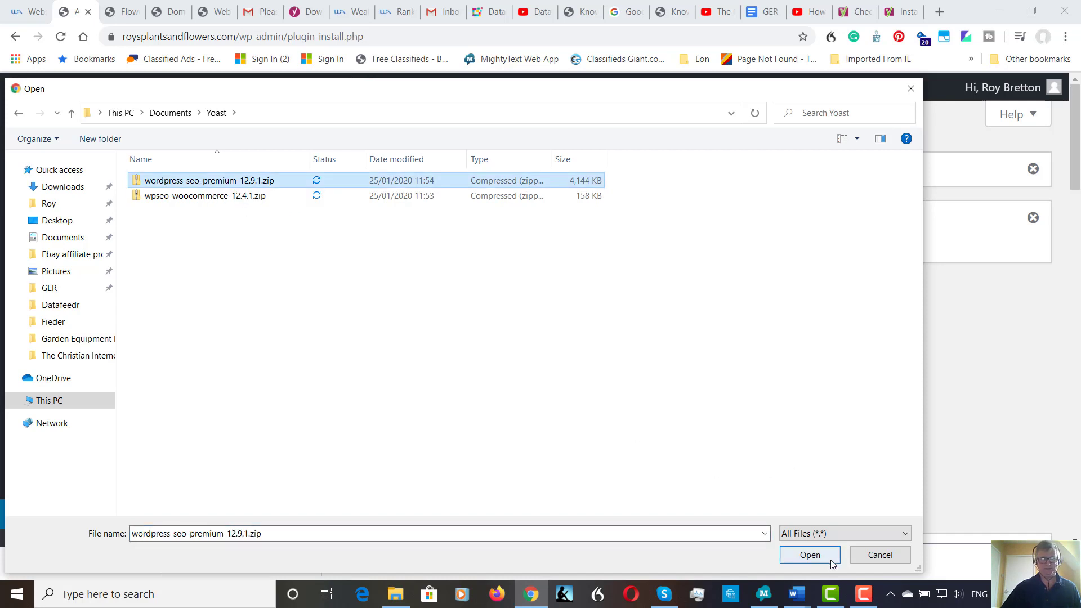
{"action": "left_click", "coordinate": [809, 554]}
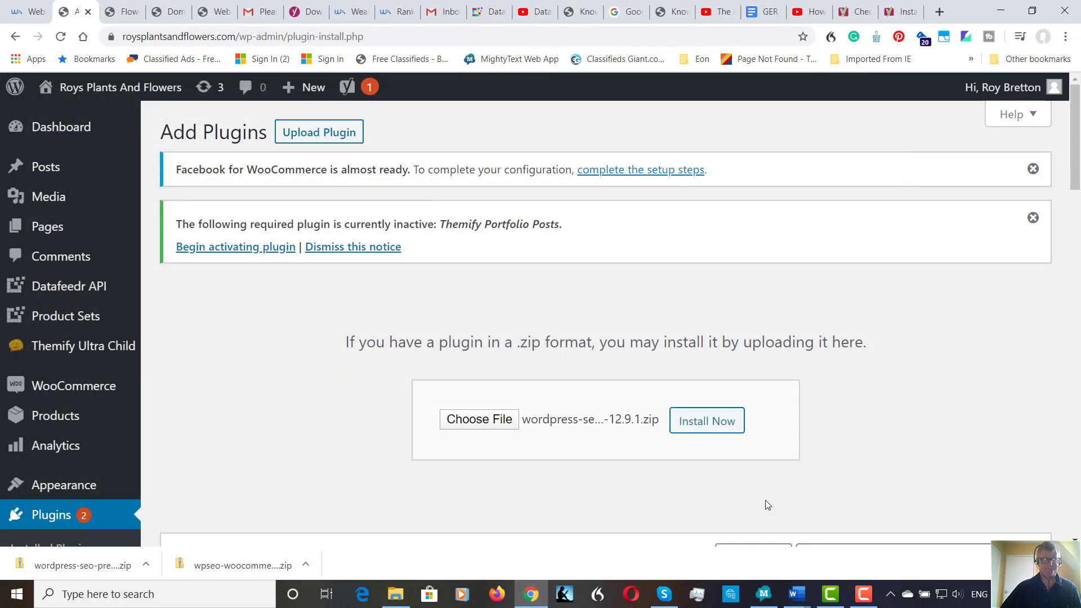
{"action": "mouse_move", "coordinate": [706, 420]}
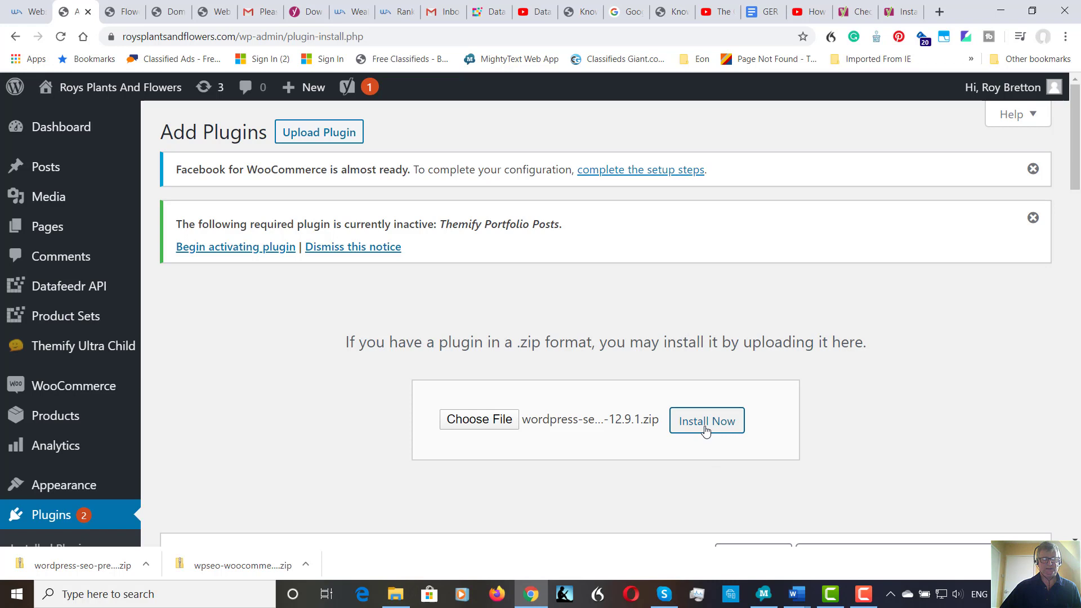
Install Yoast SEO Premium 12.9.1 from the uploaded zip.
{"action": "left_click", "coordinate": [706, 421]}
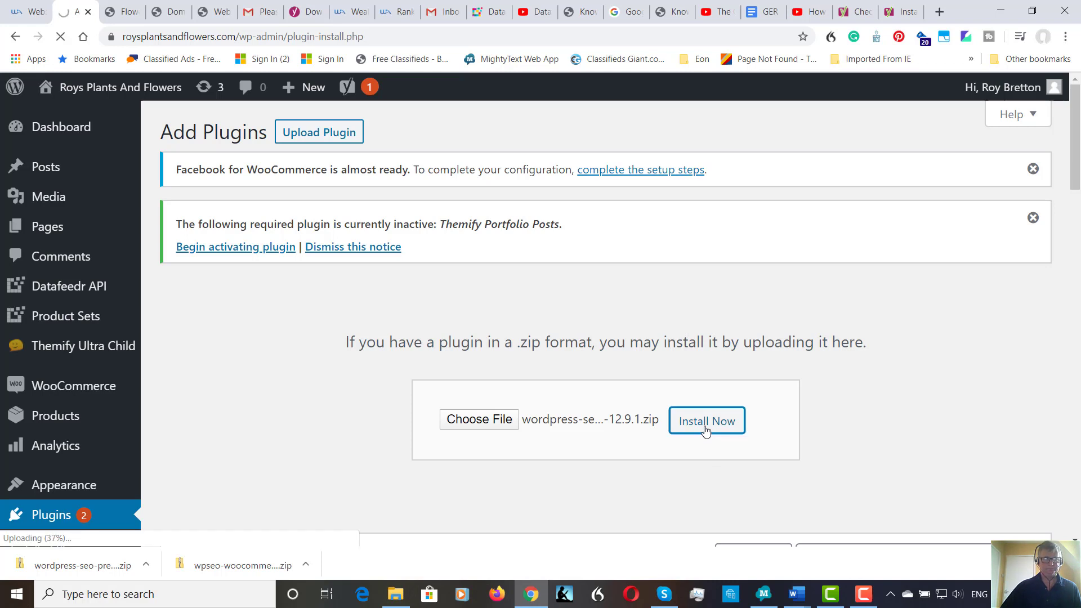
{"action": "left_click", "coordinate": [706, 420]}
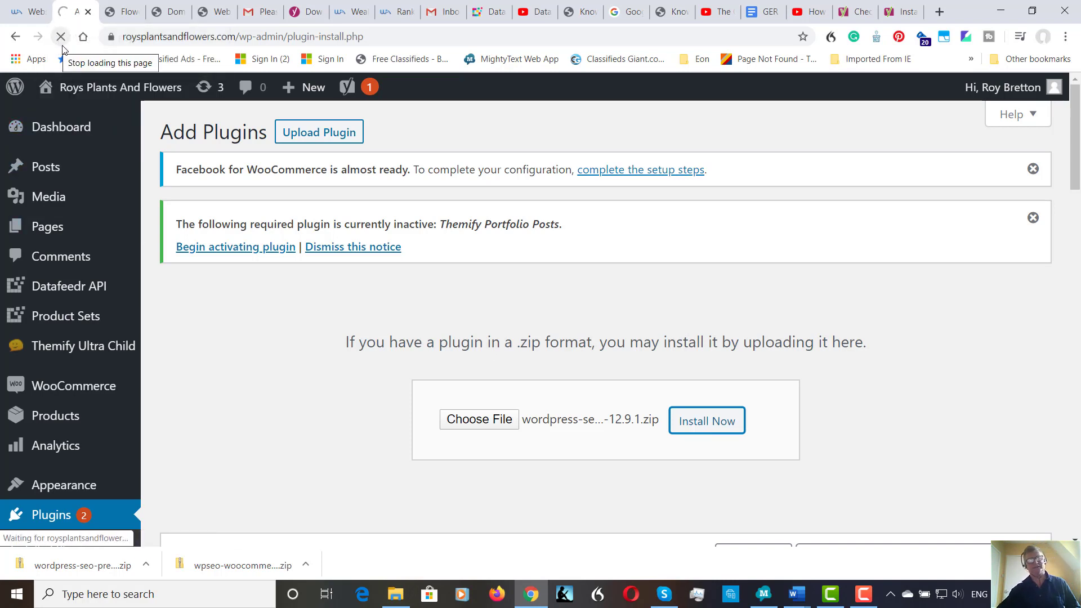
{"action": "left_click", "coordinate": [706, 421]}
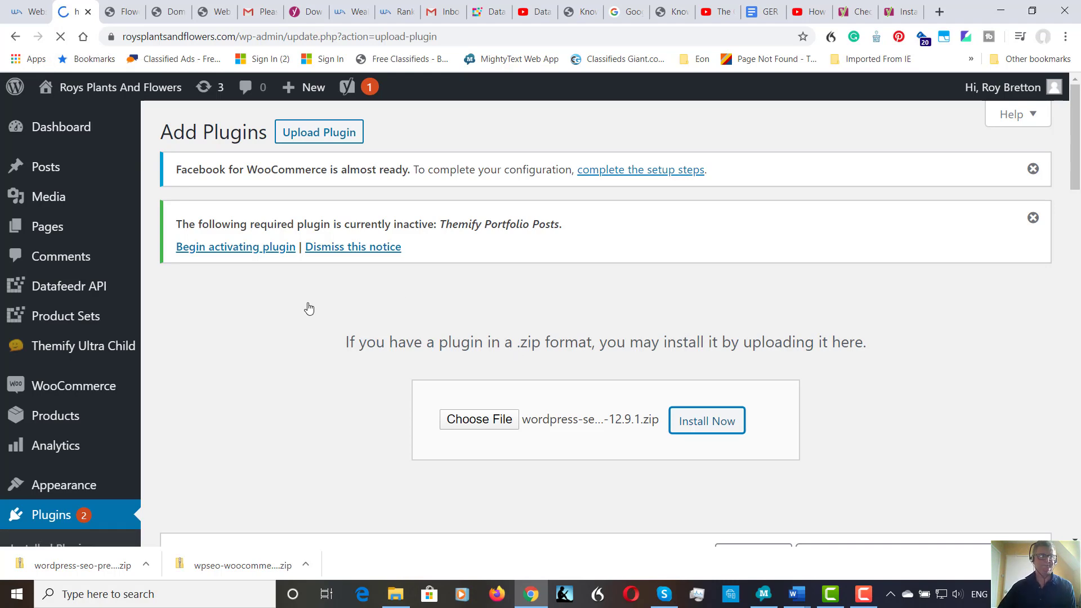
{"action": "left_click", "coordinate": [705, 420]}
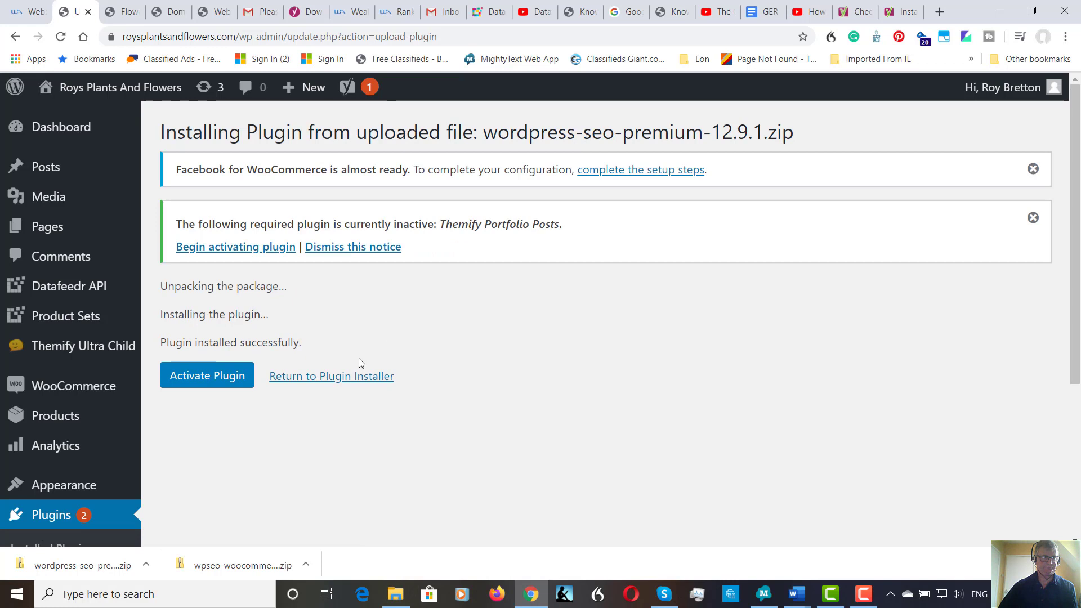
{"action": "mouse_move", "coordinate": [206, 375]}
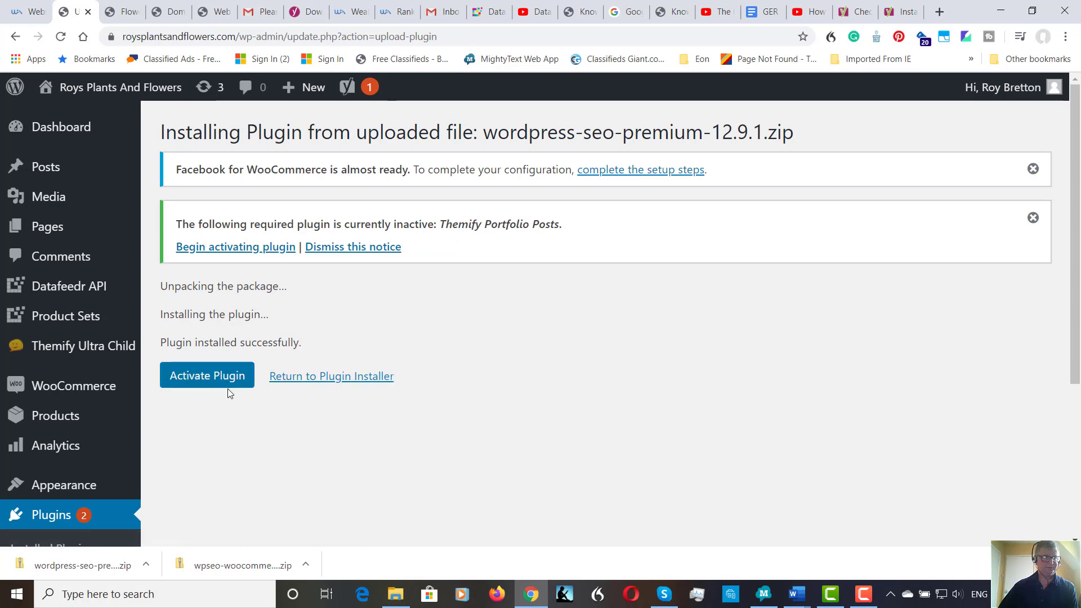
Activate Yoast SEO Premium, returning to the Plugins list.
{"action": "left_click", "coordinate": [206, 376]}
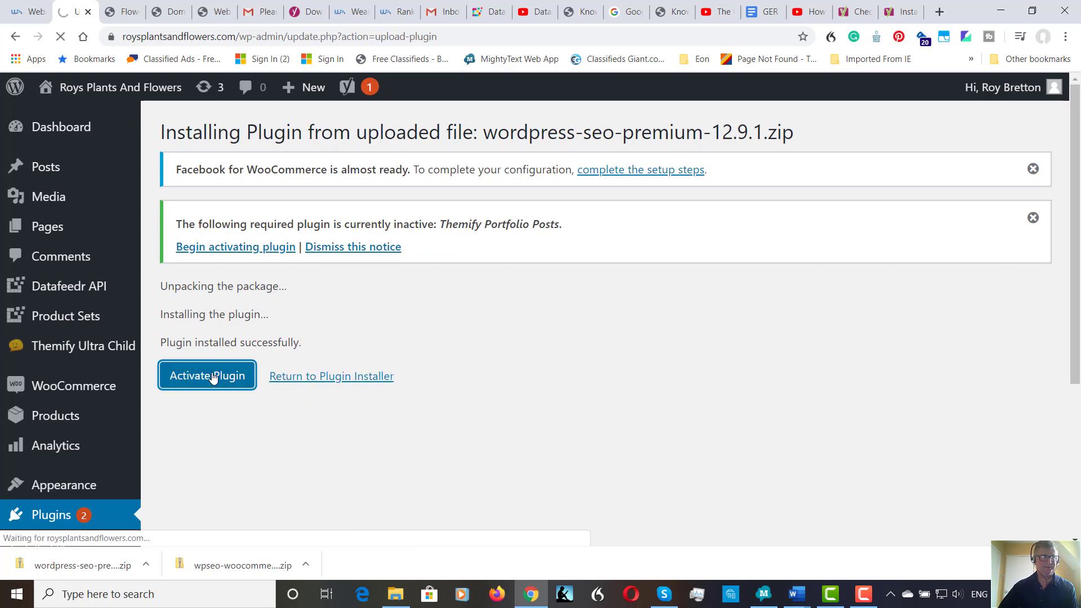
{"action": "left_click", "coordinate": [206, 376]}
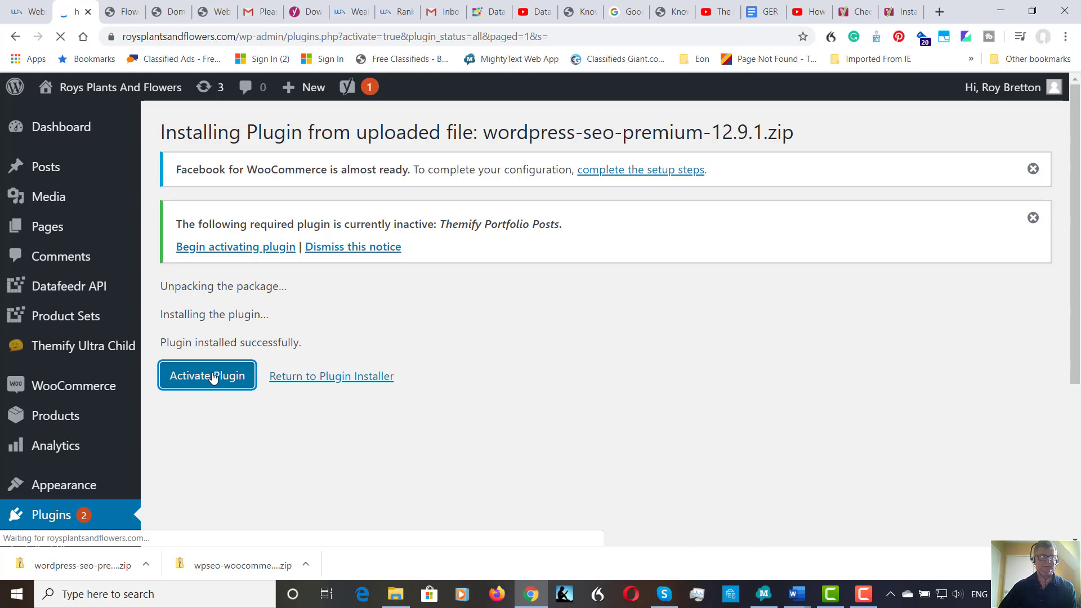
{"action": "left_click", "coordinate": [206, 375]}
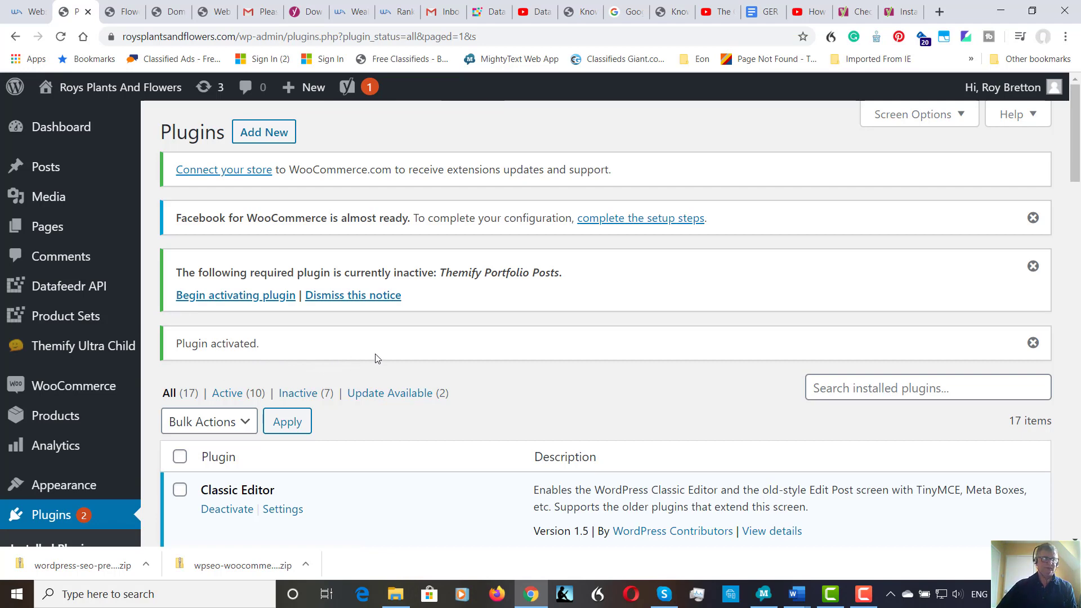
{"action": "mouse_move", "coordinate": [406, 362]}
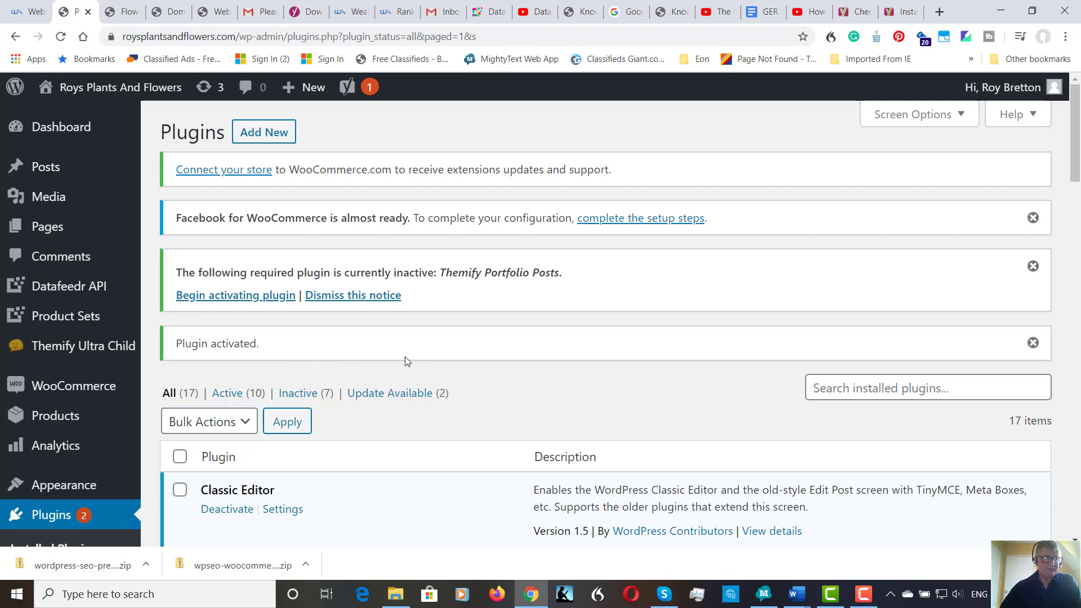
{"action": "scroll", "scroll_direction": "down", "scroll_amount": 3}
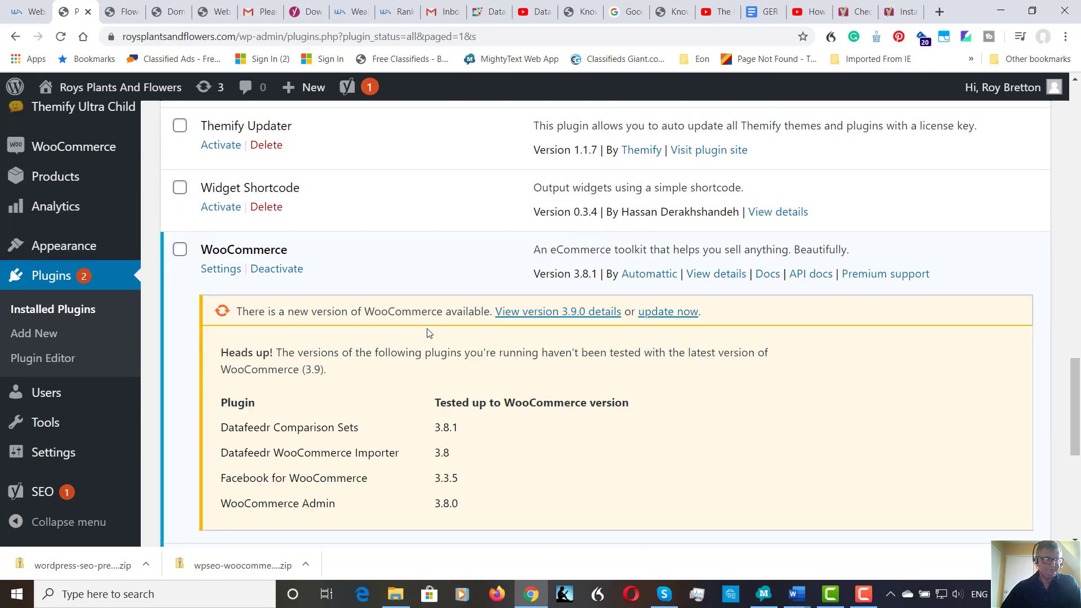
{"action": "scroll", "scroll_direction": "down", "scroll_amount": 3}
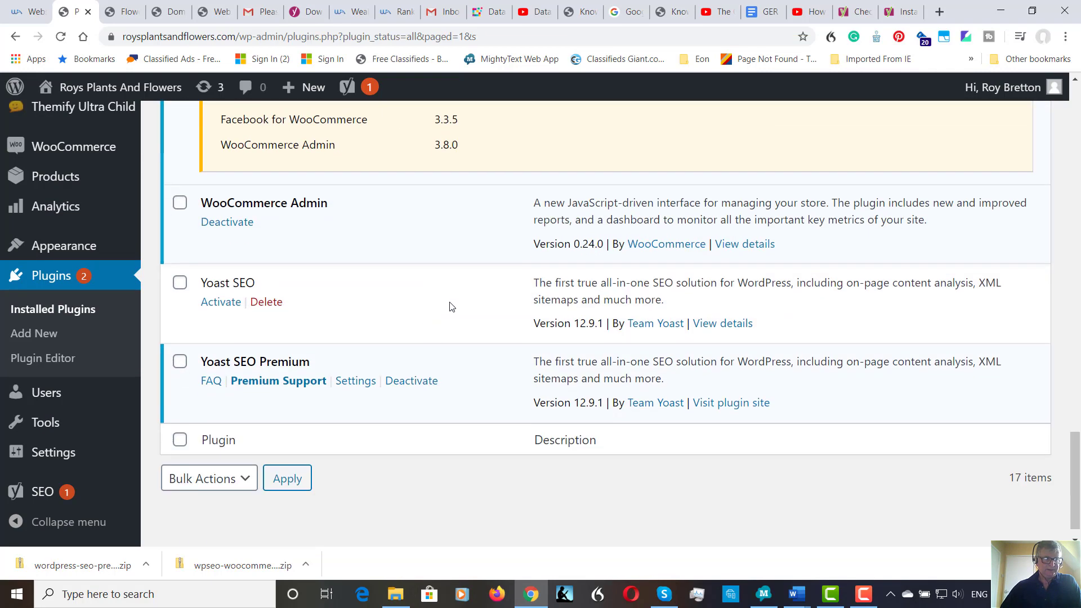
{"action": "mouse_move", "coordinate": [332, 352]}
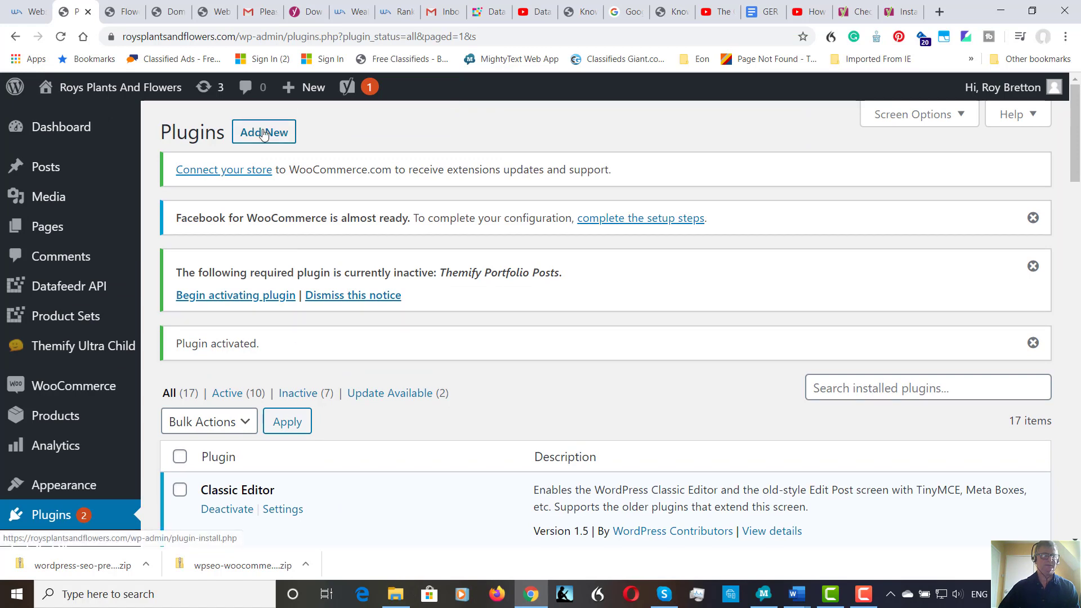
Choose wpseo-woocommerce-12.4.1.zip in the Upload Plugin form.
{"action": "left_click", "coordinate": [263, 132]}
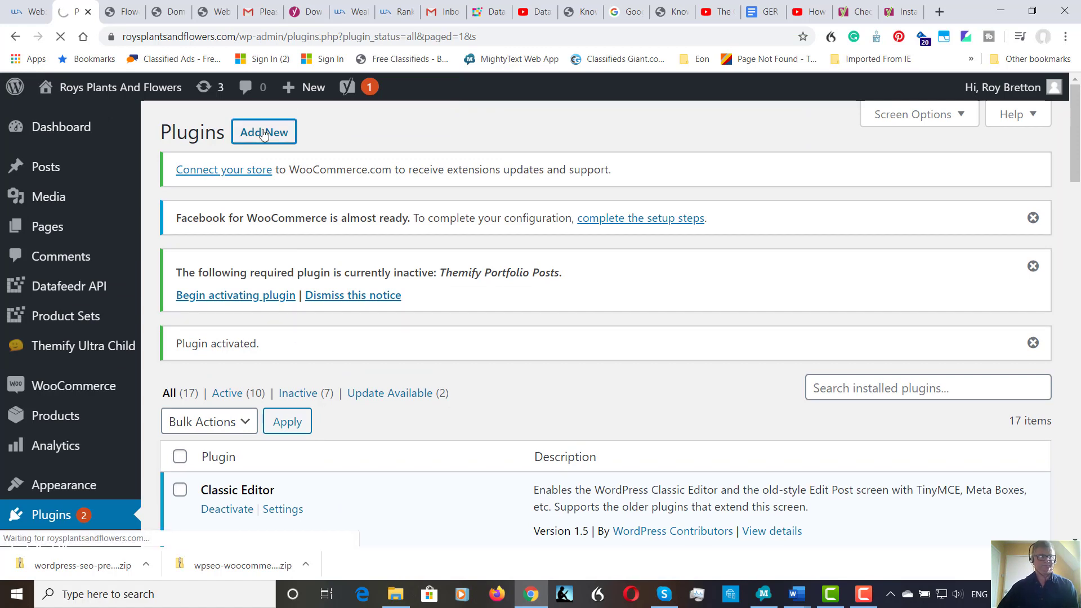
{"action": "left_click", "coordinate": [264, 132]}
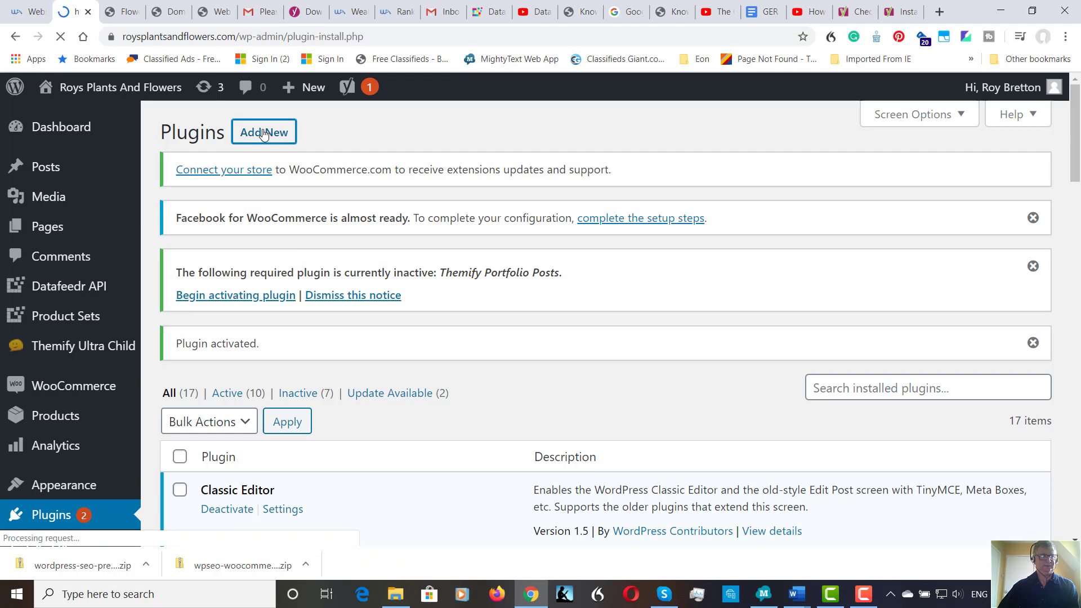
{"action": "left_click", "coordinate": [264, 132]}
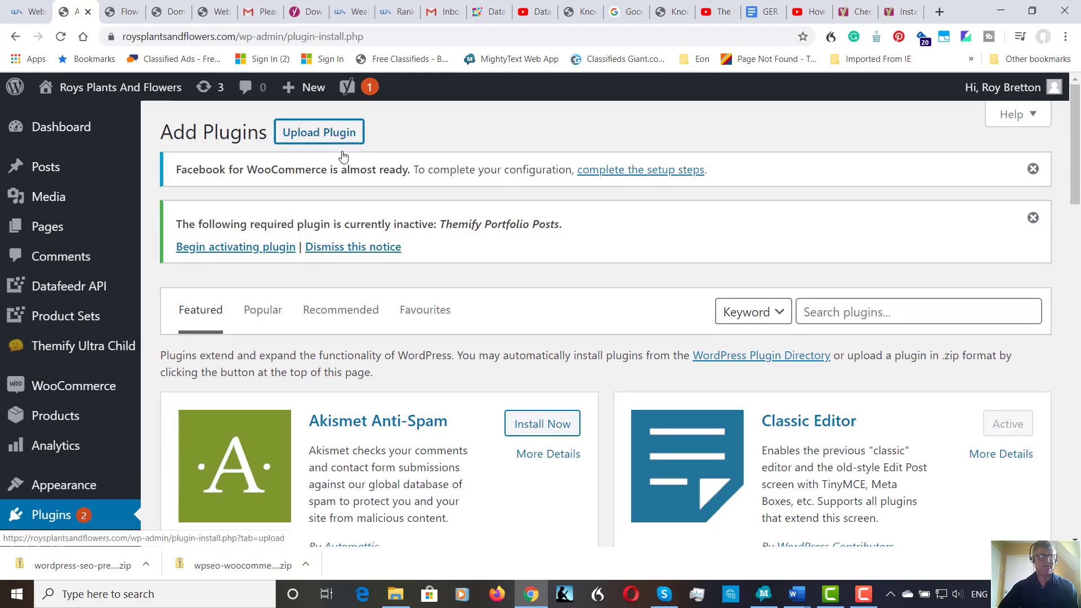
{"action": "left_click", "coordinate": [319, 132]}
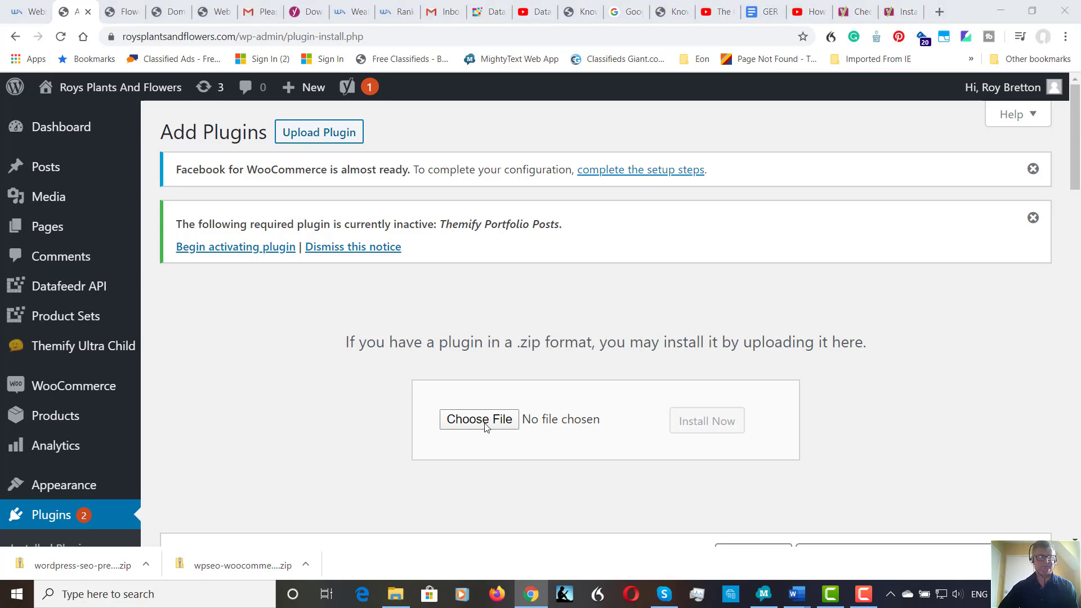
{"action": "left_click", "coordinate": [478, 418]}
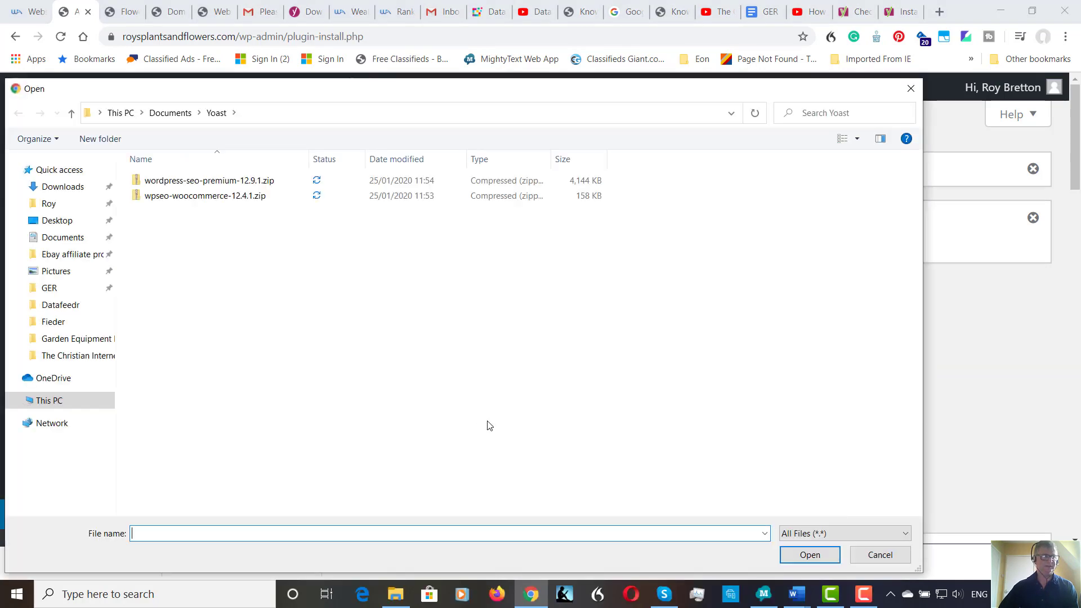
{"action": "left_click", "coordinate": [204, 195]}
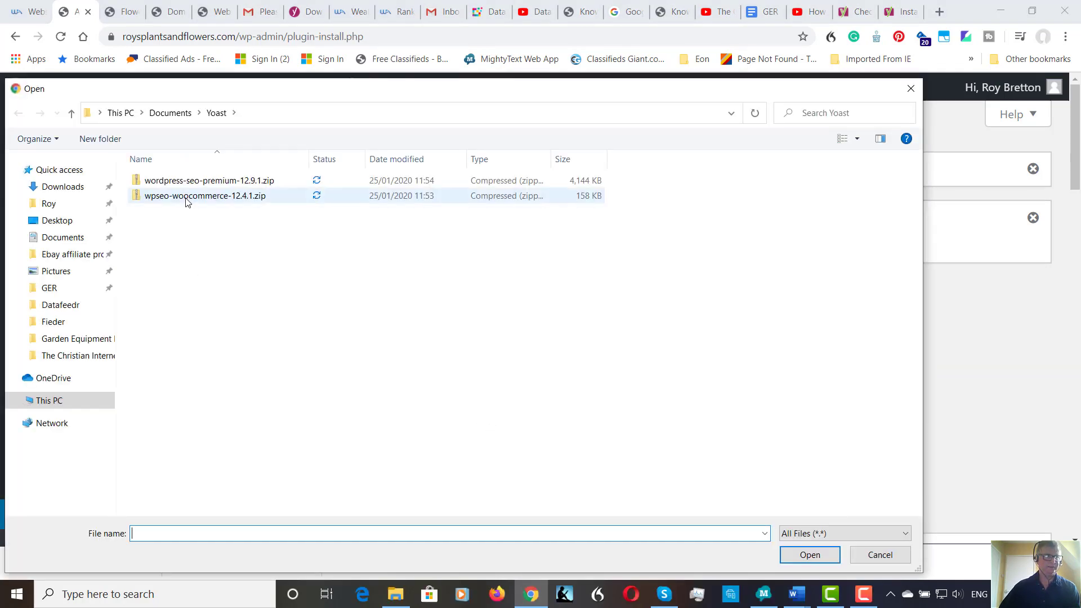
{"action": "left_click", "coordinate": [204, 196]}
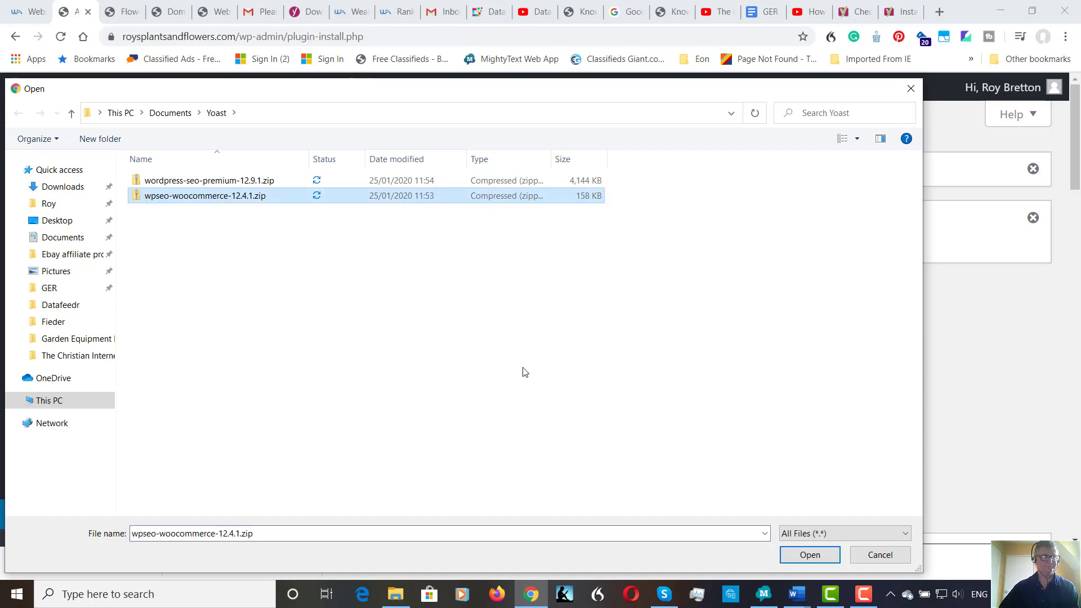
{"action": "left_click", "coordinate": [810, 553]}
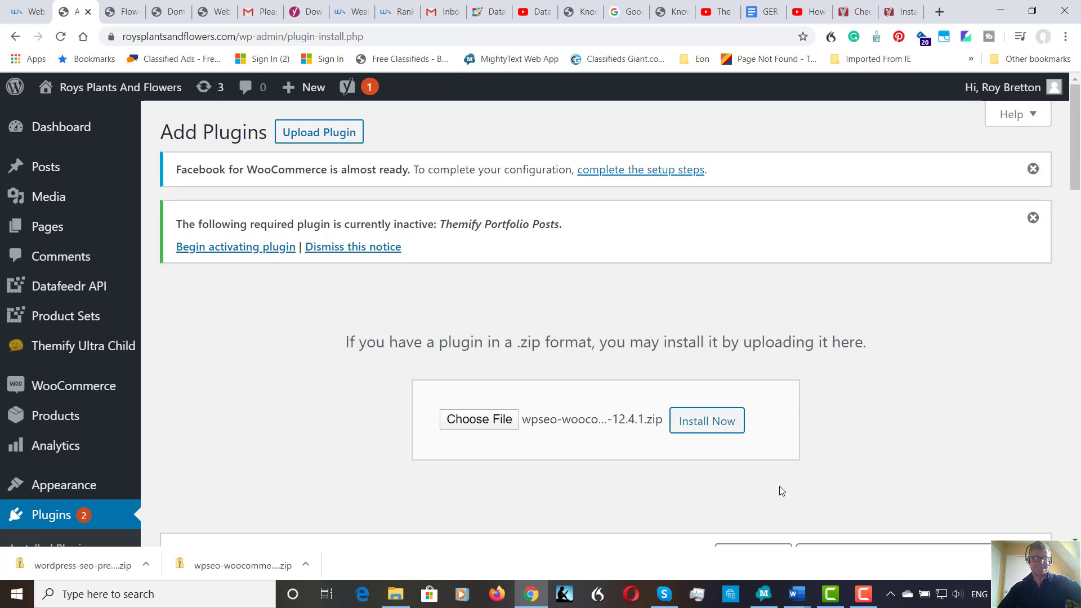
Install and activate WooCommerce SEO 12.4.1, bringing the plugin count to 18.
{"action": "left_click", "coordinate": [706, 421]}
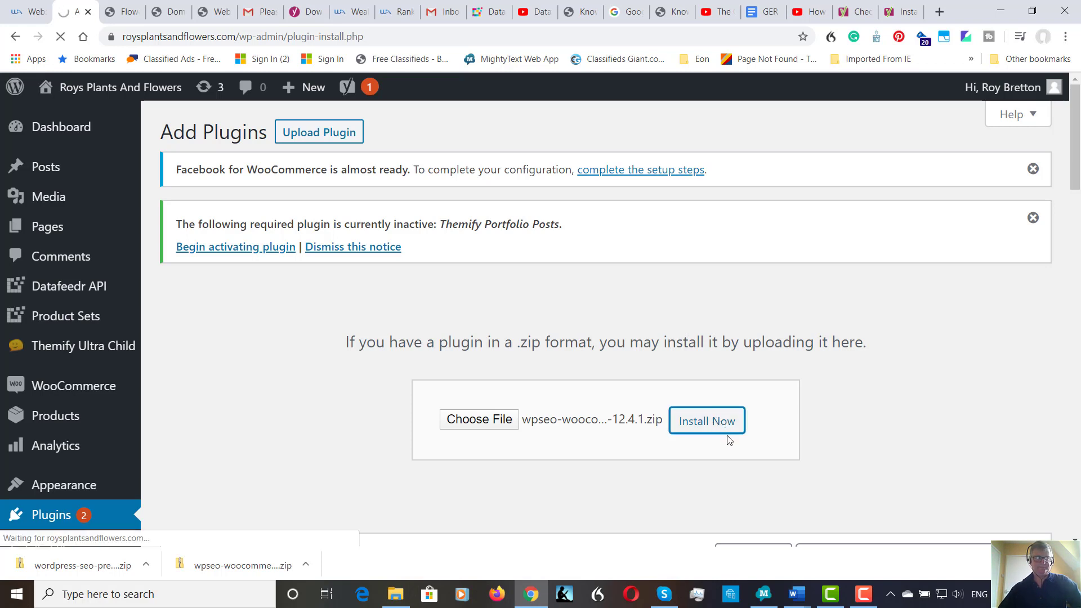
{"action": "left_click", "coordinate": [706, 420]}
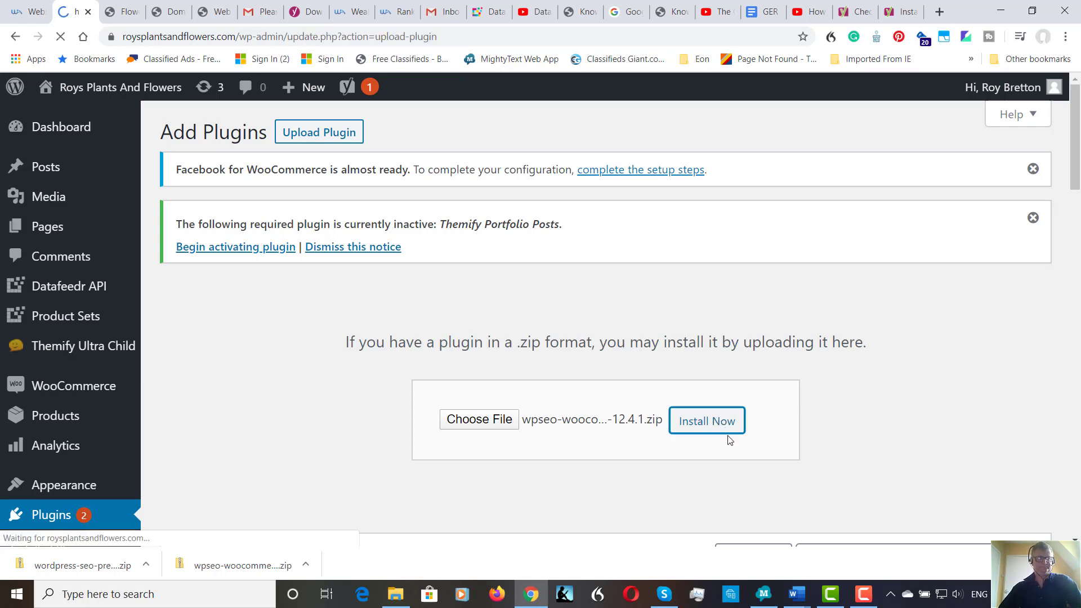
{"action": "left_click", "coordinate": [705, 421]}
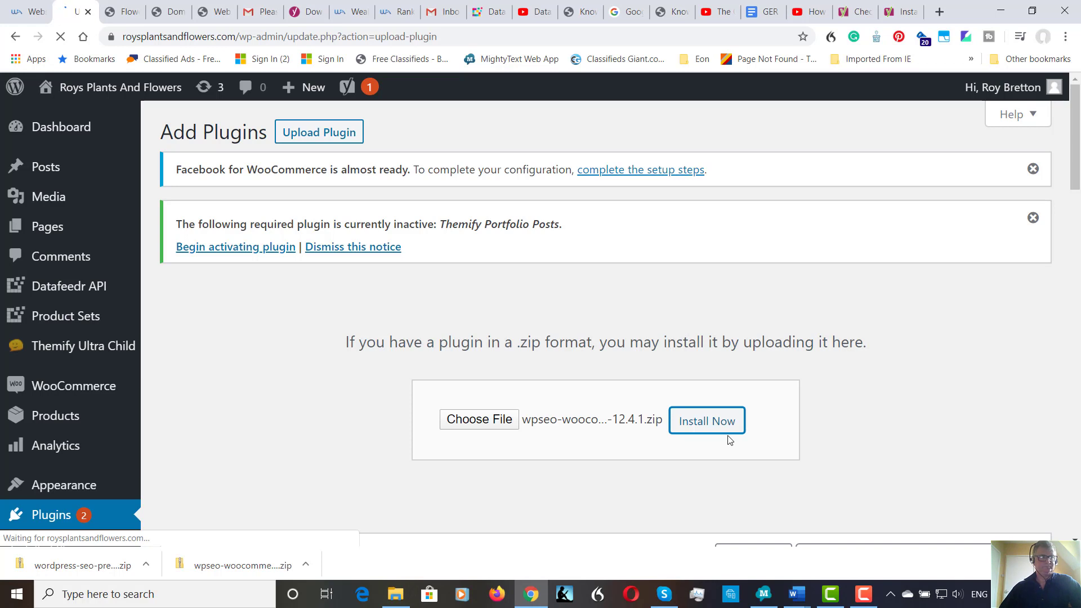
{"action": "left_click", "coordinate": [706, 421]}
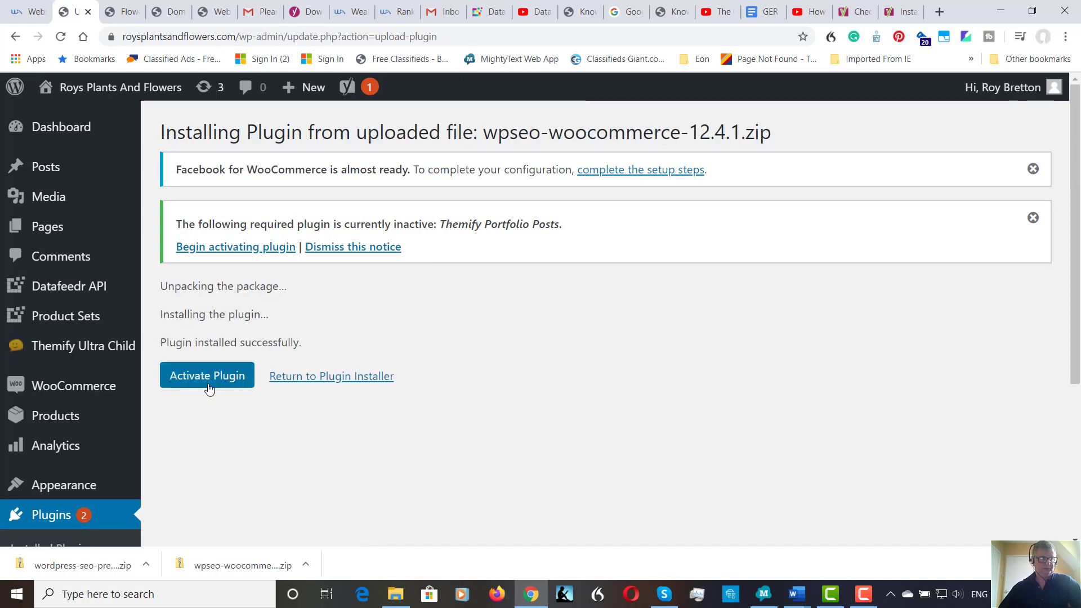
{"action": "left_click", "coordinate": [206, 375]}
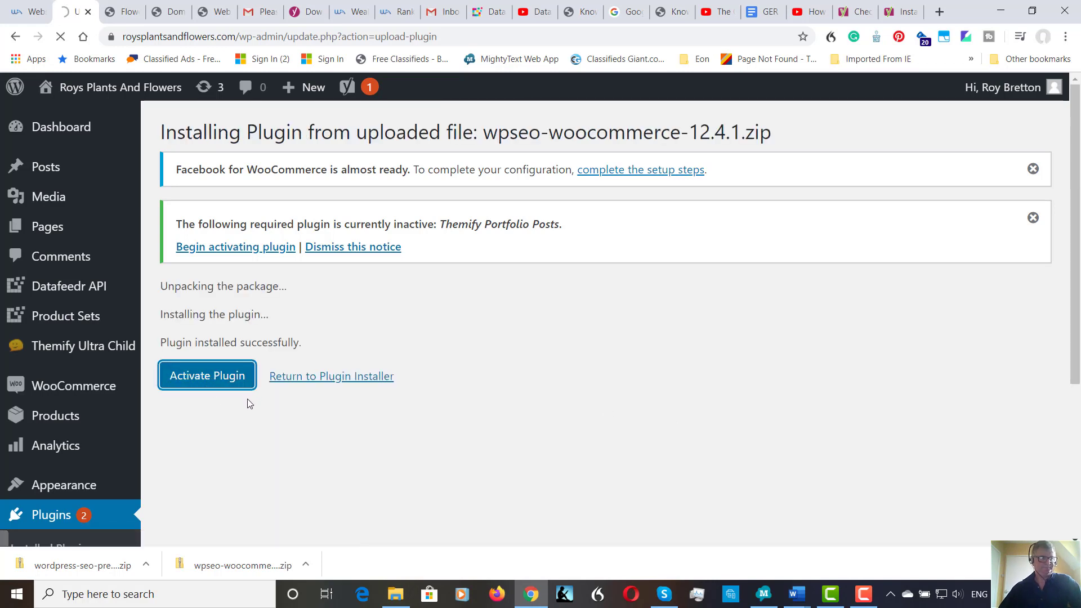
{"action": "left_click", "coordinate": [206, 375]}
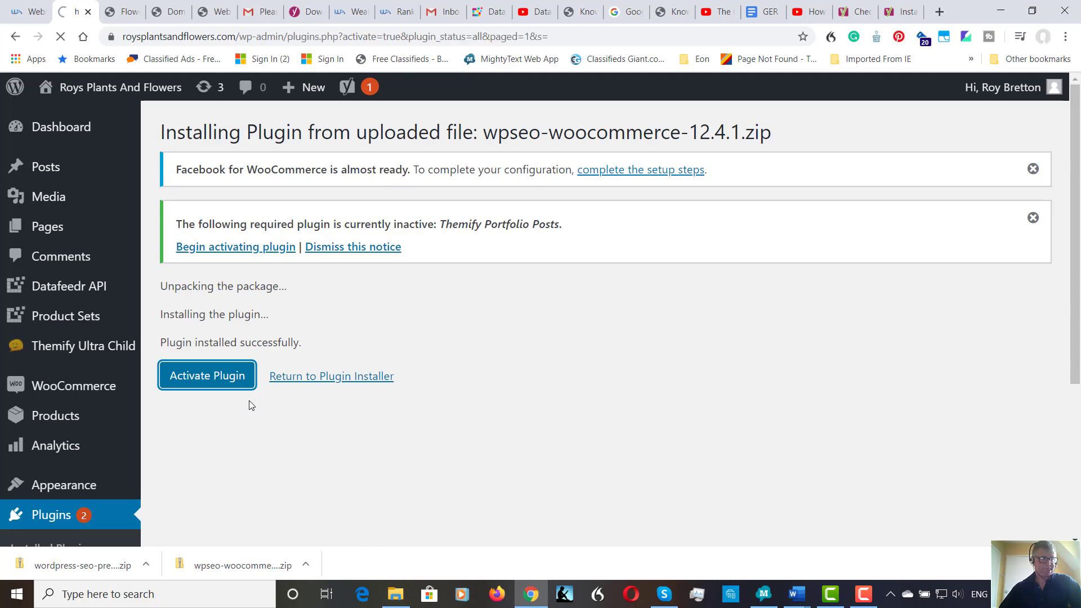
{"action": "left_click", "coordinate": [206, 375]}
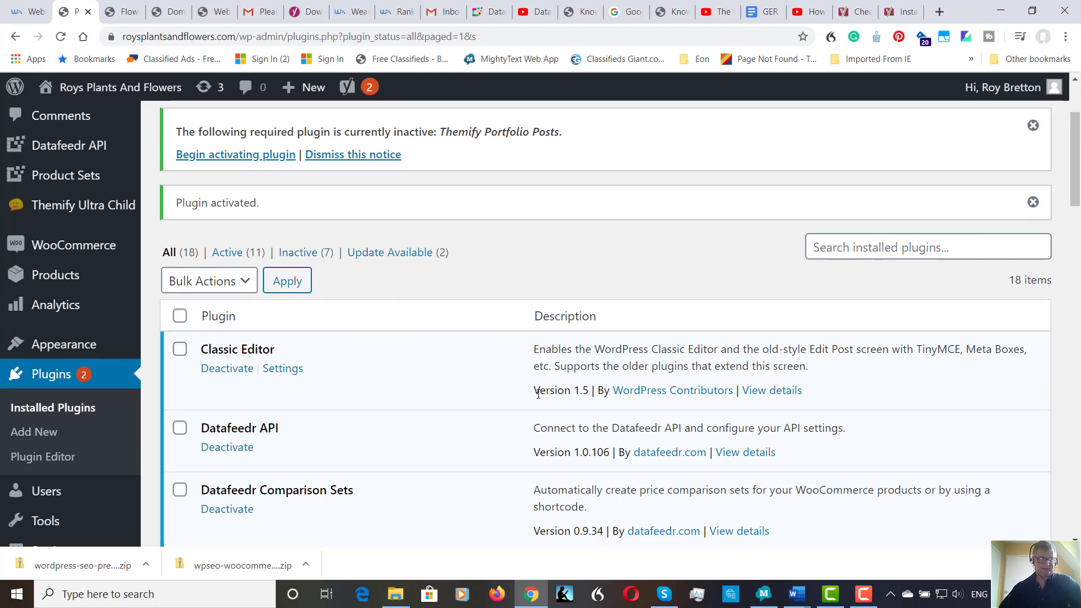
{"action": "scroll", "scroll_direction": "down", "scroll_amount": 3}
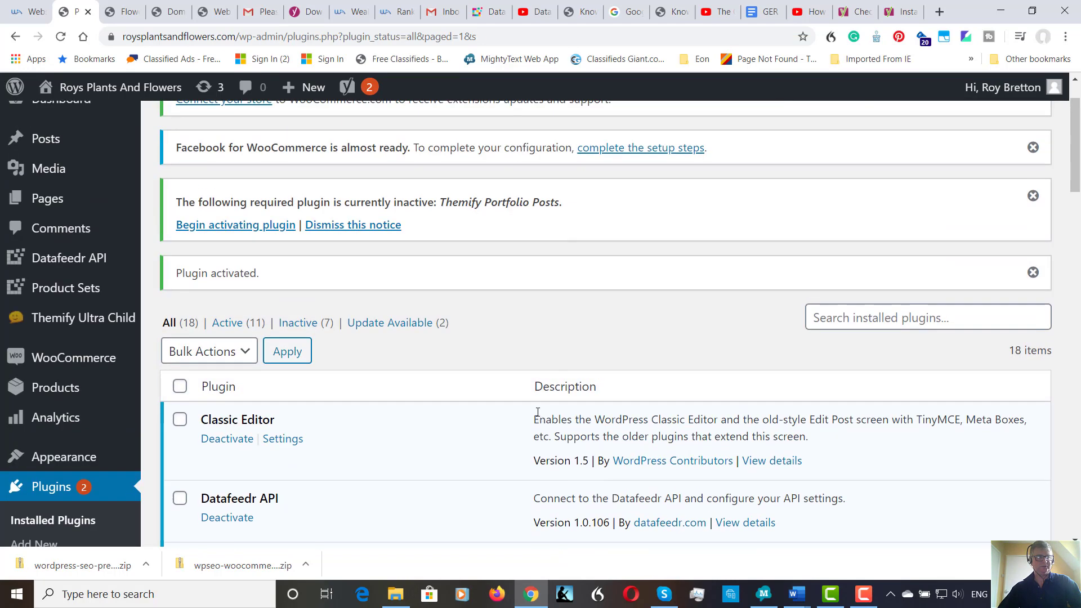
{"action": "mouse_move", "coordinate": [868, 569]}
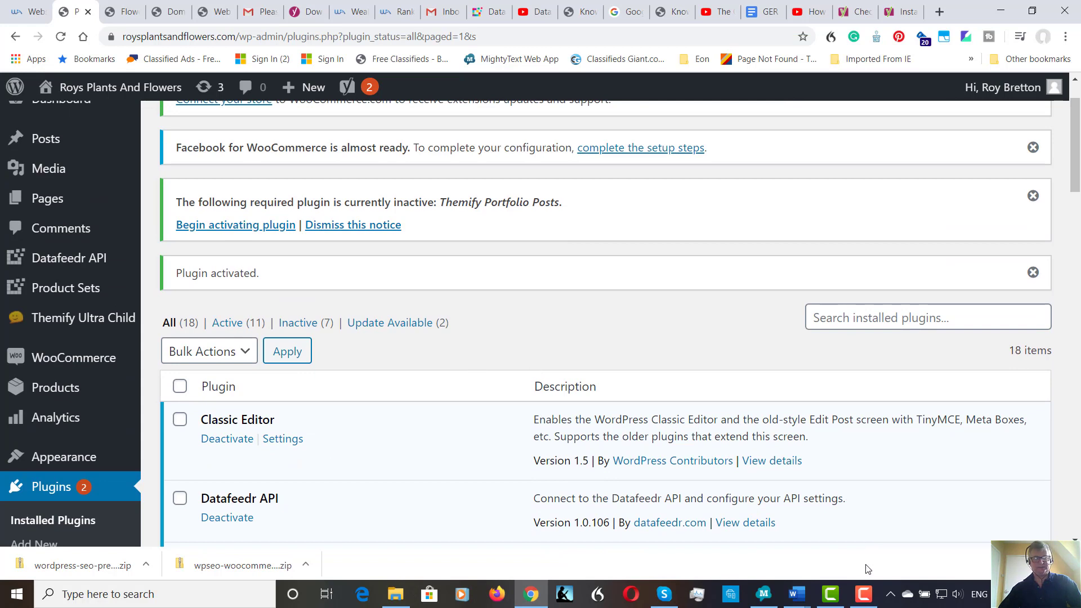
{"action": "mouse_move", "coordinate": [879, 553]}
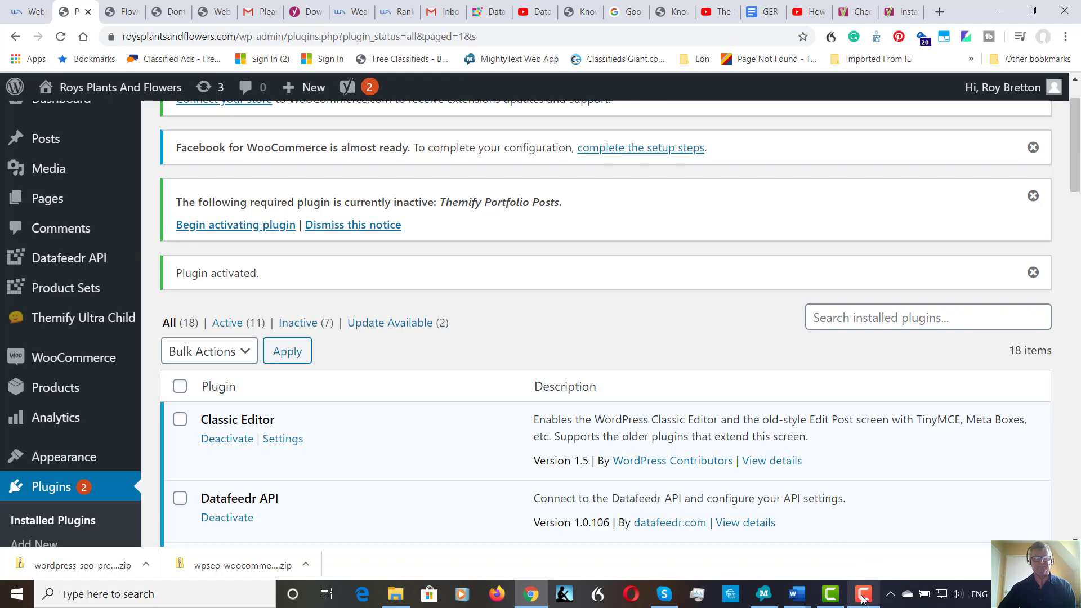
{"action": "left_click", "coordinate": [863, 593]}
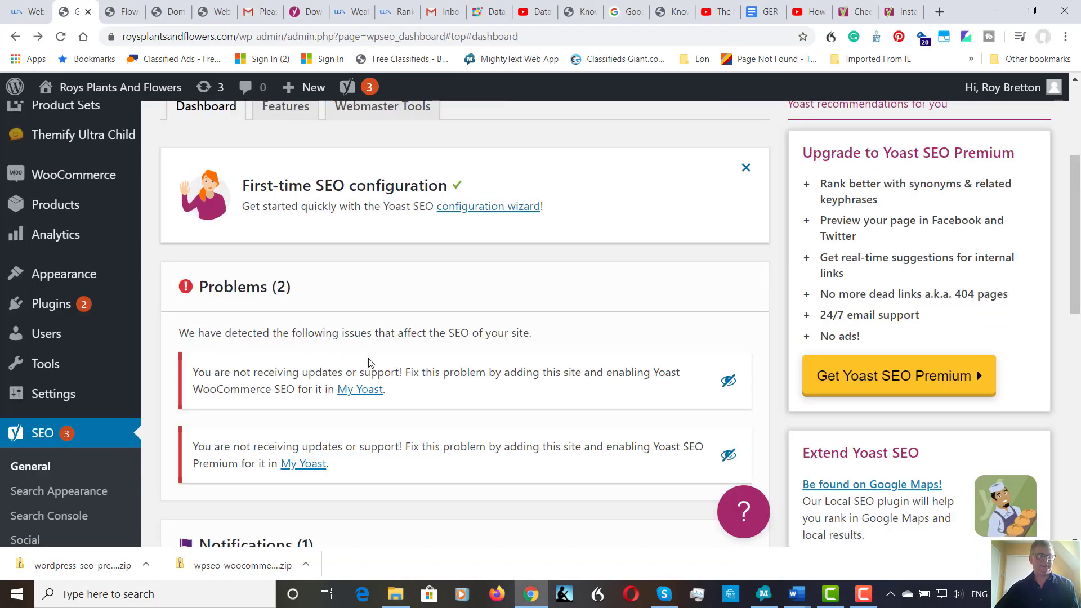
{"action": "mouse_move", "coordinate": [357, 363]}
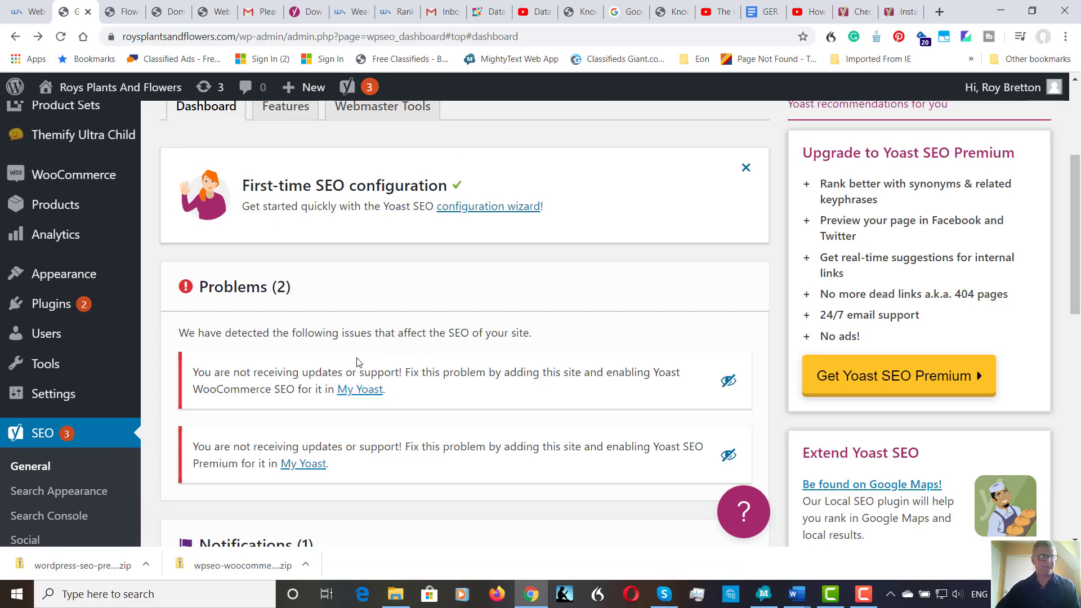
{"action": "mouse_move", "coordinate": [410, 347]}
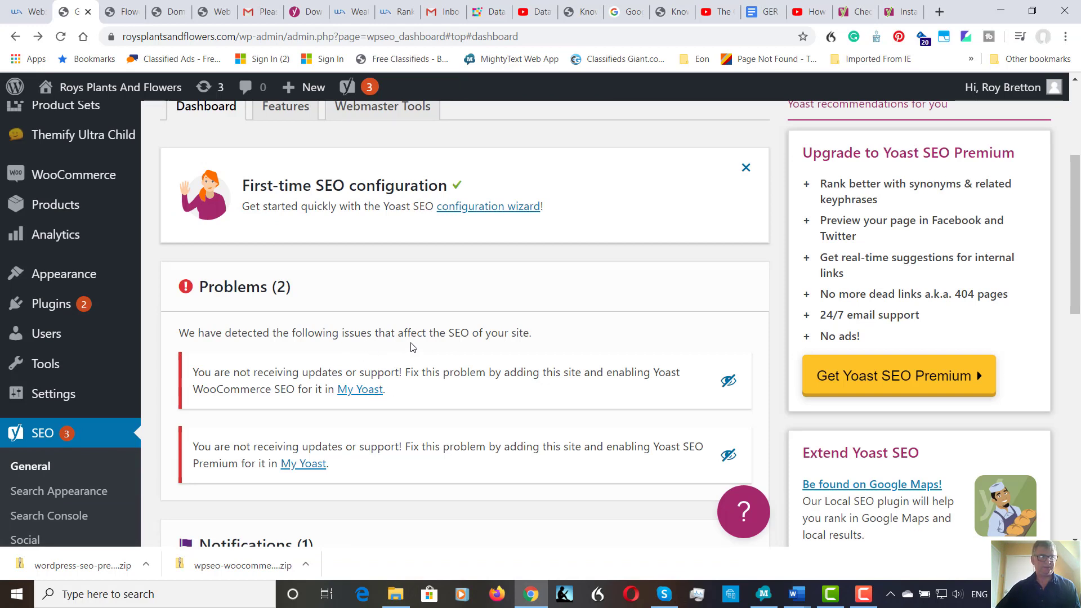
{"action": "mouse_move", "coordinate": [491, 353]}
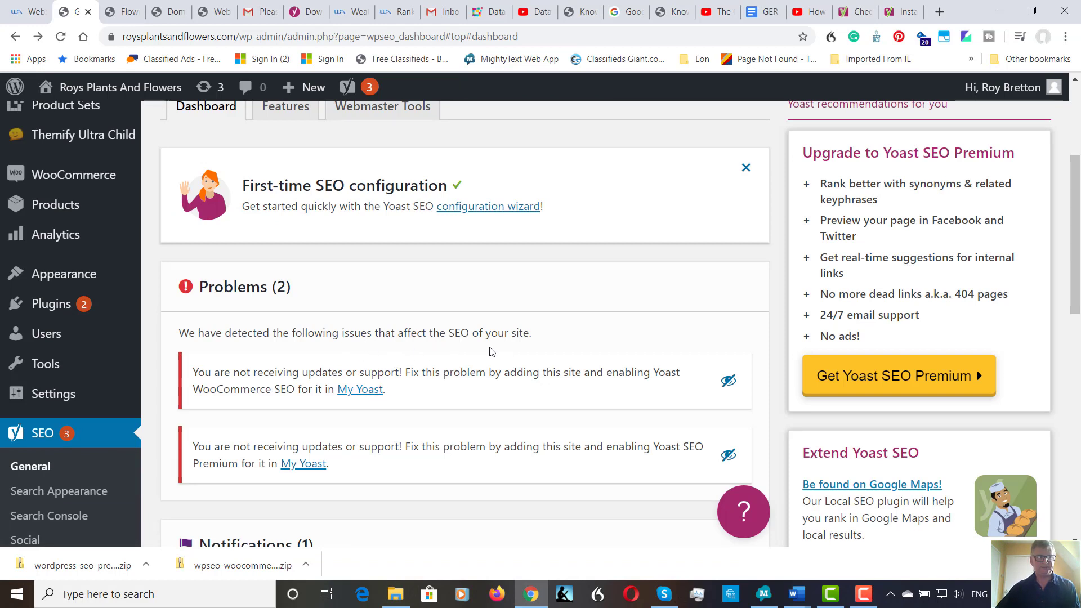
Launch the configuration wizard link under First-time SEO configuration.
{"action": "scroll", "scroll_direction": "down", "scroll_amount": 3}
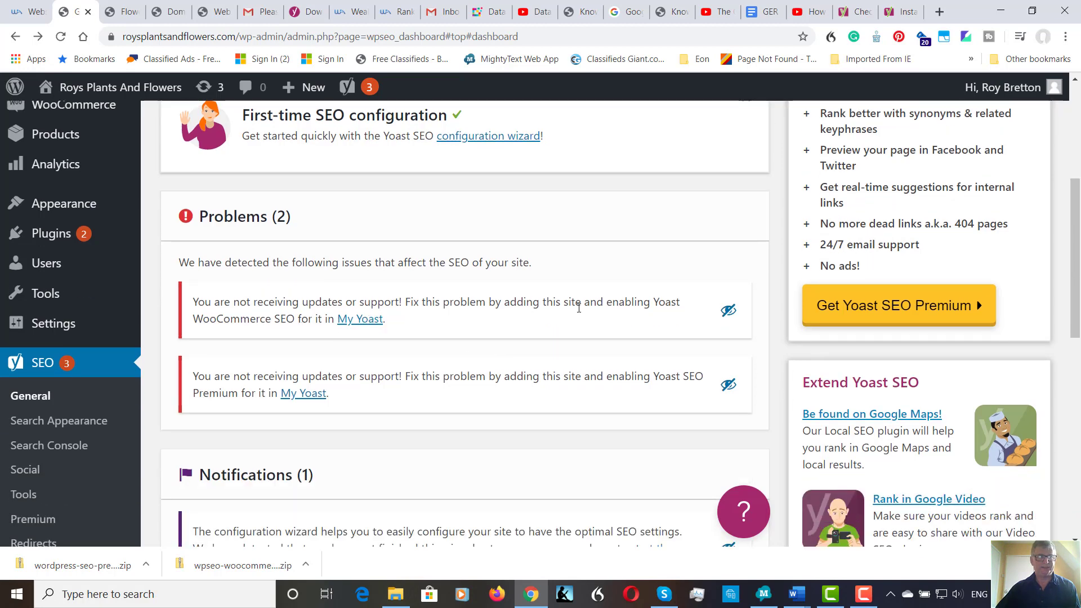
{"action": "mouse_move", "coordinate": [419, 326]}
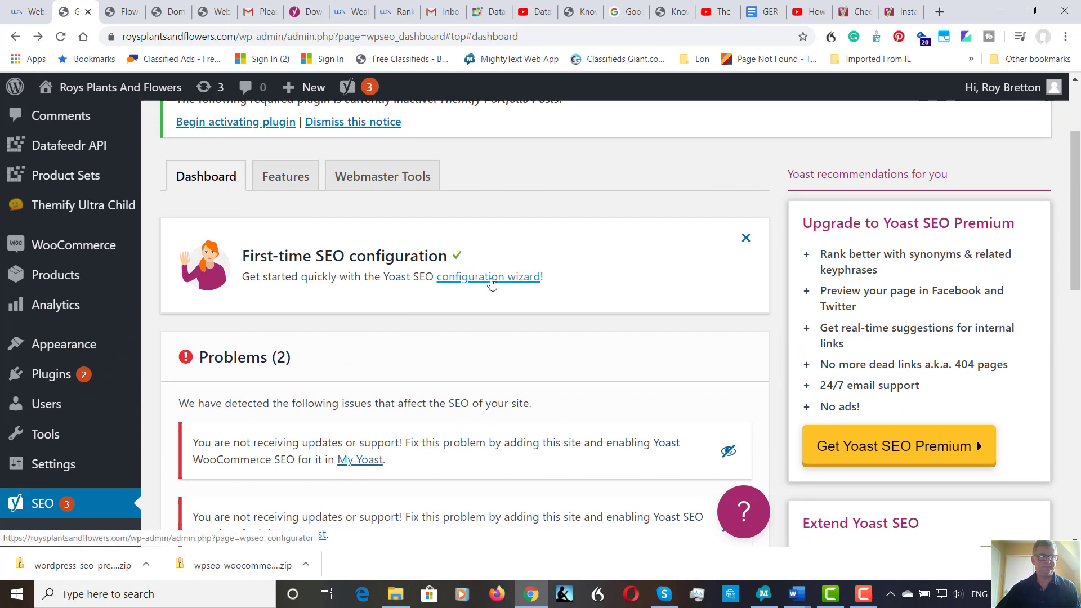
{"action": "left_click", "coordinate": [488, 277]}
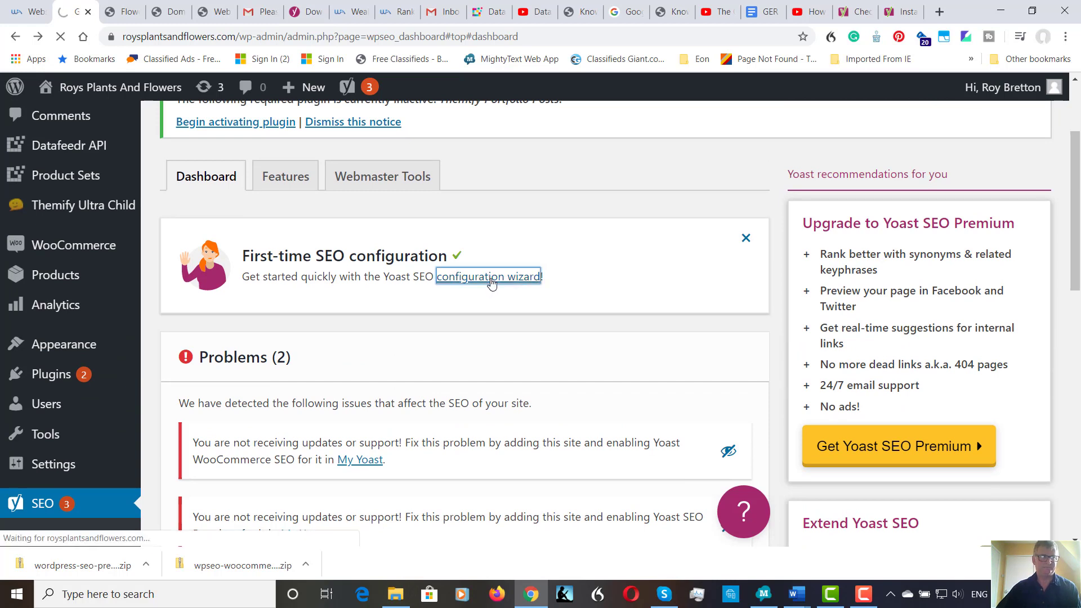
{"action": "left_click", "coordinate": [488, 277]}
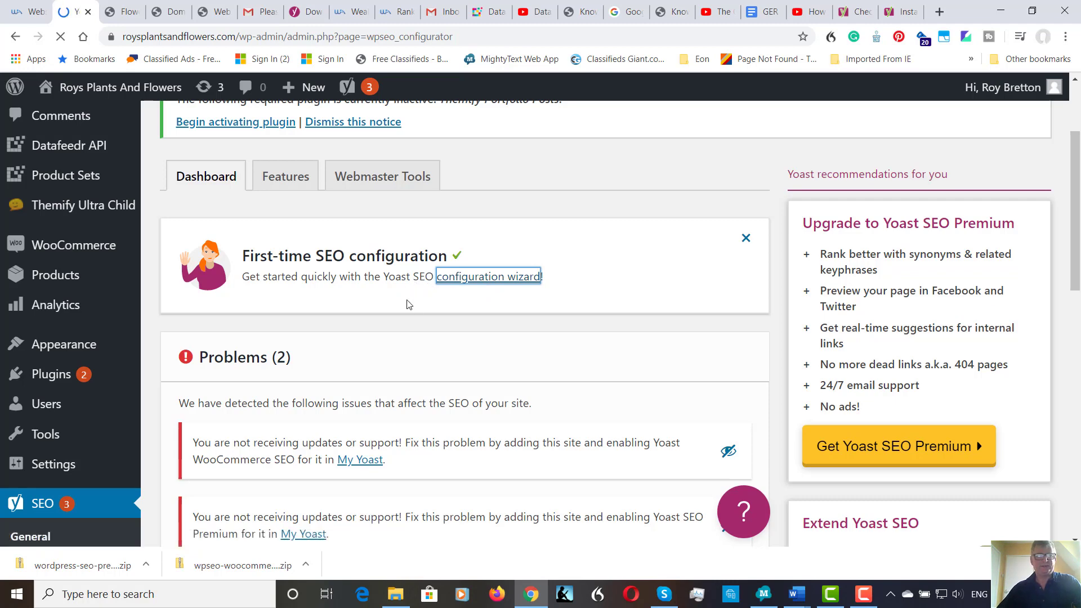
Mark the site as live for indexing and choose 'An online shop' as site type.
{"action": "left_click", "coordinate": [487, 276]}
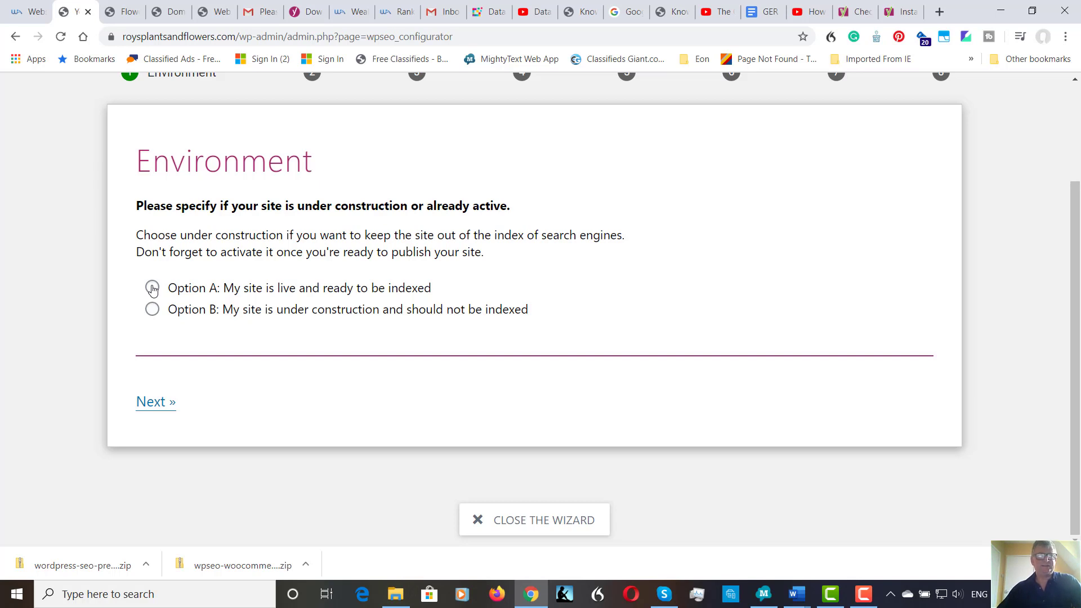
{"action": "left_click", "coordinate": [151, 288]}
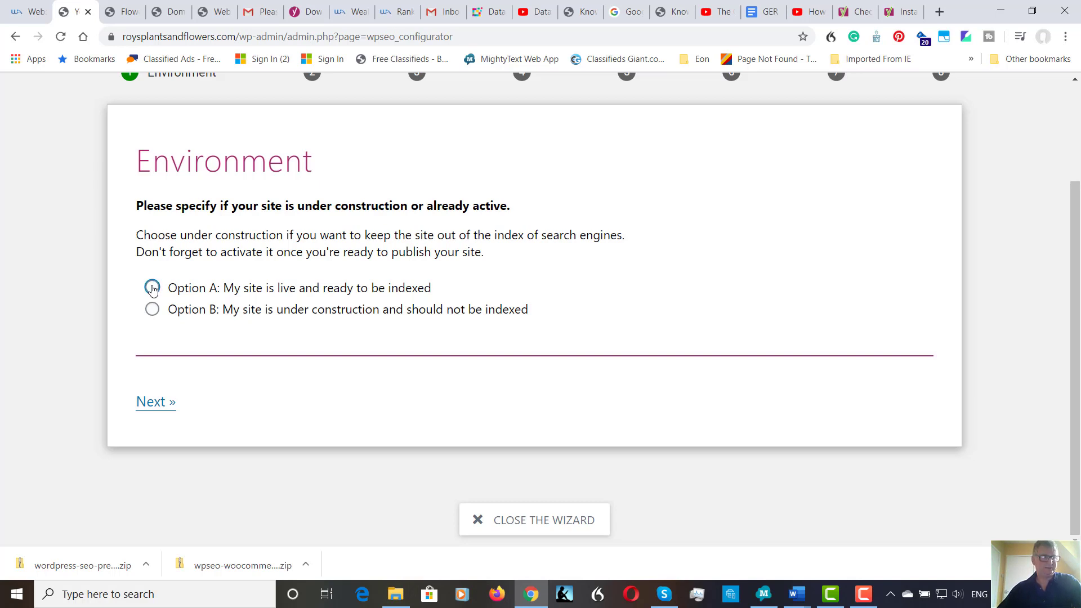
{"action": "left_click", "coordinate": [151, 287]}
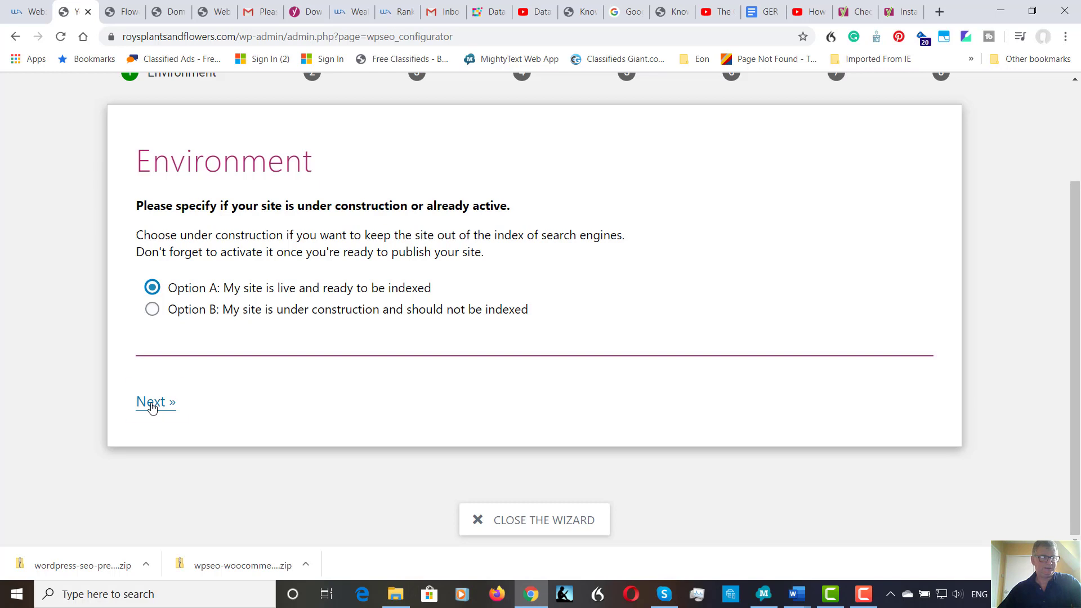
{"action": "left_click", "coordinate": [152, 402]}
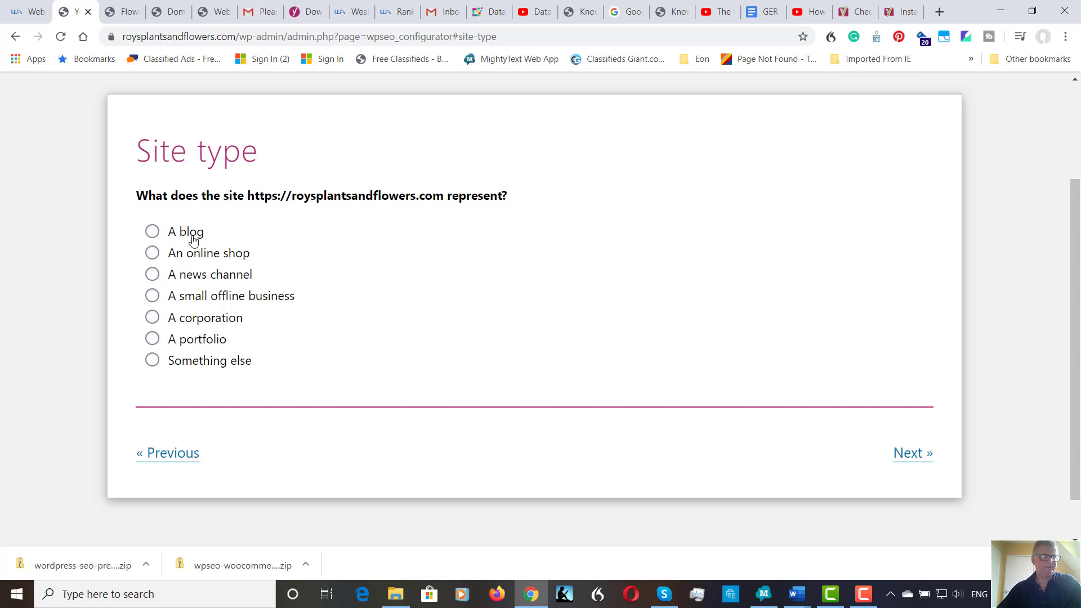
{"action": "mouse_move", "coordinate": [229, 287]}
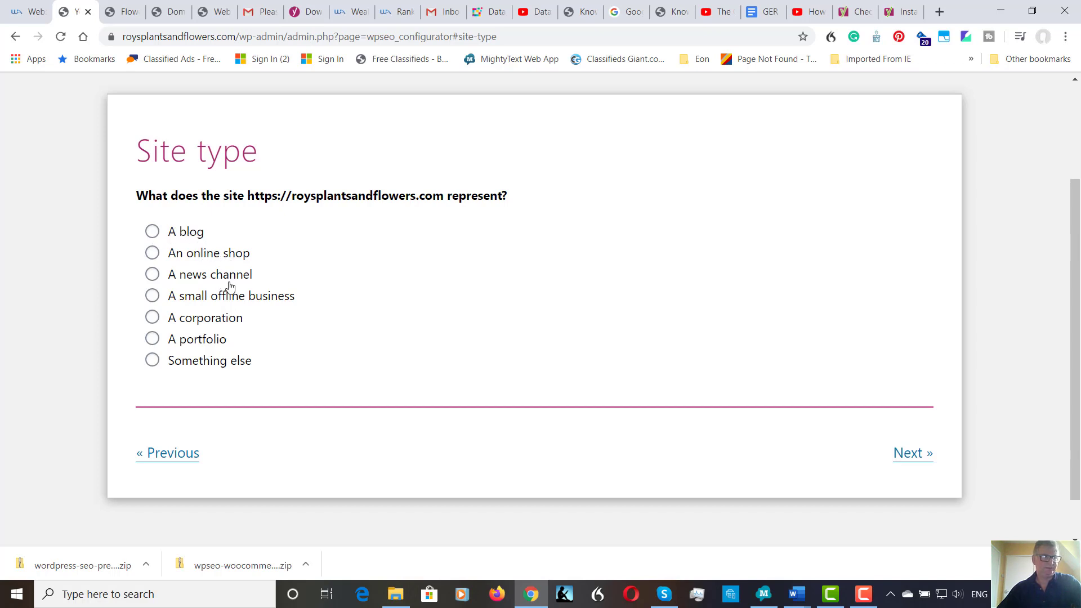
{"action": "mouse_move", "coordinate": [234, 316]}
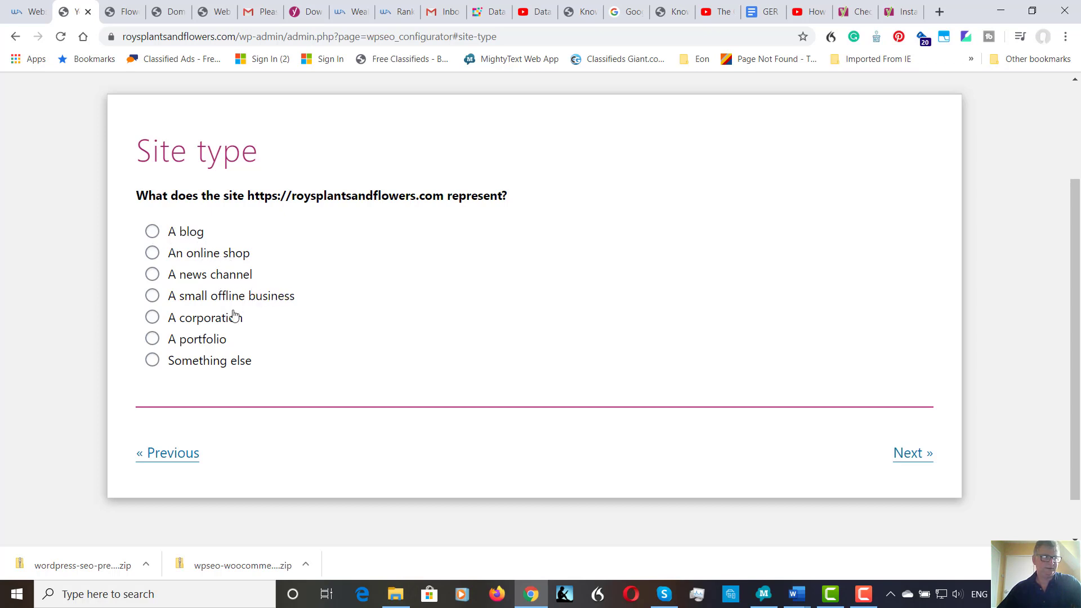
{"action": "mouse_move", "coordinate": [152, 253]}
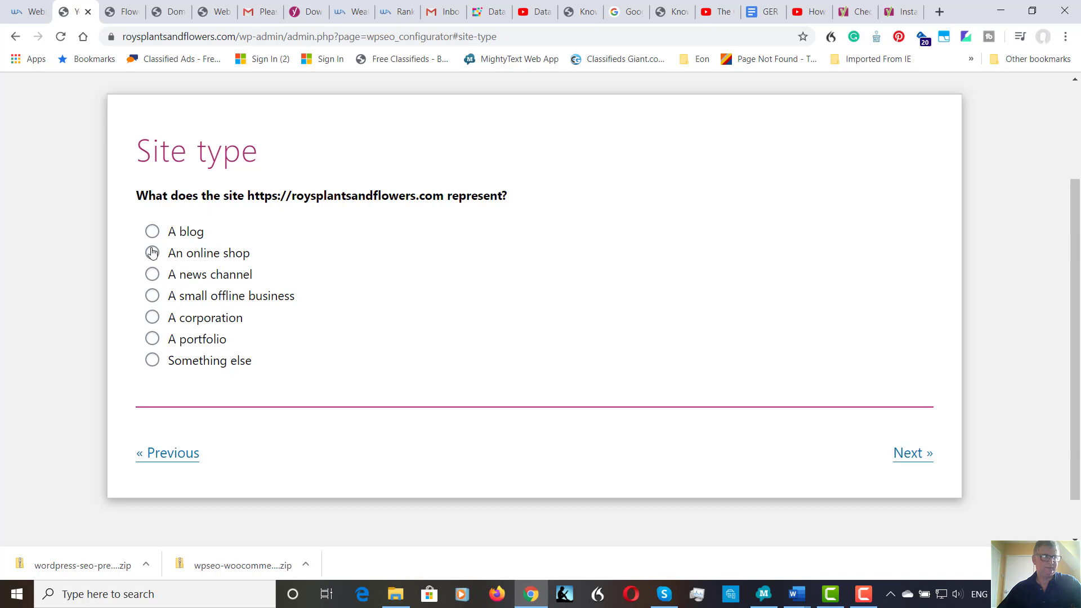
{"action": "left_click", "coordinate": [151, 252]}
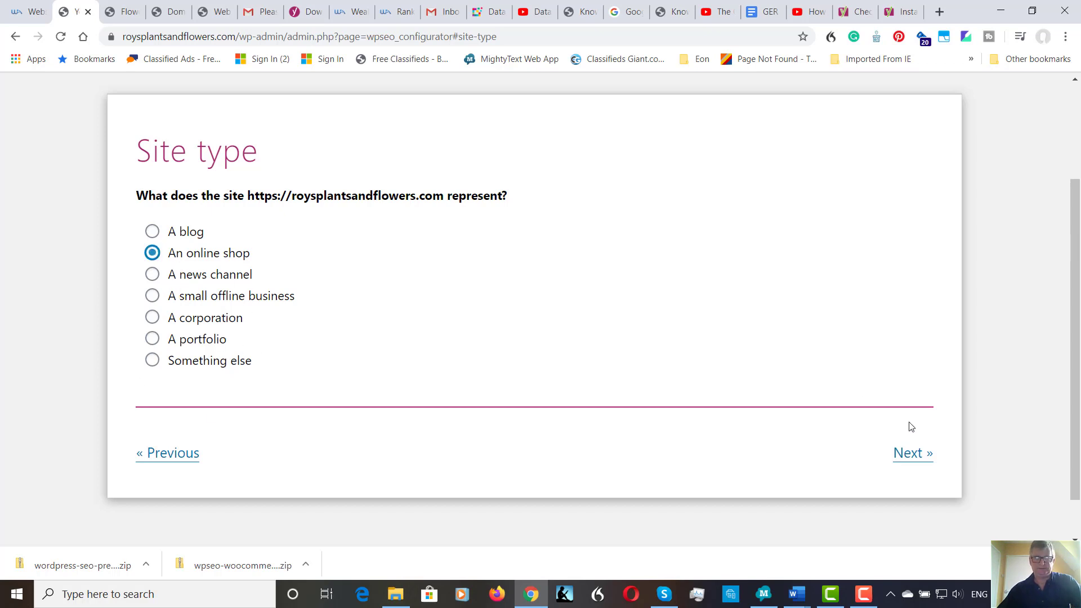
{"action": "left_click", "coordinate": [908, 452]}
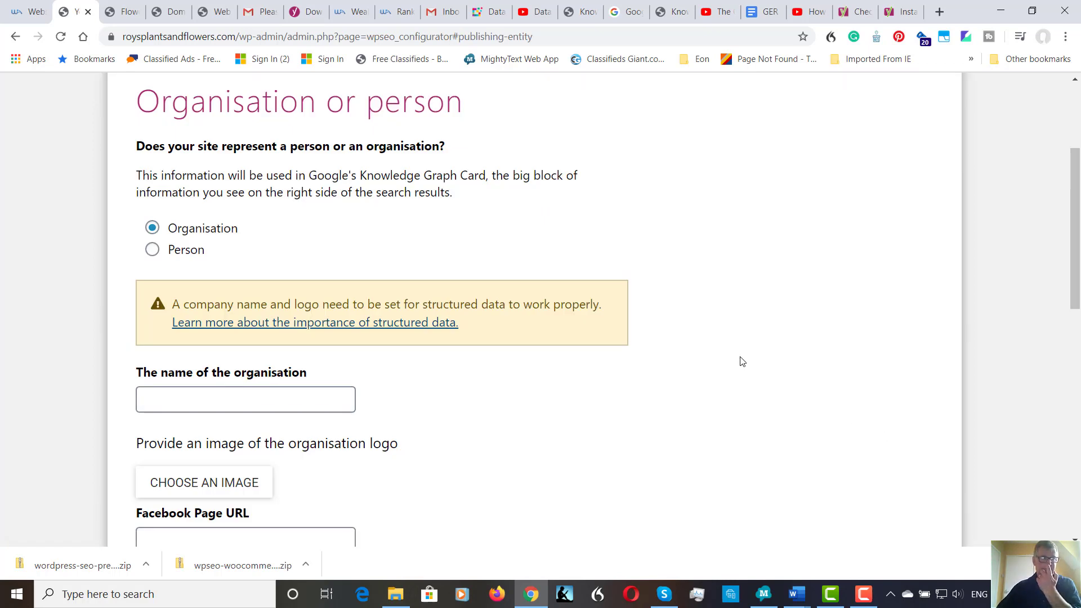
{"action": "mouse_move", "coordinate": [544, 295]}
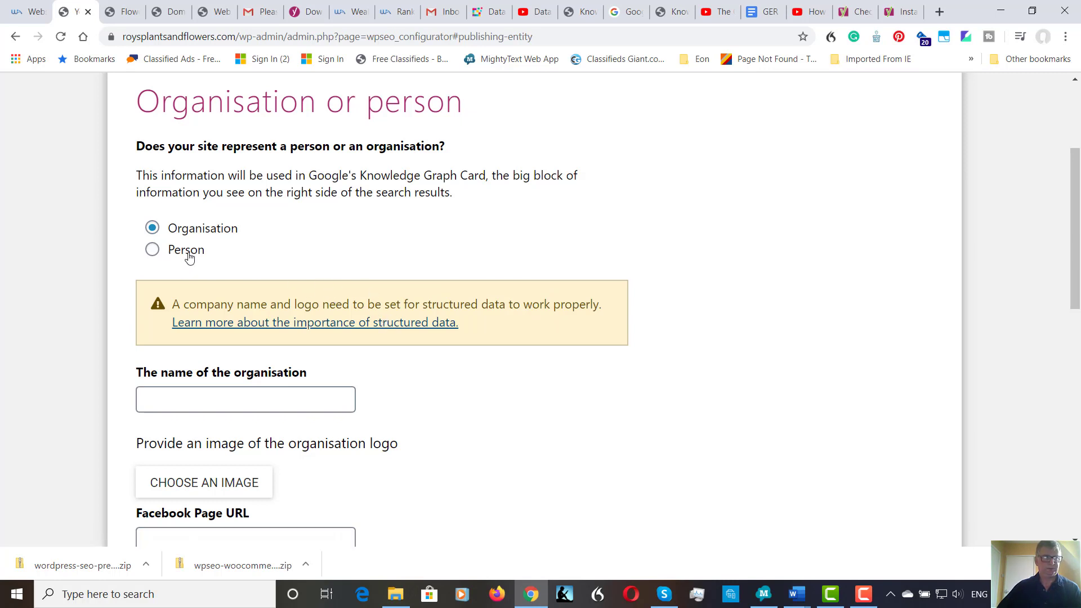
Have the site represent a Person, selecting the site's admin user.
{"action": "left_click", "coordinate": [152, 248]}
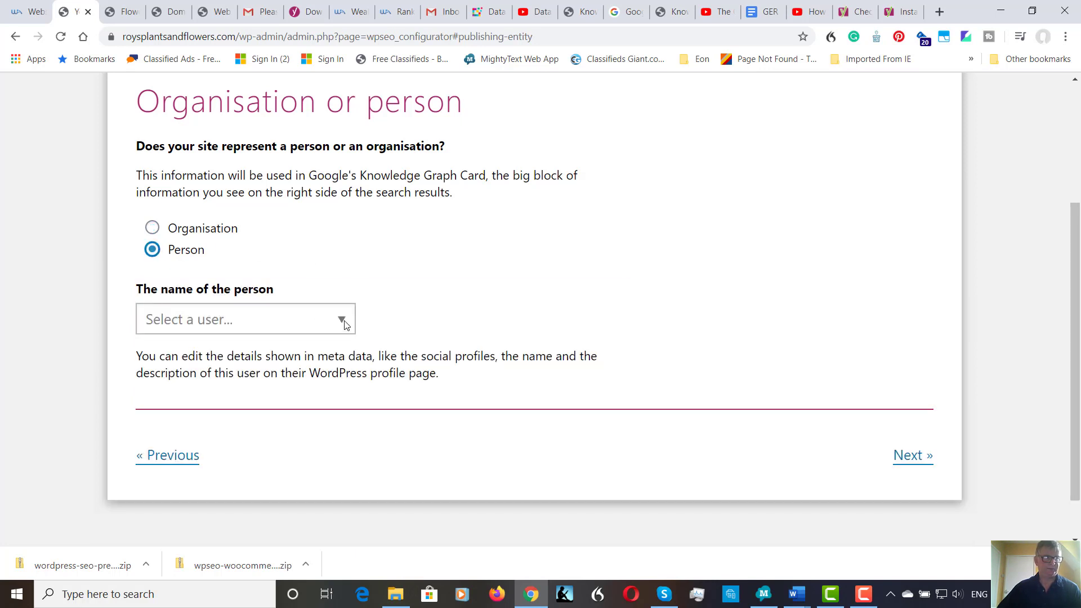
{"action": "left_click", "coordinate": [245, 318]}
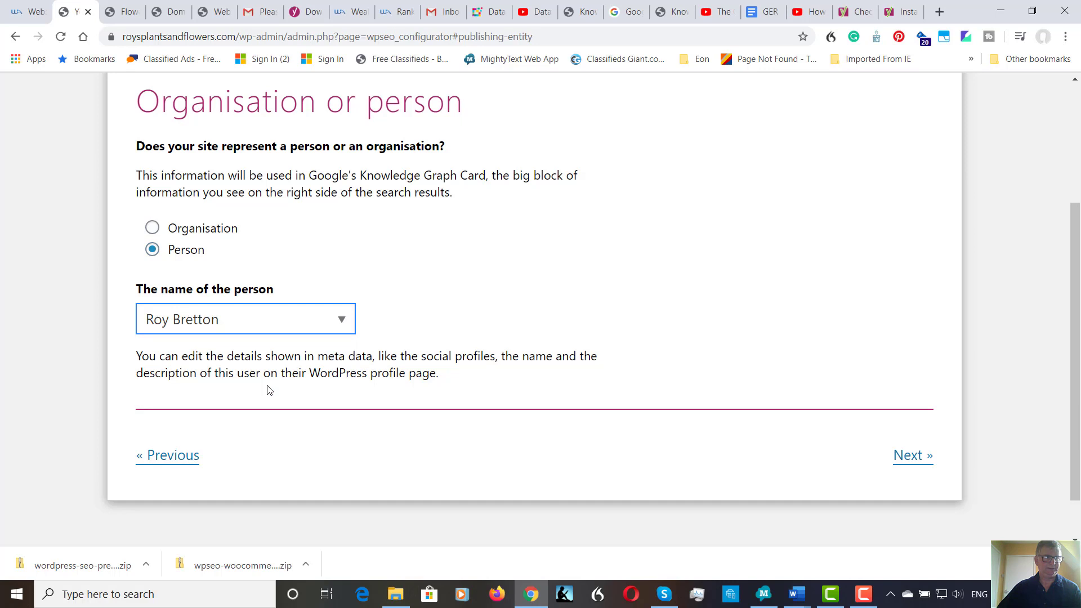
{"action": "mouse_move", "coordinate": [377, 297]}
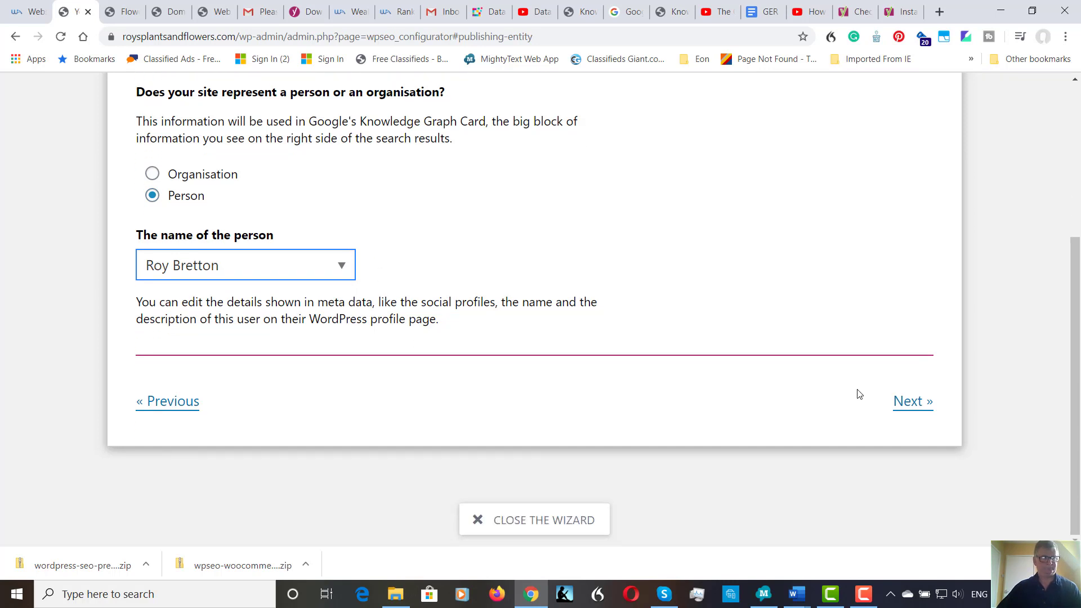
{"action": "left_click", "coordinate": [912, 400]}
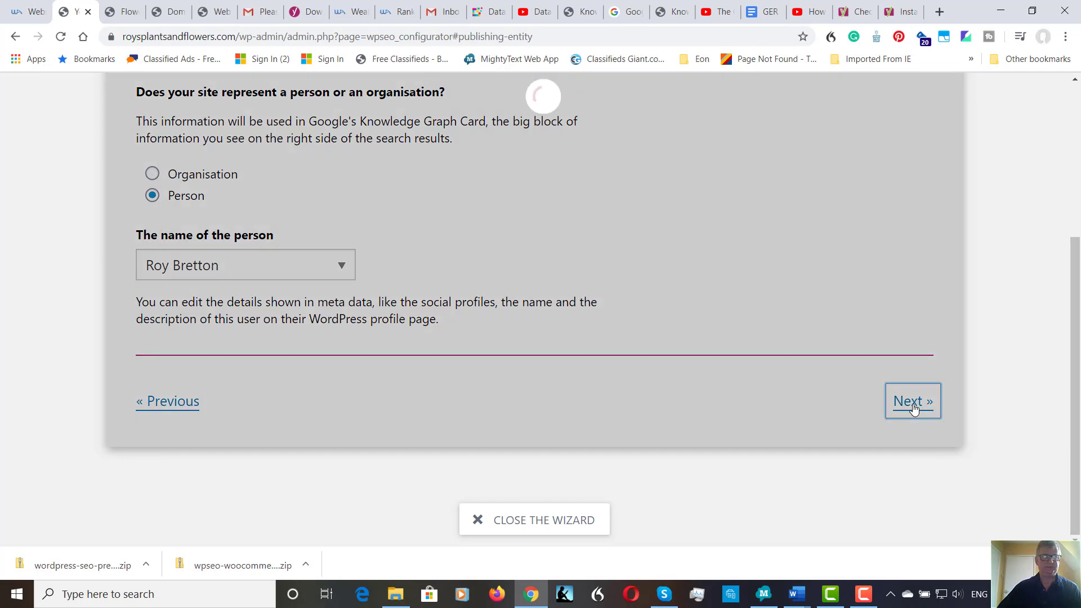
Leave all content types, including Products and Product Sets, visible in search results.
{"action": "left_click", "coordinate": [912, 400]}
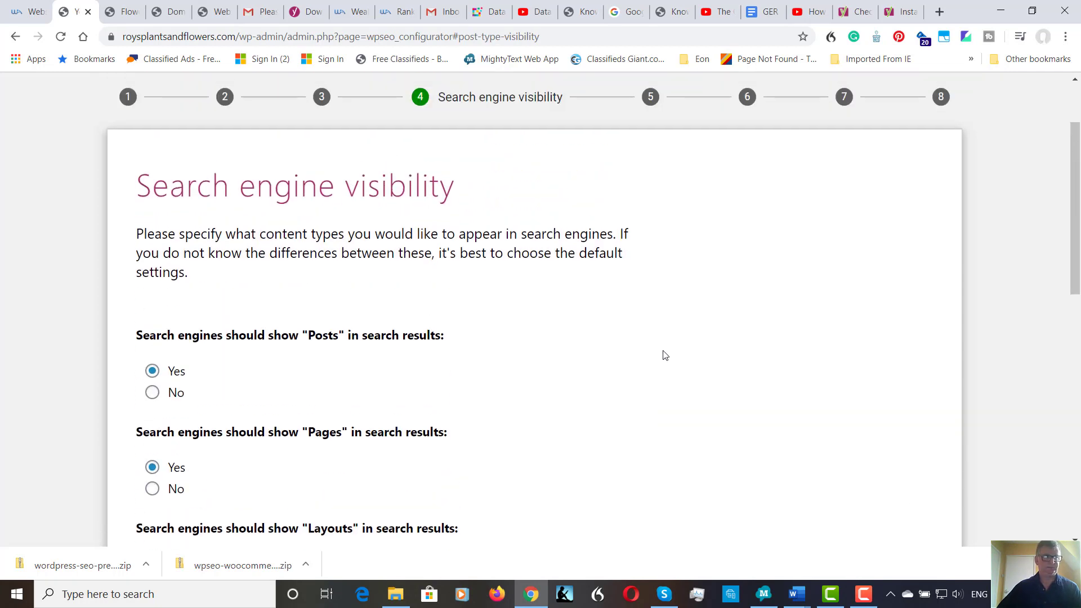
{"action": "mouse_move", "coordinate": [393, 331]}
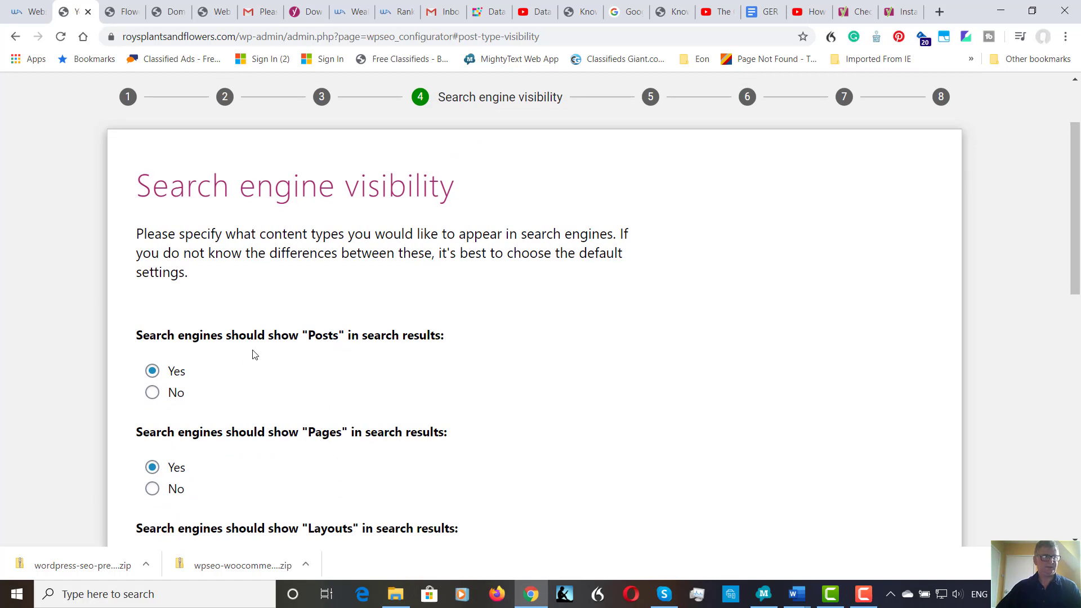
{"action": "scroll", "scroll_direction": "down", "scroll_amount": 3}
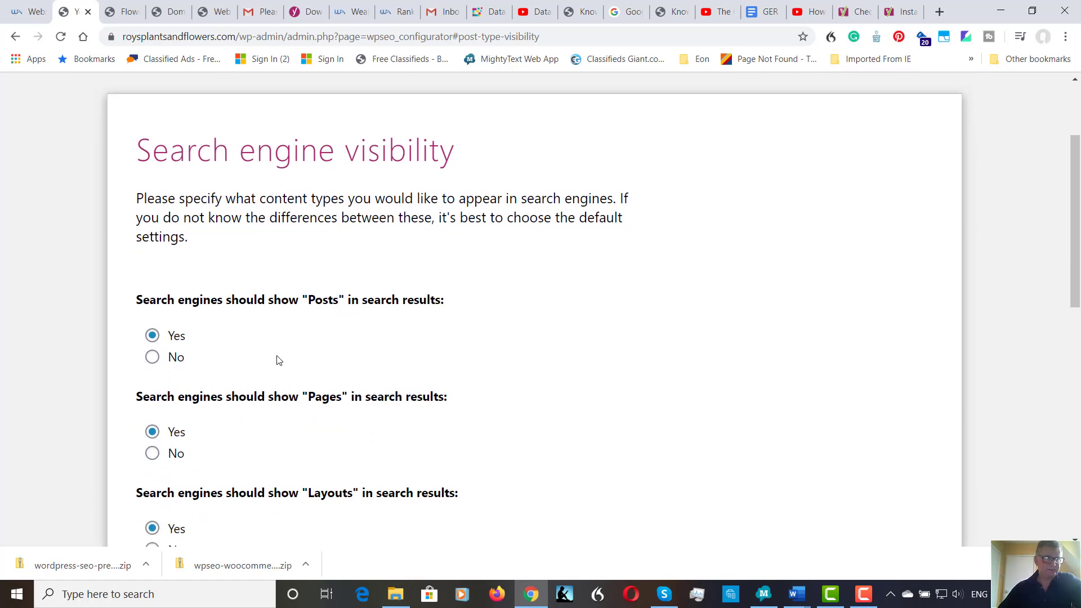
{"action": "scroll", "scroll_direction": "down", "scroll_amount": 3}
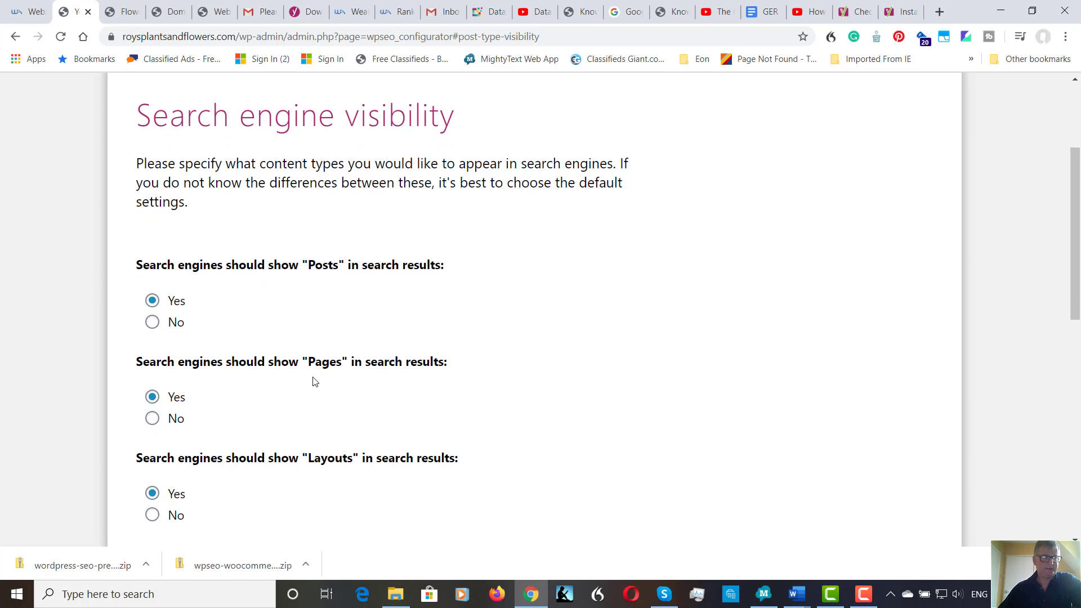
{"action": "scroll", "scroll_direction": "down", "scroll_amount": 3}
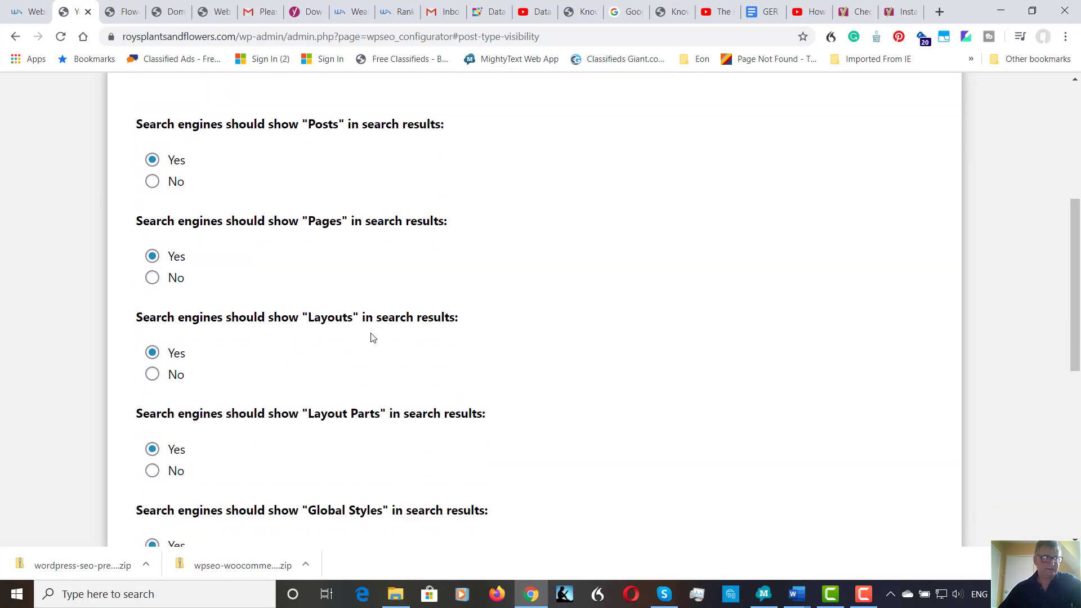
{"action": "scroll", "scroll_direction": "down", "scroll_amount": 3}
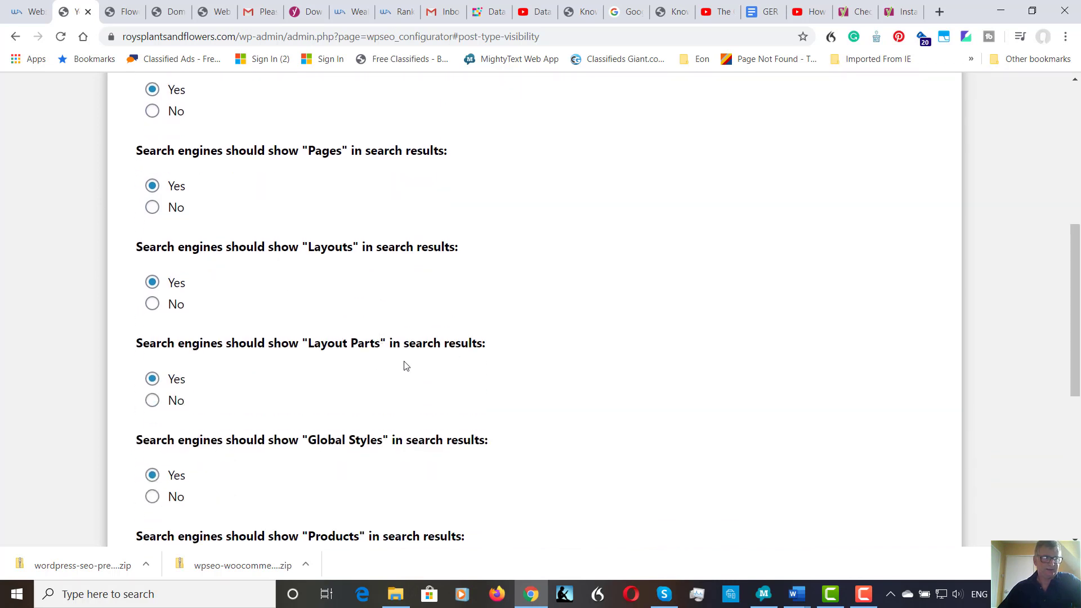
{"action": "scroll", "scroll_direction": "down", "scroll_amount": 3}
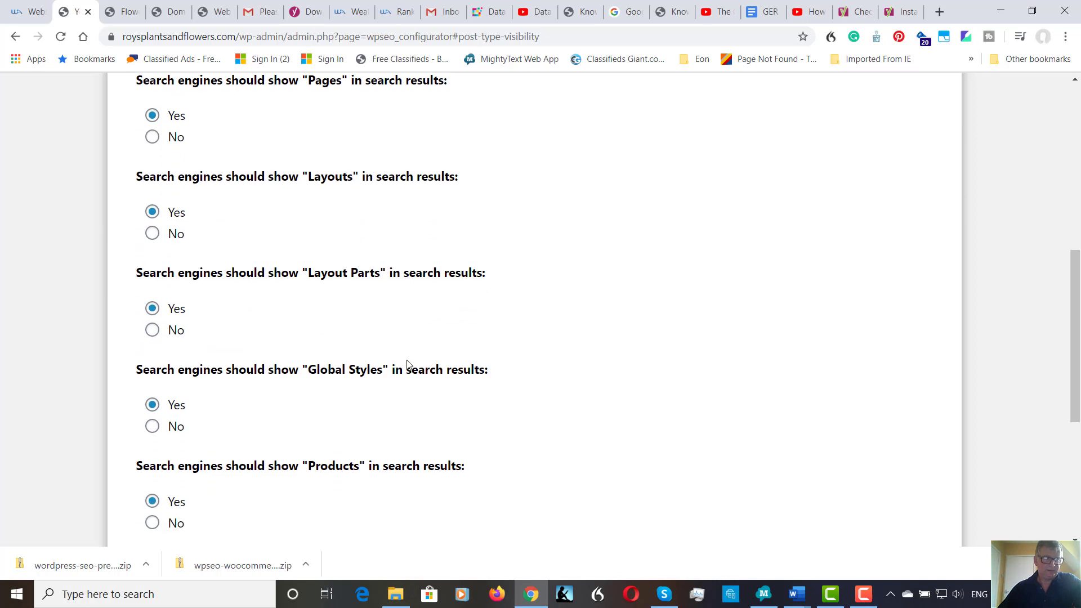
{"action": "scroll", "scroll_direction": "down", "scroll_amount": 3}
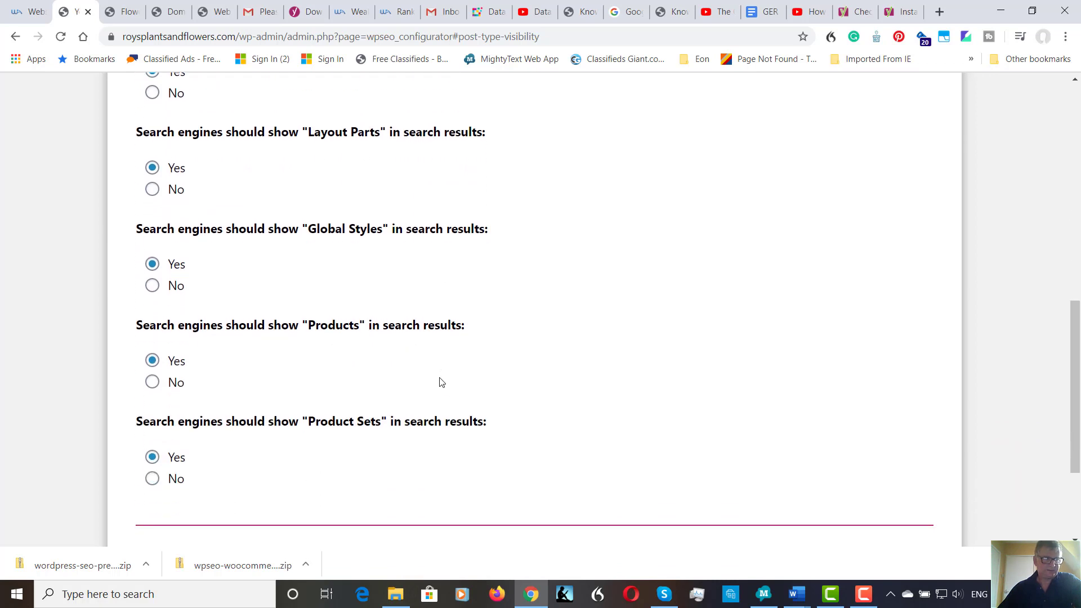
{"action": "scroll", "scroll_direction": "down", "scroll_amount": 3}
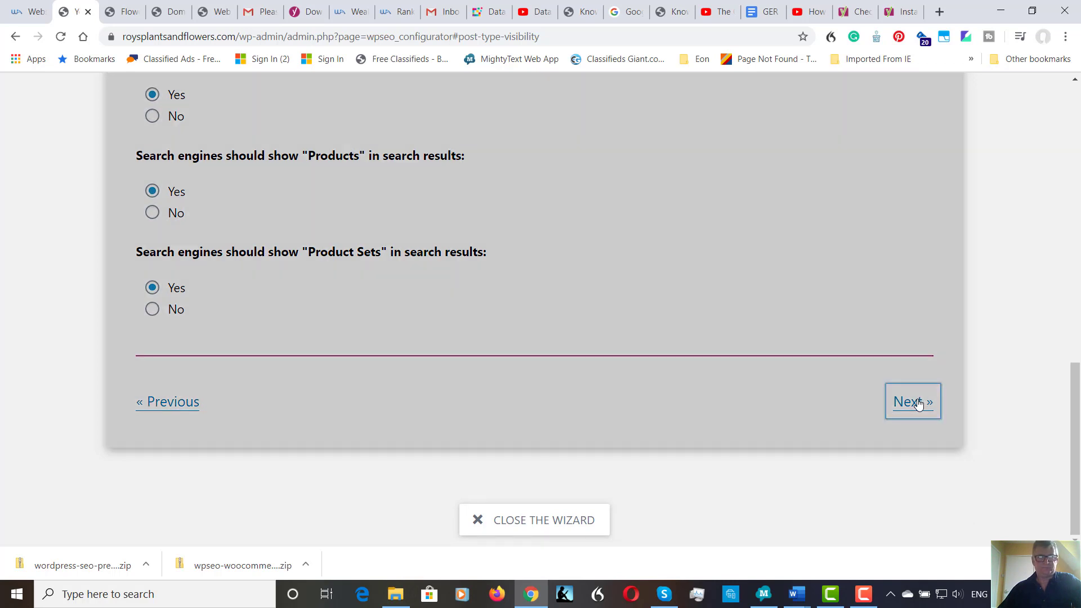
{"action": "left_click", "coordinate": [913, 402]}
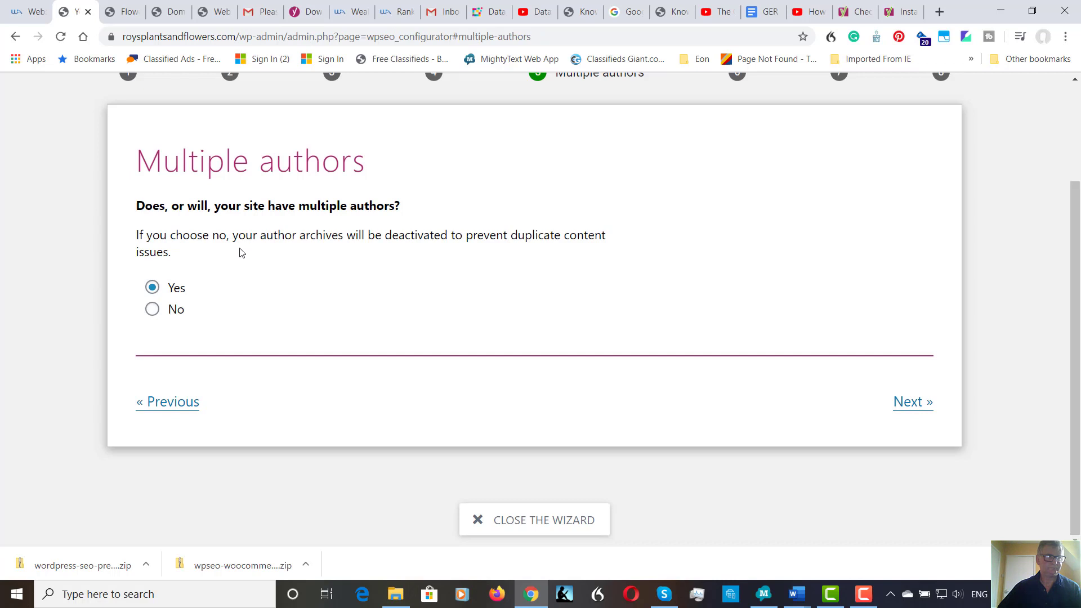
{"action": "mouse_move", "coordinate": [307, 258]}
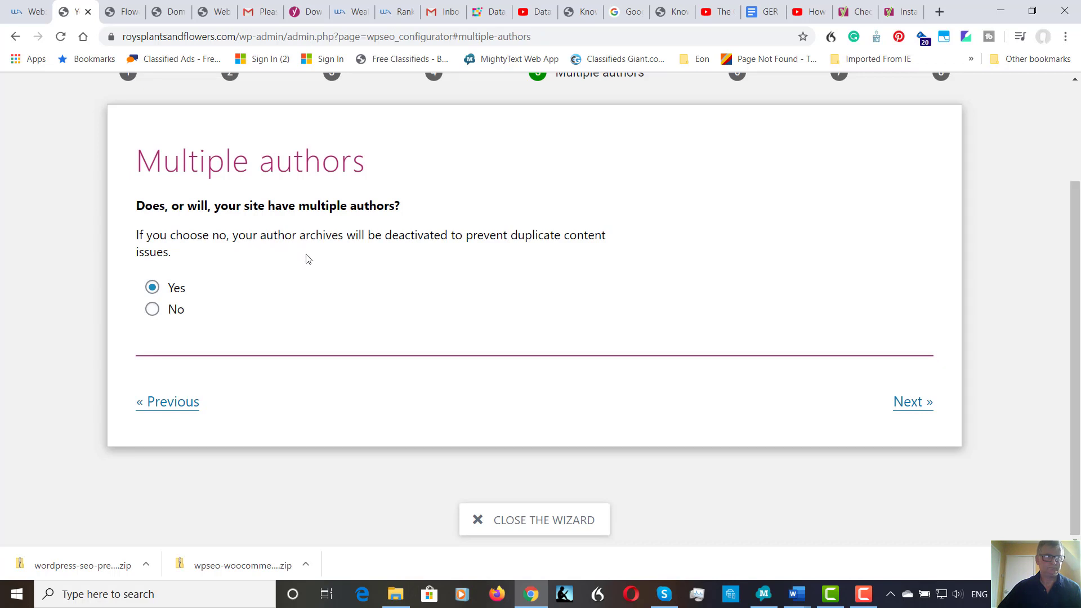
{"action": "mouse_move", "coordinate": [775, 346]}
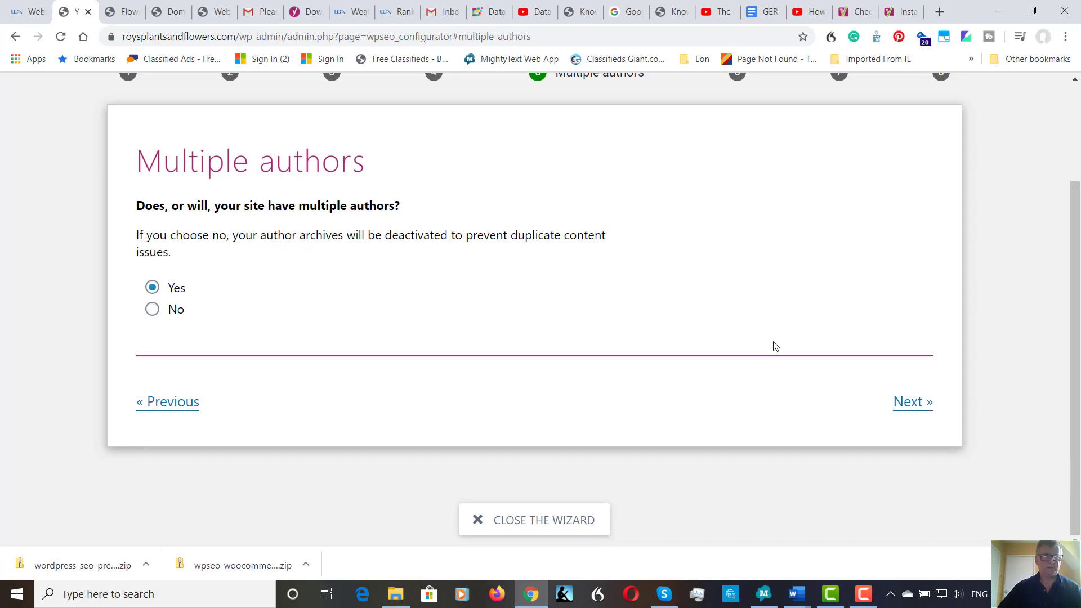
{"action": "mouse_move", "coordinate": [909, 405]}
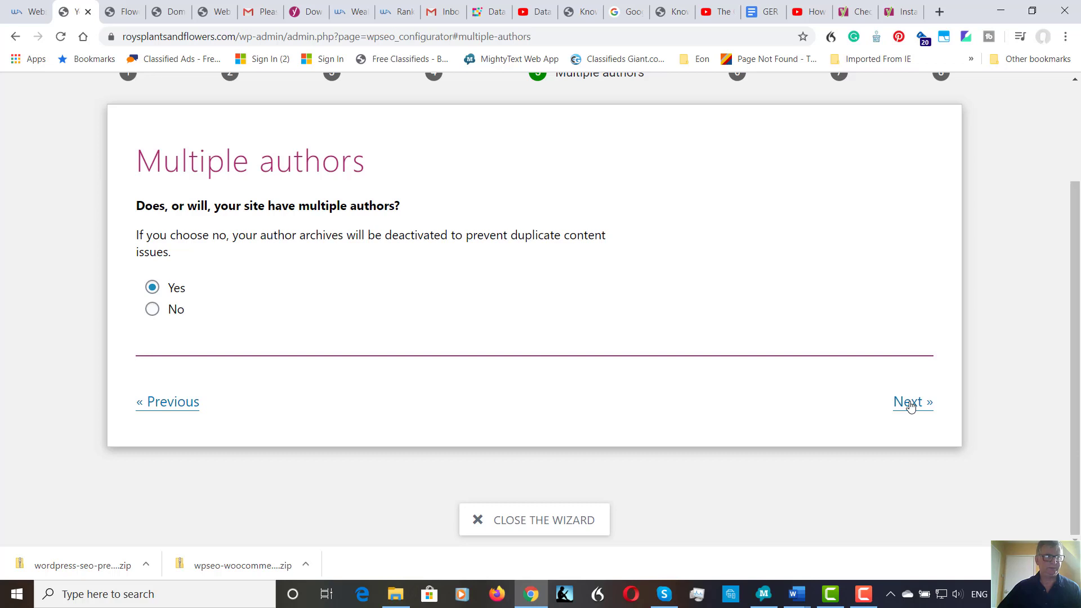
Keep 'Yes' for multiple authors and advance to title settings.
{"action": "left_click", "coordinate": [912, 401]}
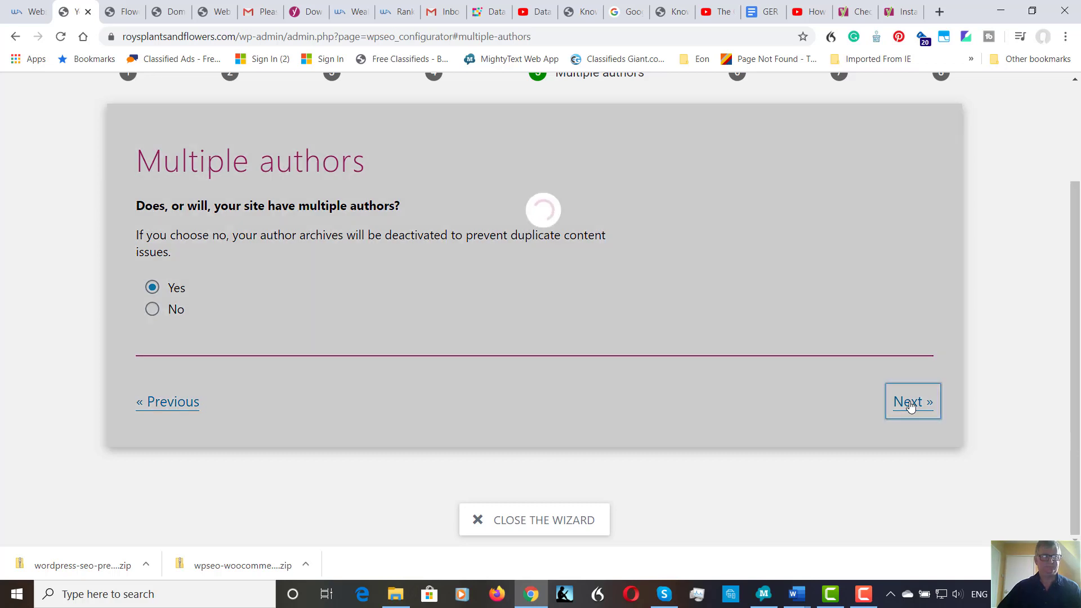
{"action": "left_click", "coordinate": [912, 401]}
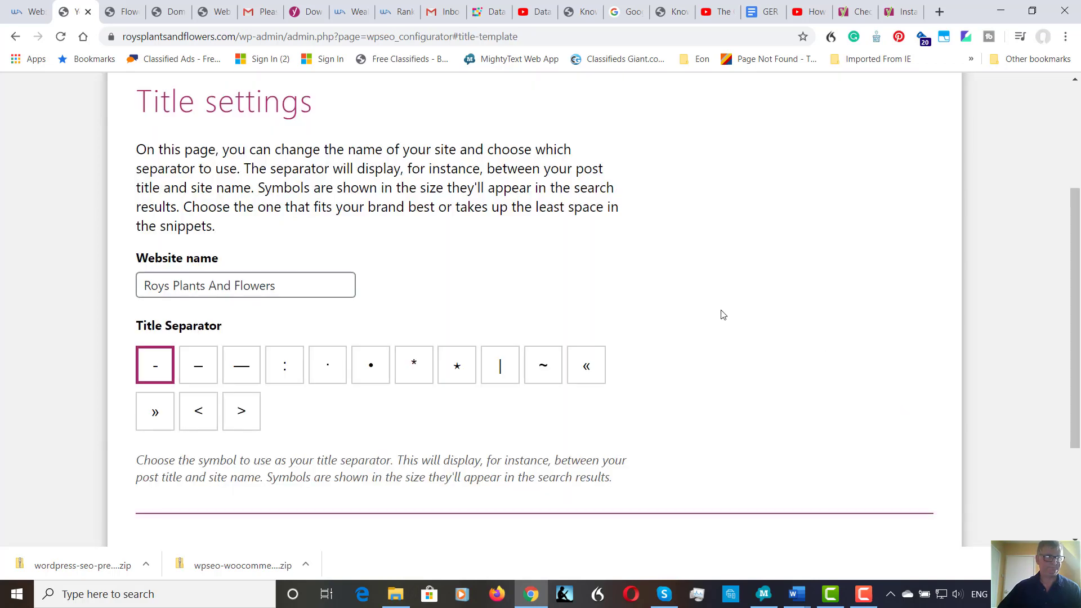
{"action": "mouse_move", "coordinate": [644, 295]}
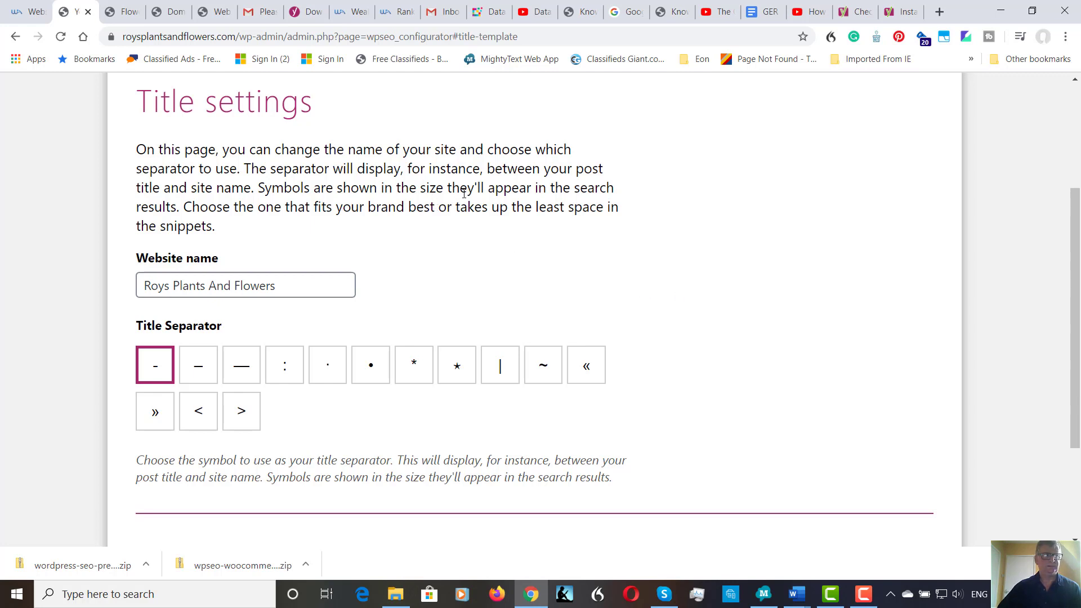
{"action": "mouse_move", "coordinate": [467, 228]}
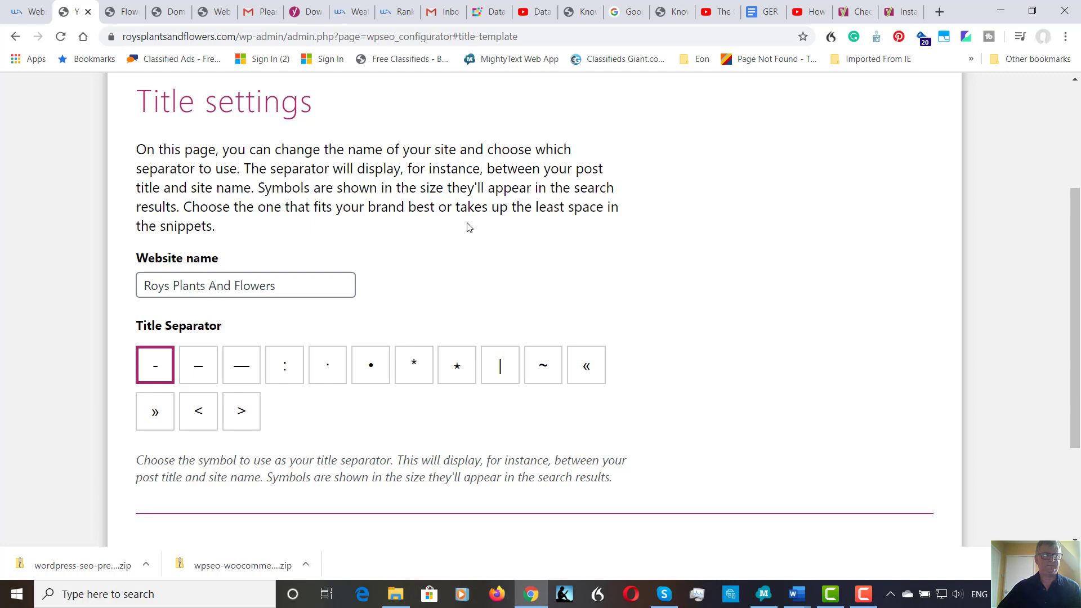
{"action": "mouse_move", "coordinate": [470, 243]}
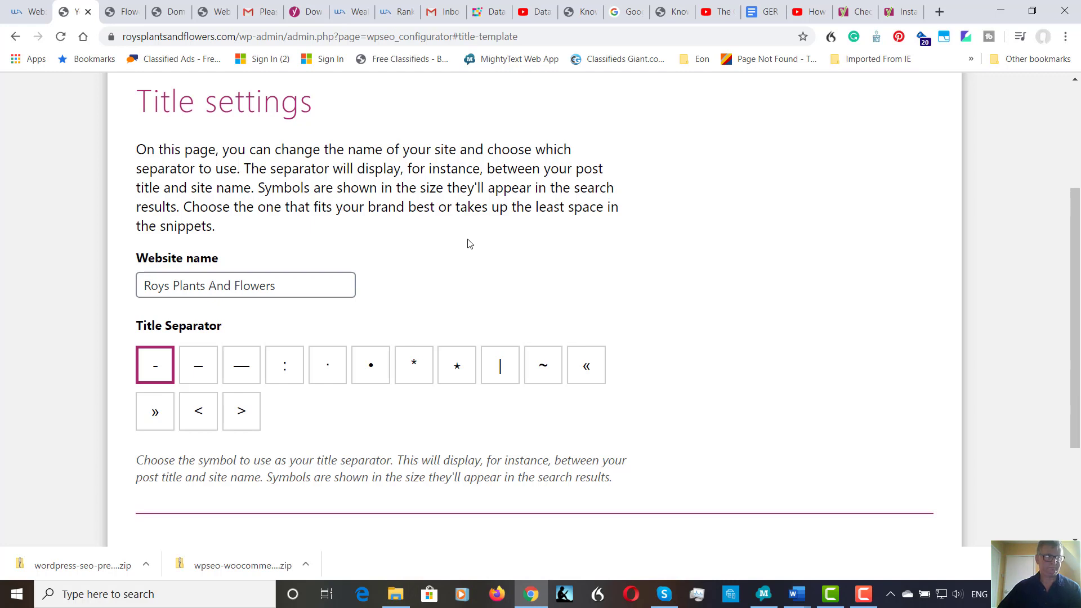
Keep 'Roys Plants And Flowers' and the '-' title separator, then continue.
{"action": "scroll", "scroll_direction": "down", "scroll_amount": 3}
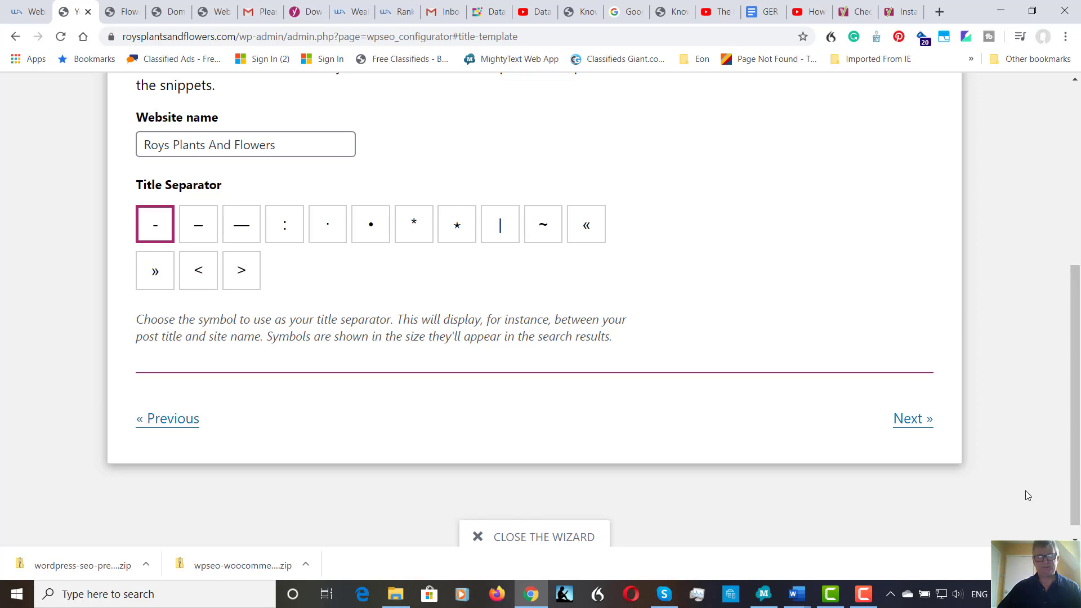
{"action": "left_click", "coordinate": [912, 419]}
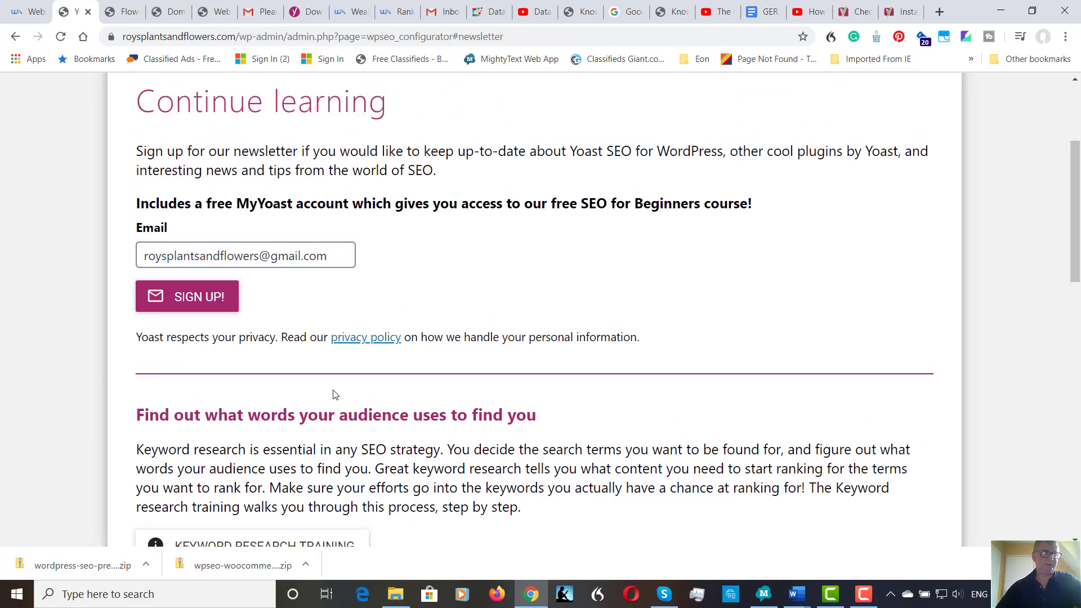
{"action": "mouse_move", "coordinate": [186, 295]}
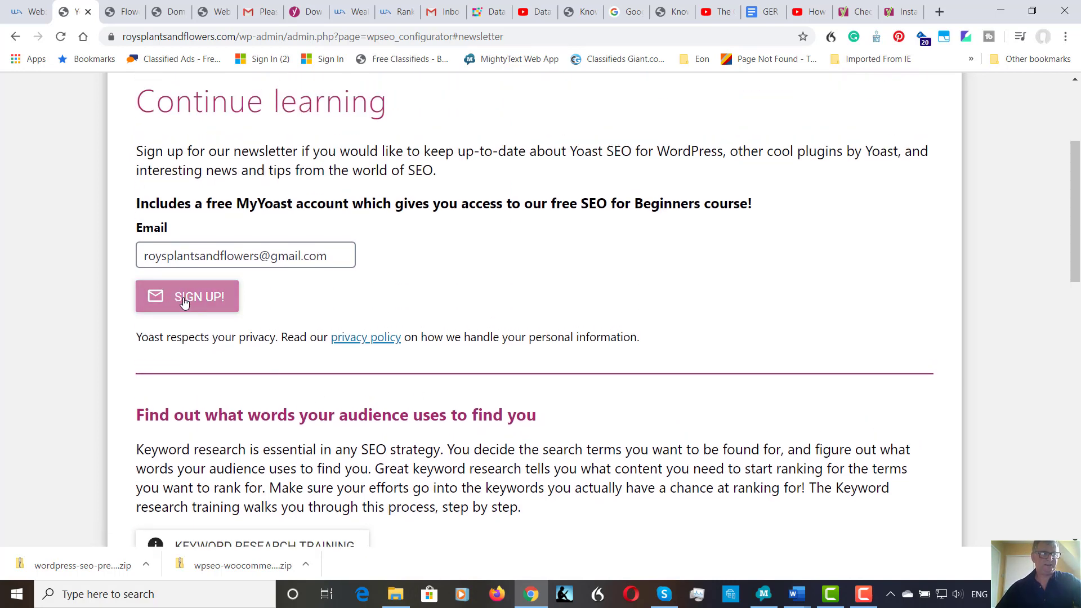
Sign up for the Yoast newsletter and advance to the Success step.
{"action": "left_click", "coordinate": [187, 295]}
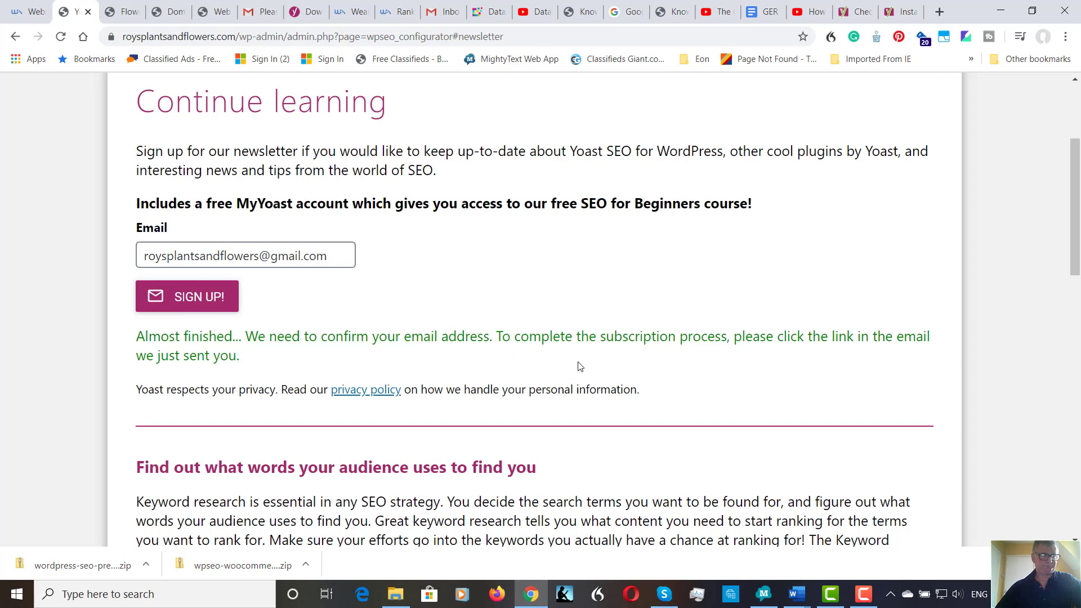
{"action": "scroll", "scroll_direction": "down", "scroll_amount": 3}
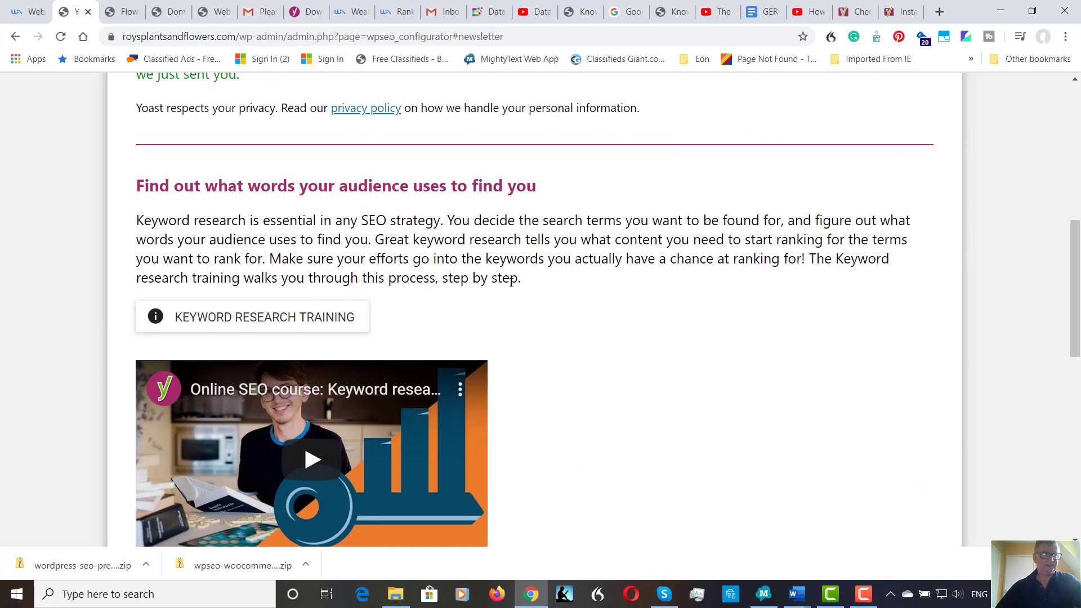
{"action": "scroll", "scroll_direction": "down", "scroll_amount": 3}
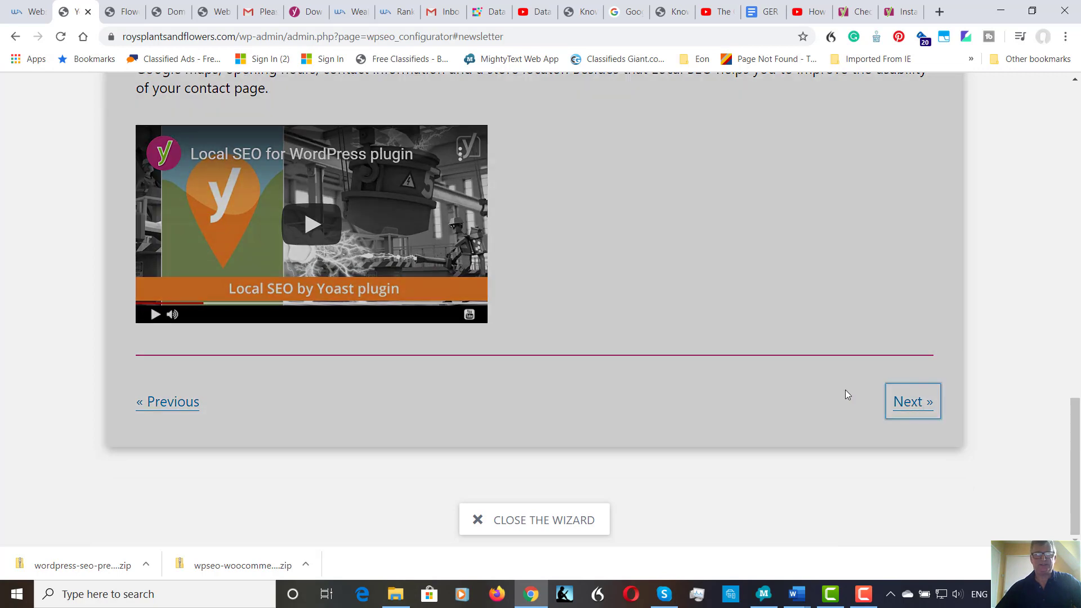
{"action": "left_click", "coordinate": [911, 401]}
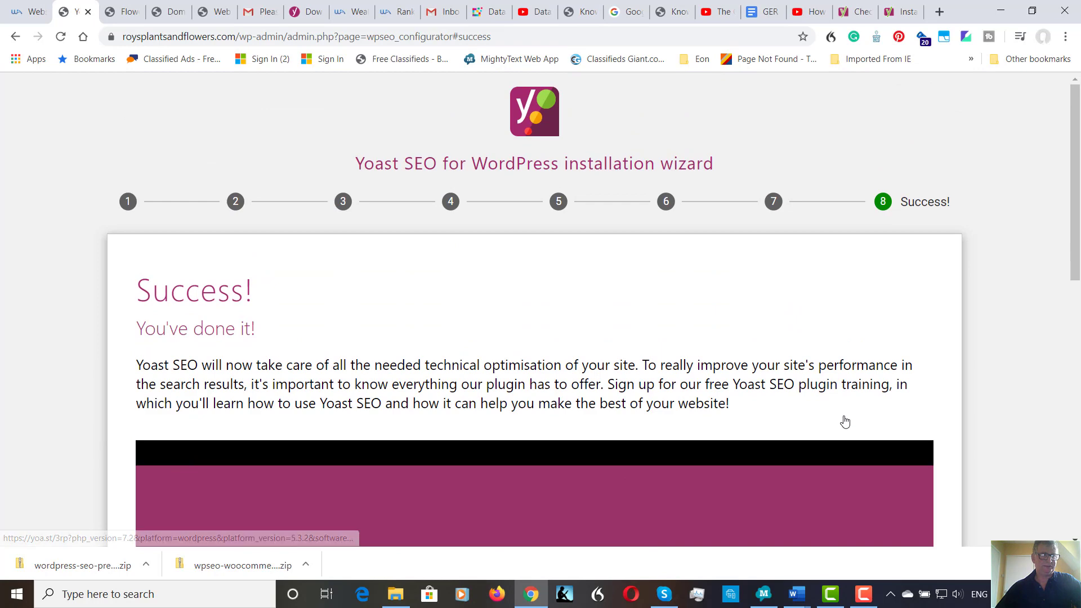
Close the Yoast wizard from its Success page.
{"action": "scroll", "scroll_direction": "down", "scroll_amount": 3}
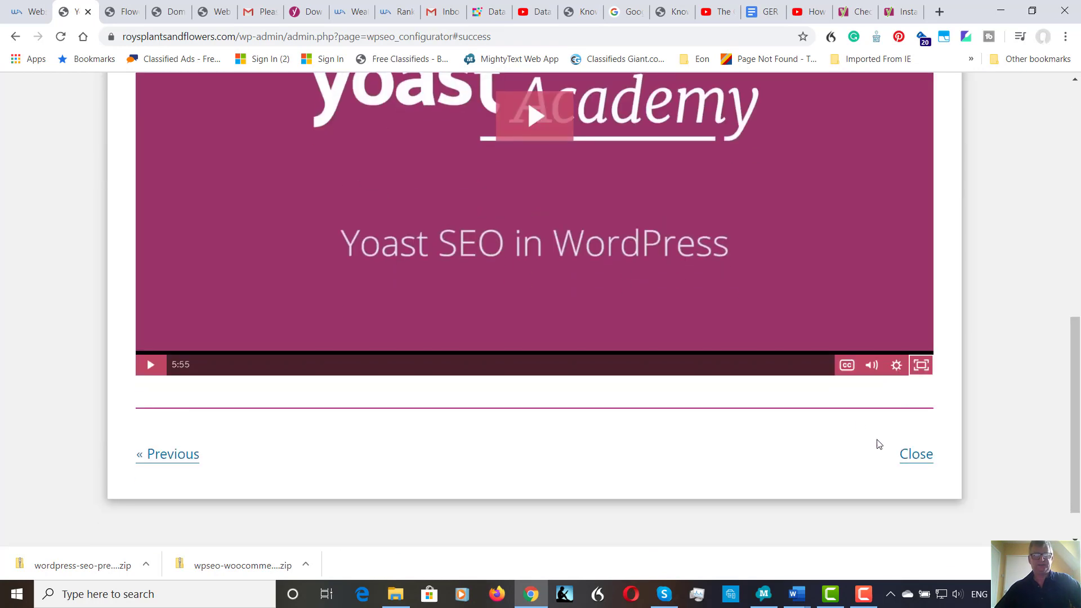
{"action": "left_click", "coordinate": [915, 453]}
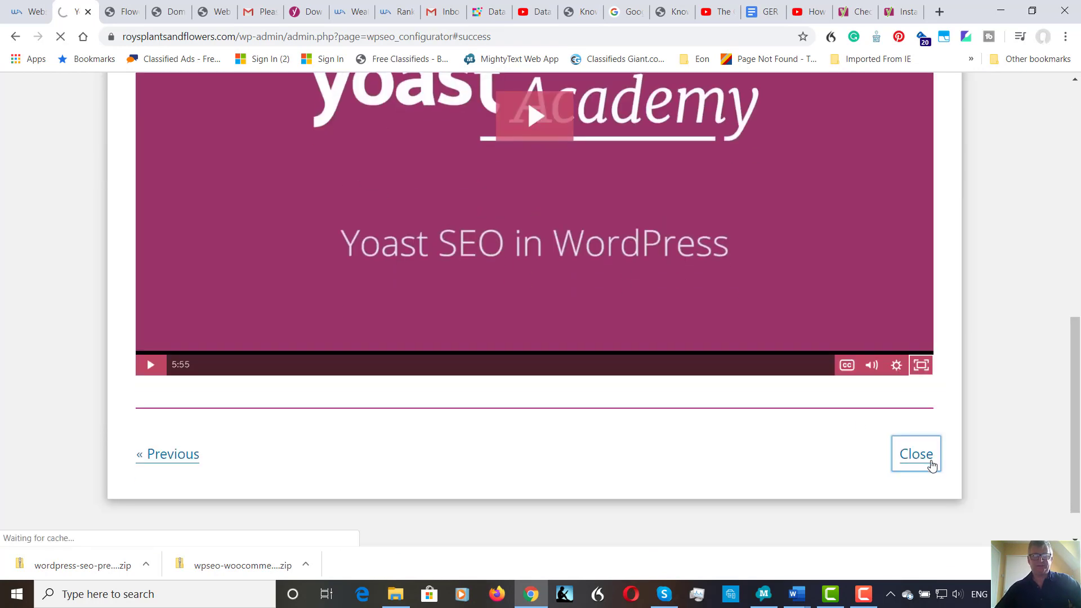
{"action": "left_click", "coordinate": [915, 454]}
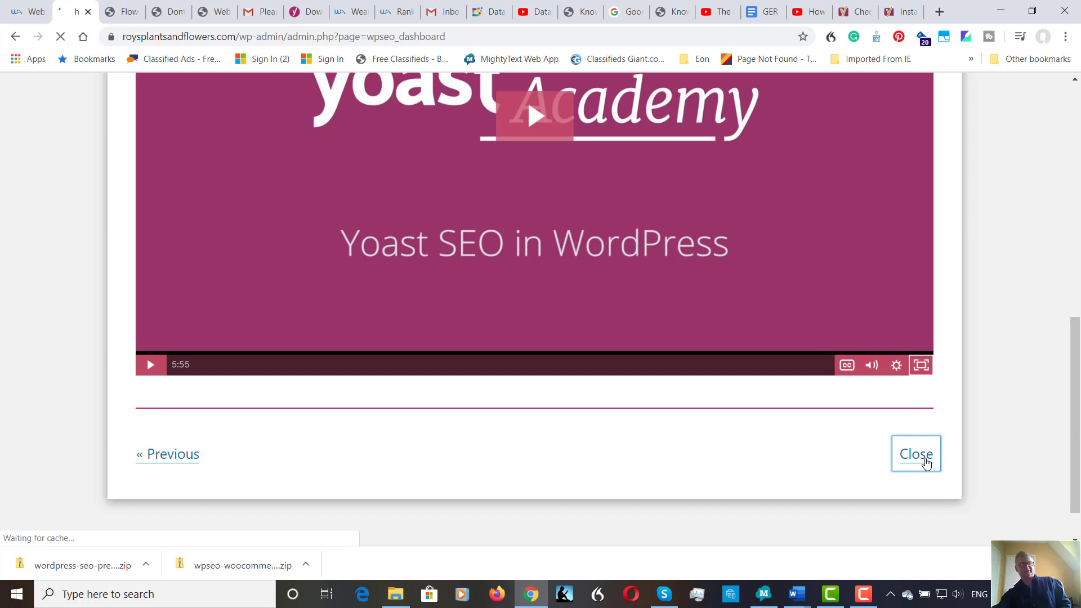
{"action": "left_click", "coordinate": [915, 454]}
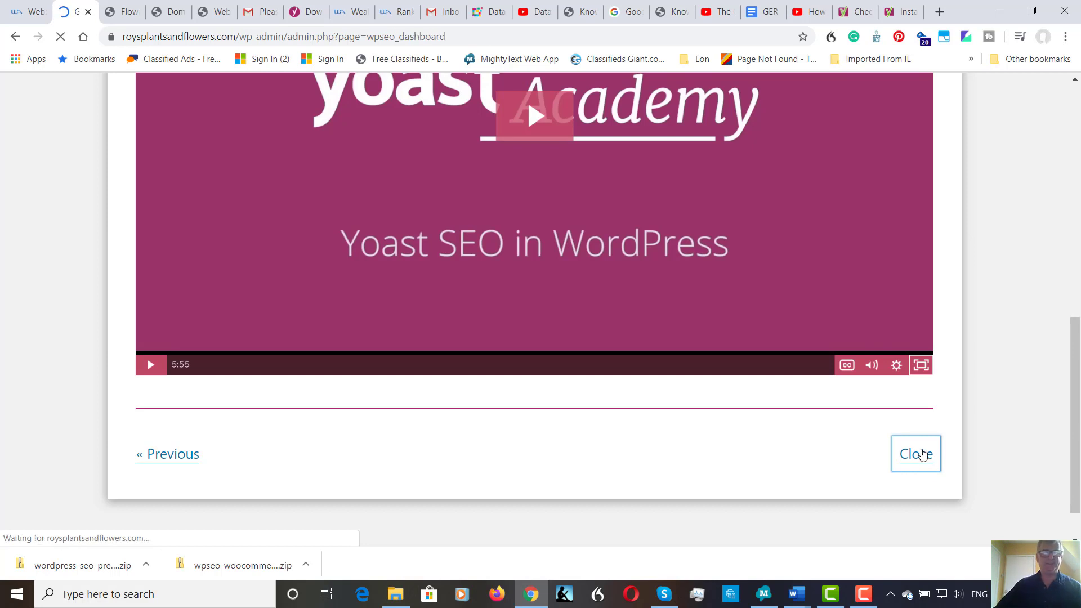
{"action": "left_click", "coordinate": [915, 454]}
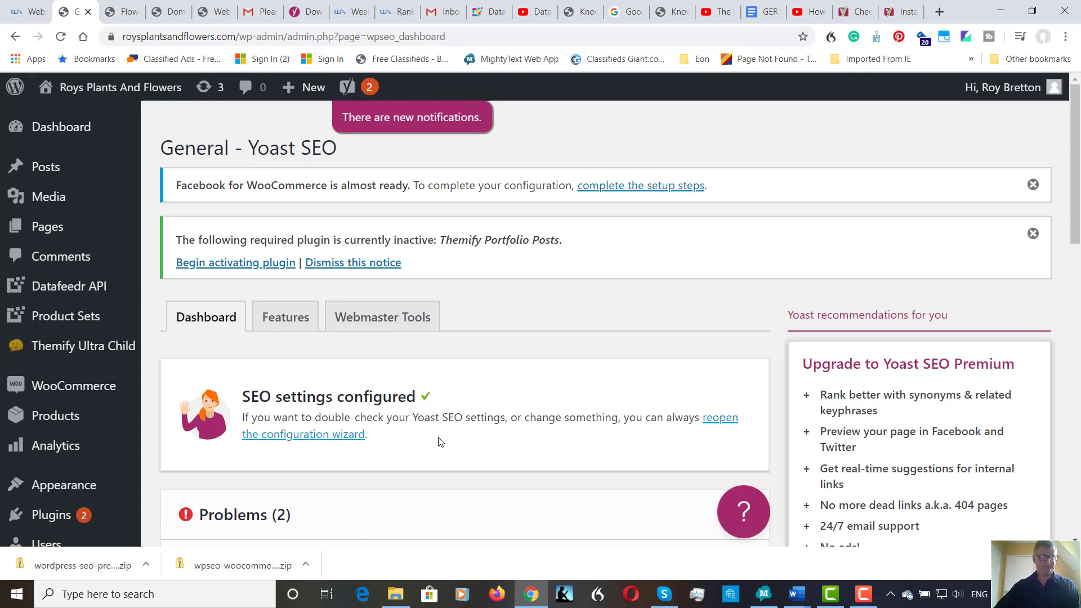
{"action": "mouse_move", "coordinate": [719, 417]}
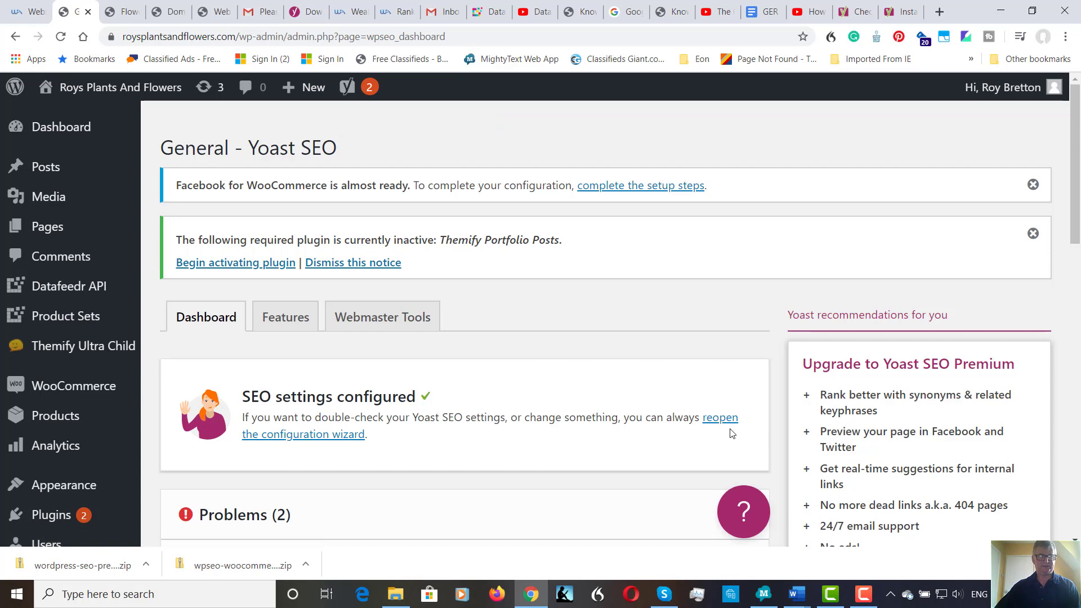
{"action": "mouse_move", "coordinate": [730, 433]}
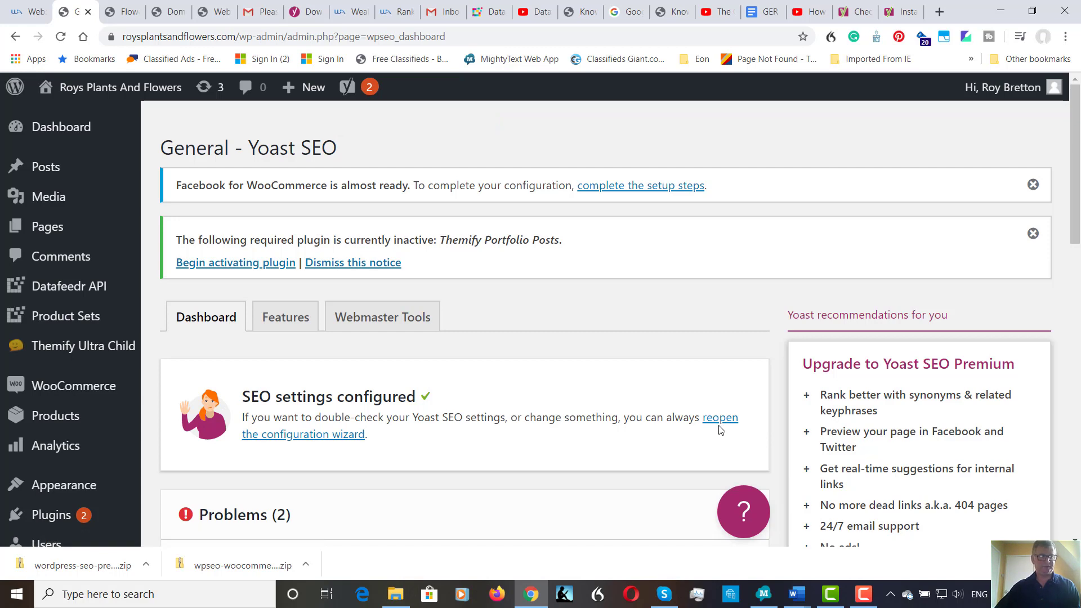
Briefly reopen the configuration wizard, then review the 'SEO settings configured' dashboard and its problems.
{"action": "left_click", "coordinate": [719, 417]}
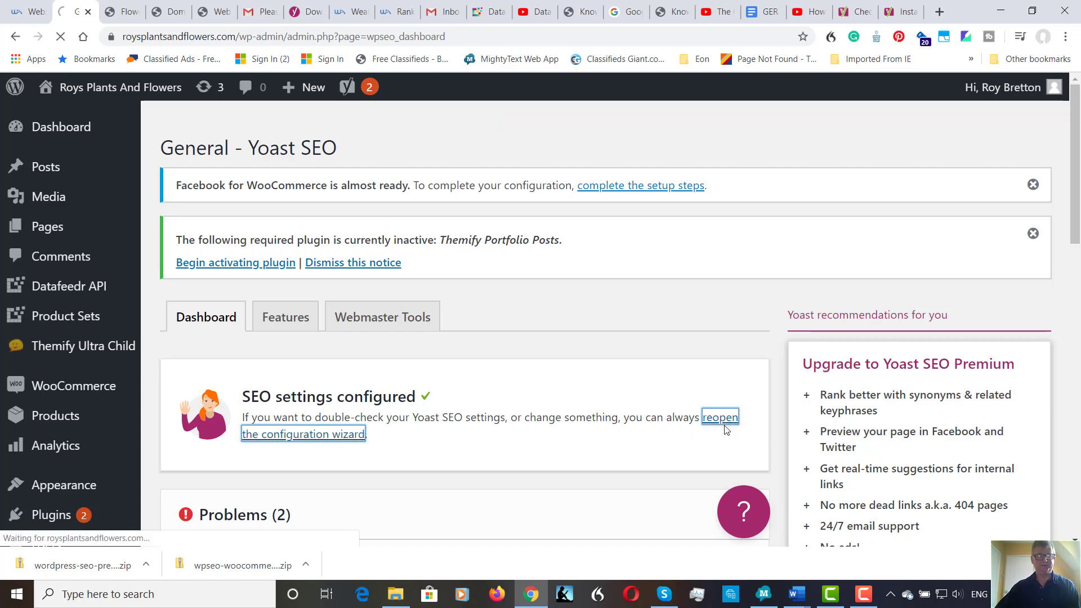
{"action": "left_click", "coordinate": [719, 418]}
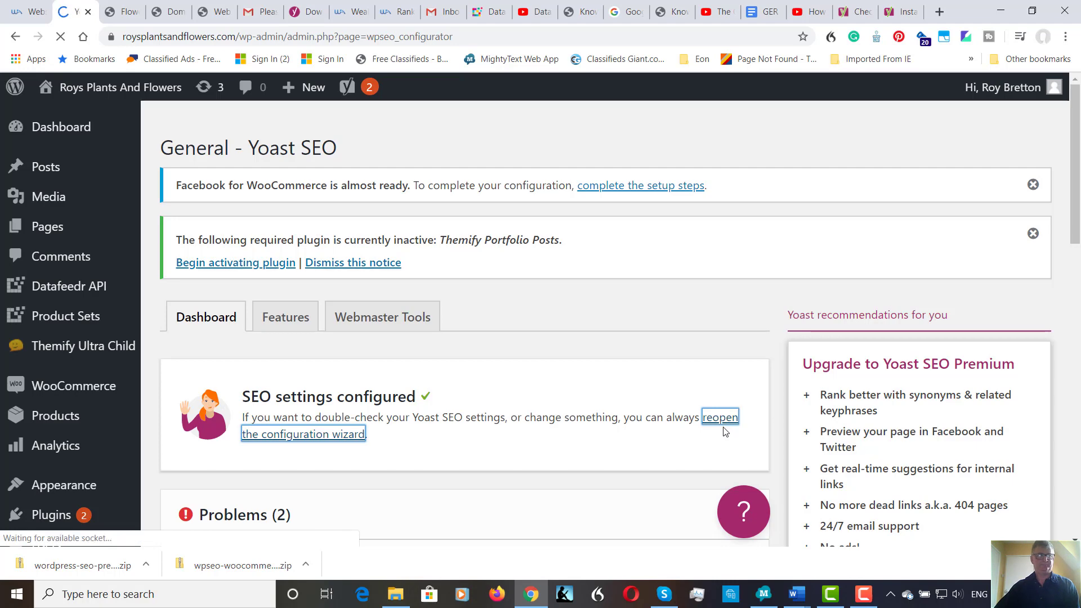
{"action": "left_click", "coordinate": [718, 417]}
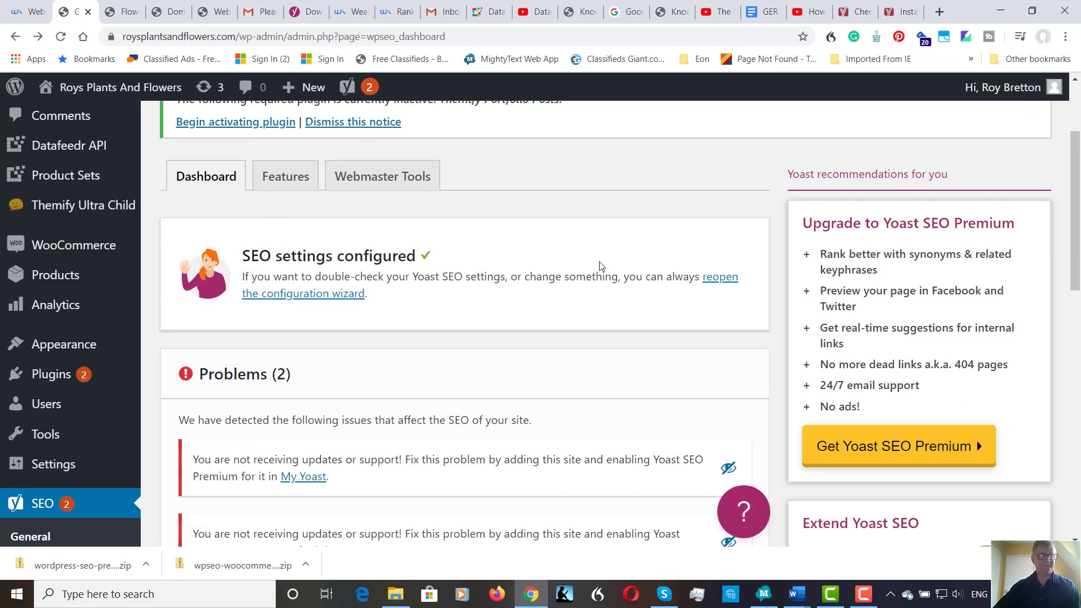
{"action": "scroll", "scroll_direction": "down", "scroll_amount": 3}
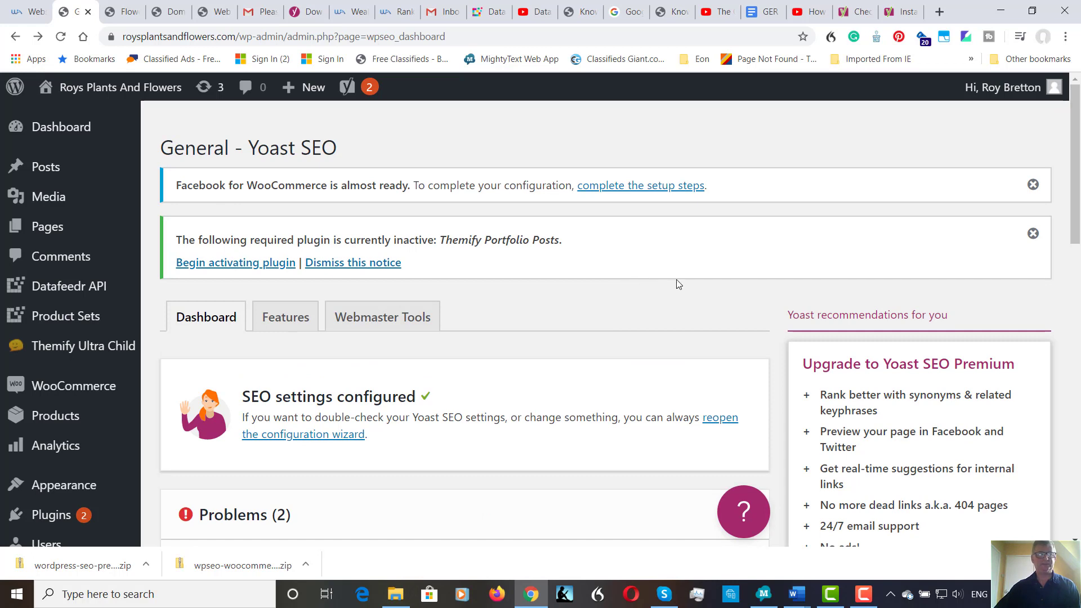
{"action": "mouse_move", "coordinate": [657, 295]}
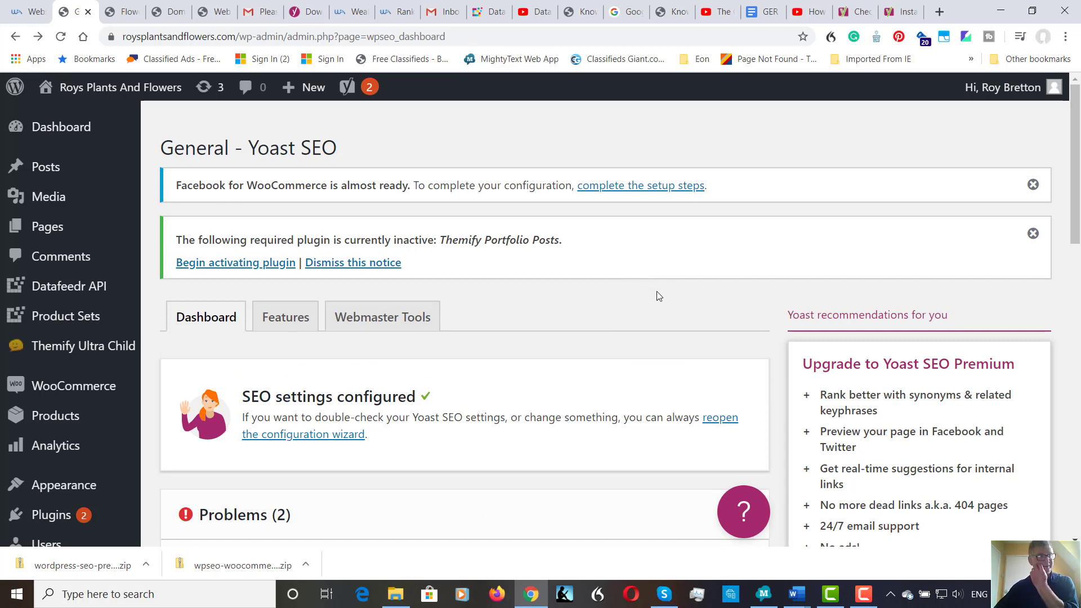
{"action": "mouse_move", "coordinate": [661, 308]}
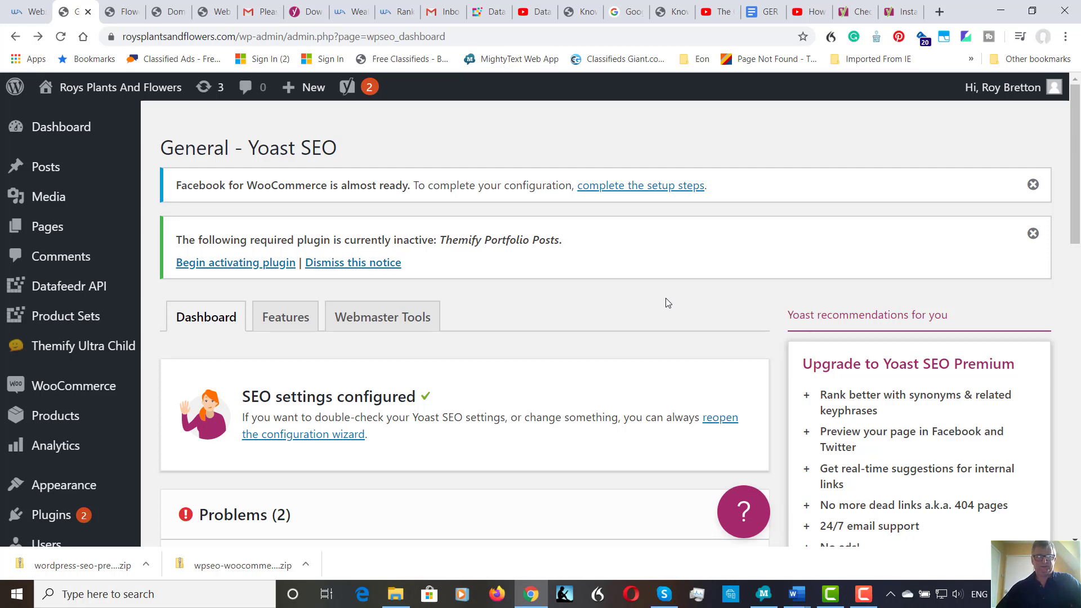
{"action": "scroll", "scroll_direction": "down", "scroll_amount": 3}
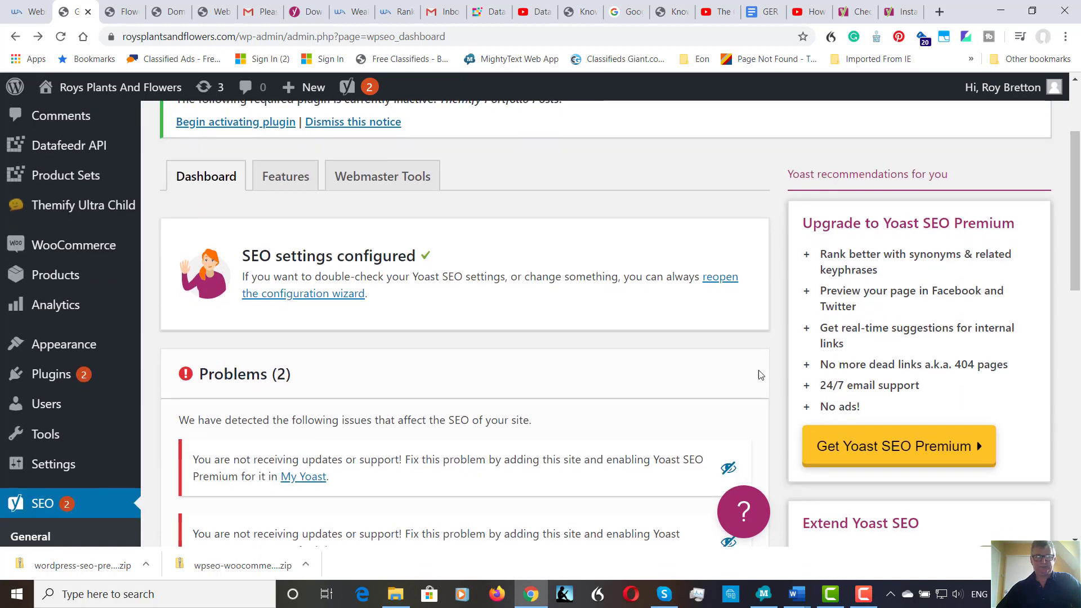